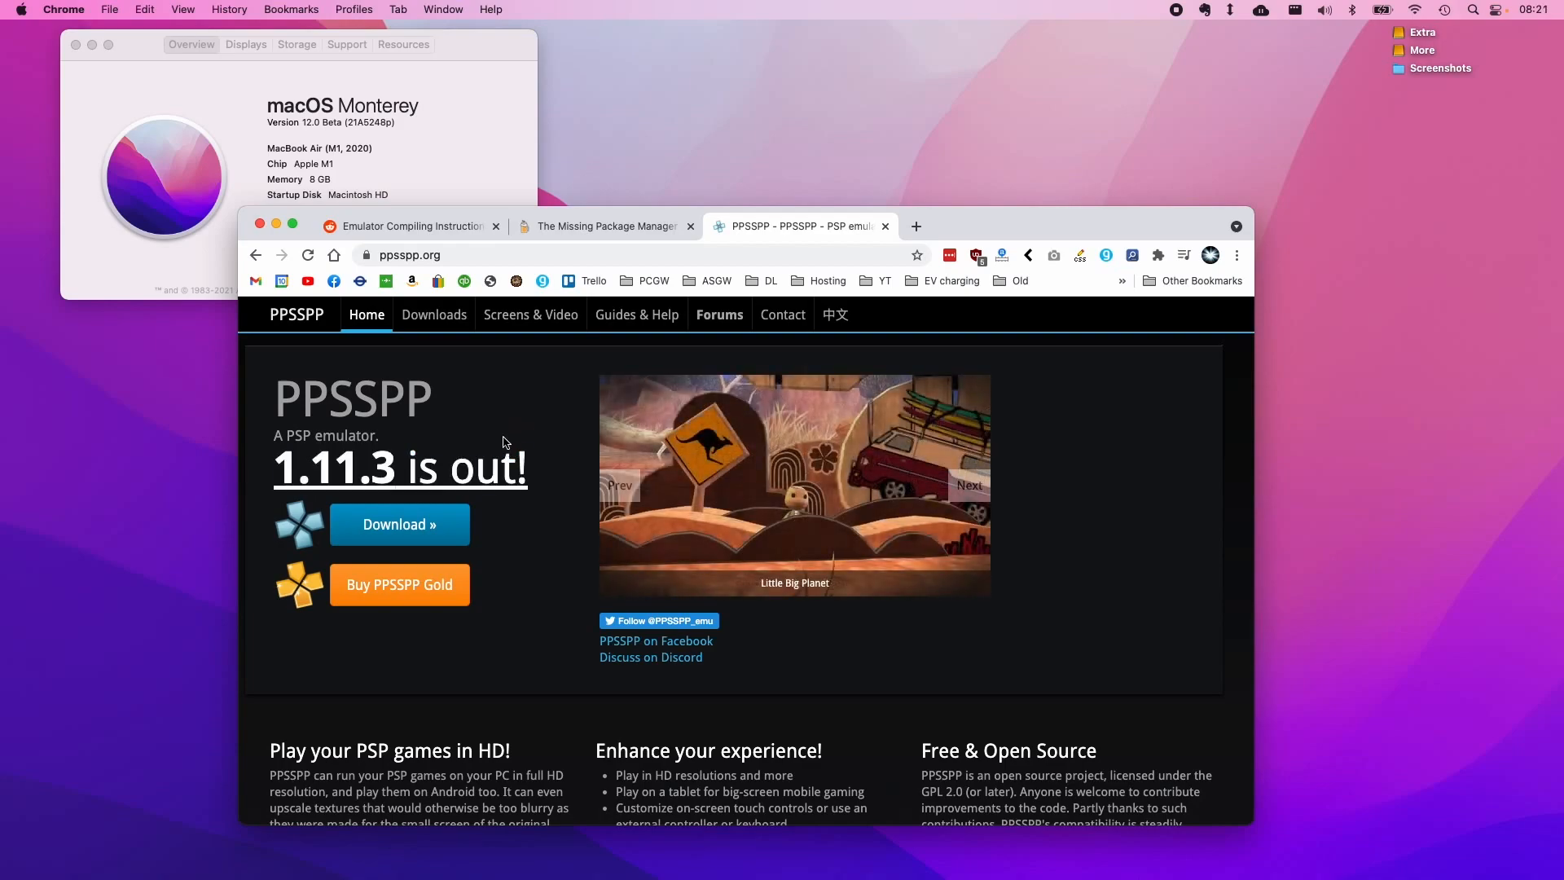
{"action": "mouse_move", "coordinate": [527, 489]}
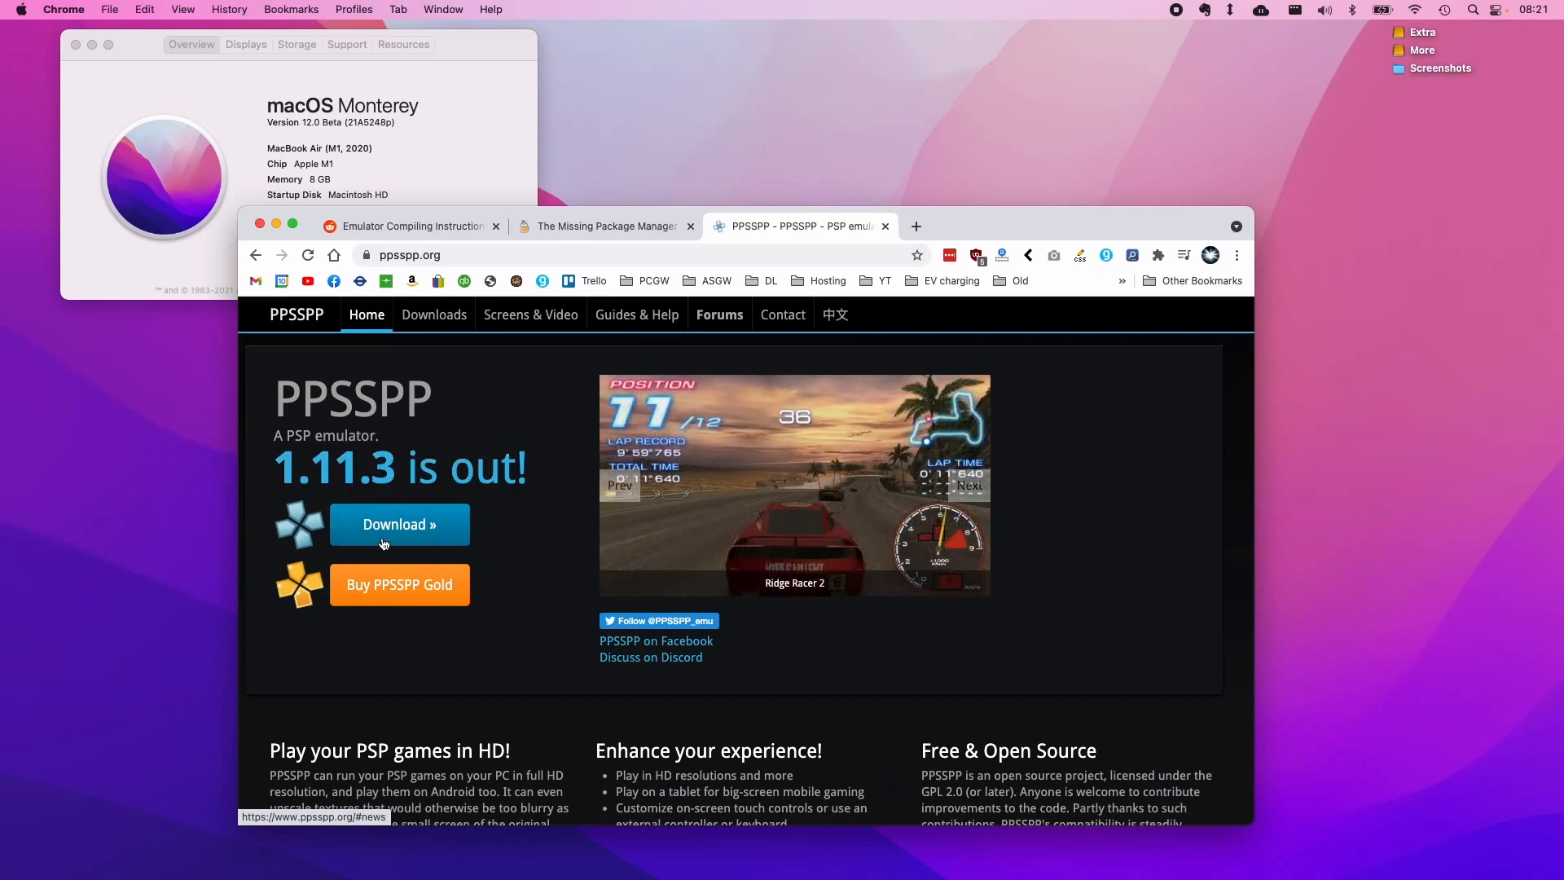
{"action": "mouse_move", "coordinate": [488, 516]}
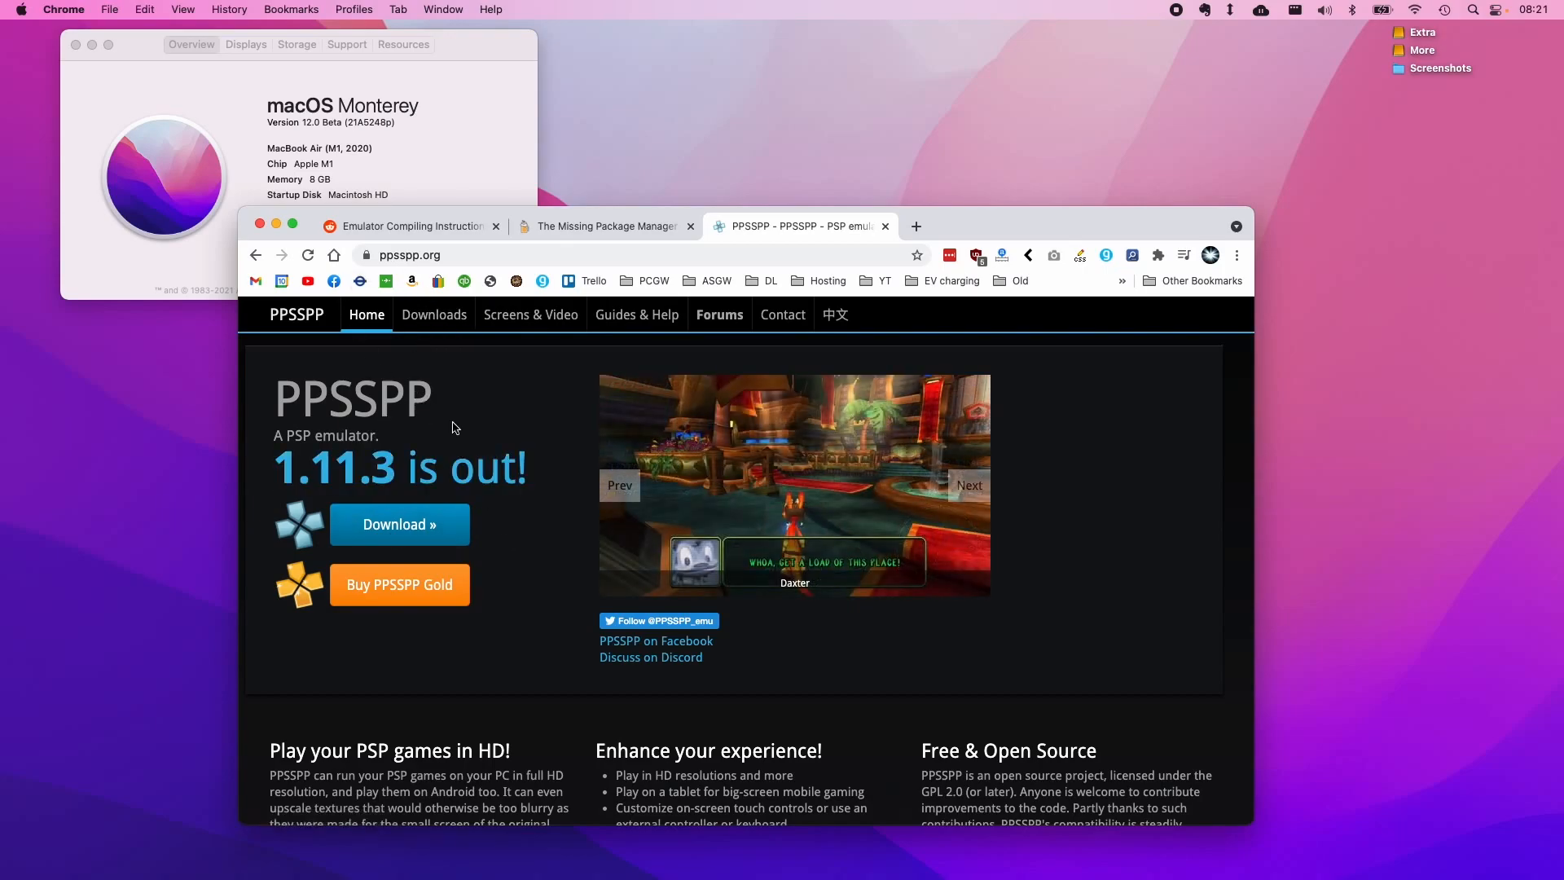
Step: Open the PPSSPP Downloads page and scroll to the macOS entry, which offers no build
{"action": "left_click", "coordinate": [399, 523]}
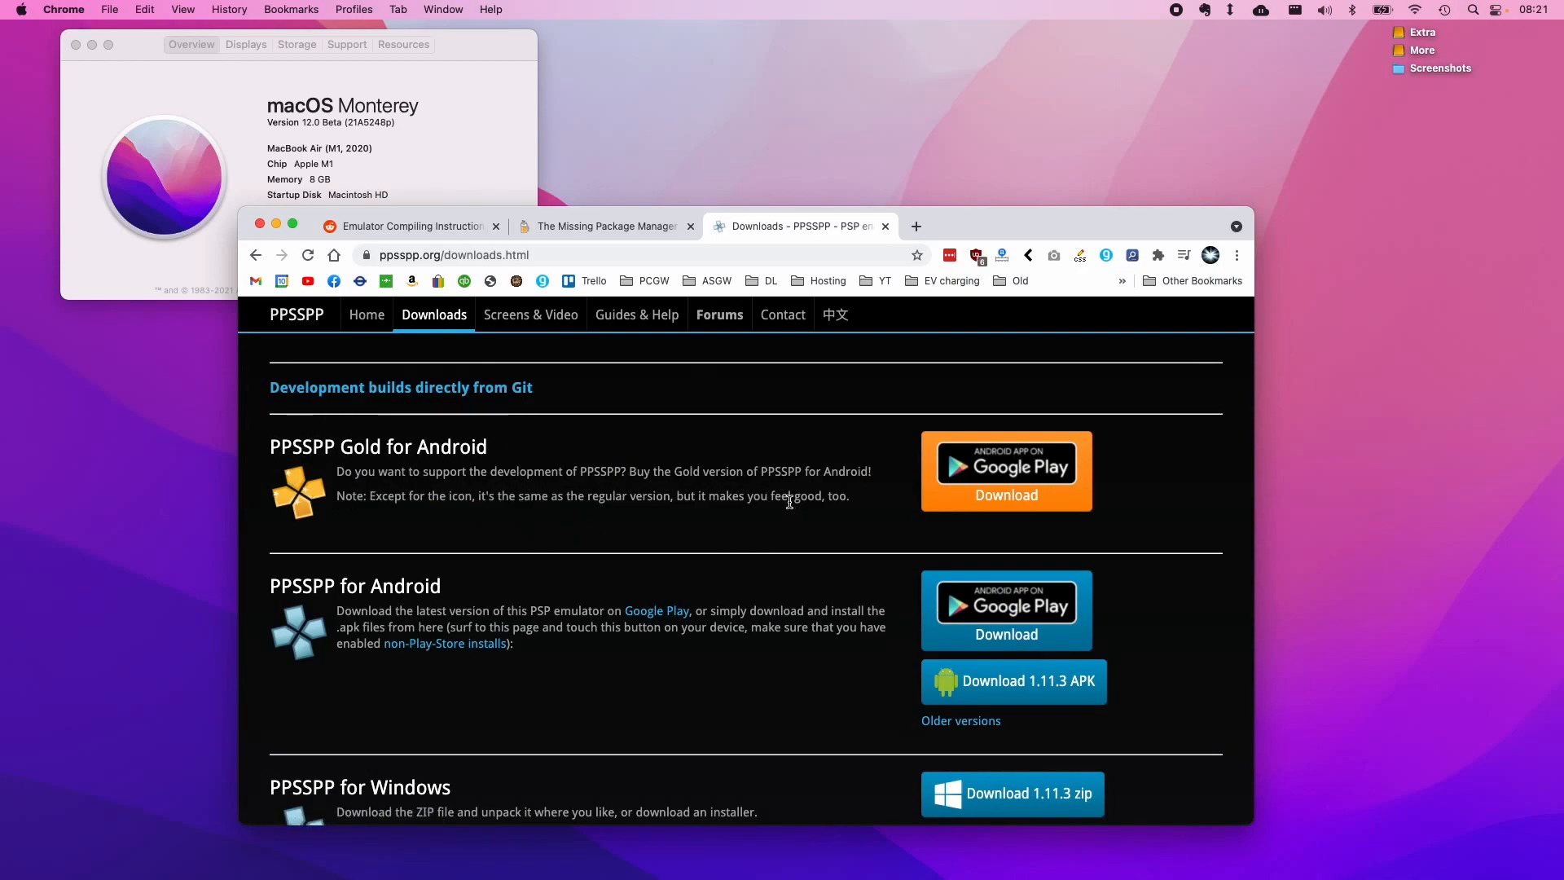
{"action": "mouse_move", "coordinate": [671, 467]}
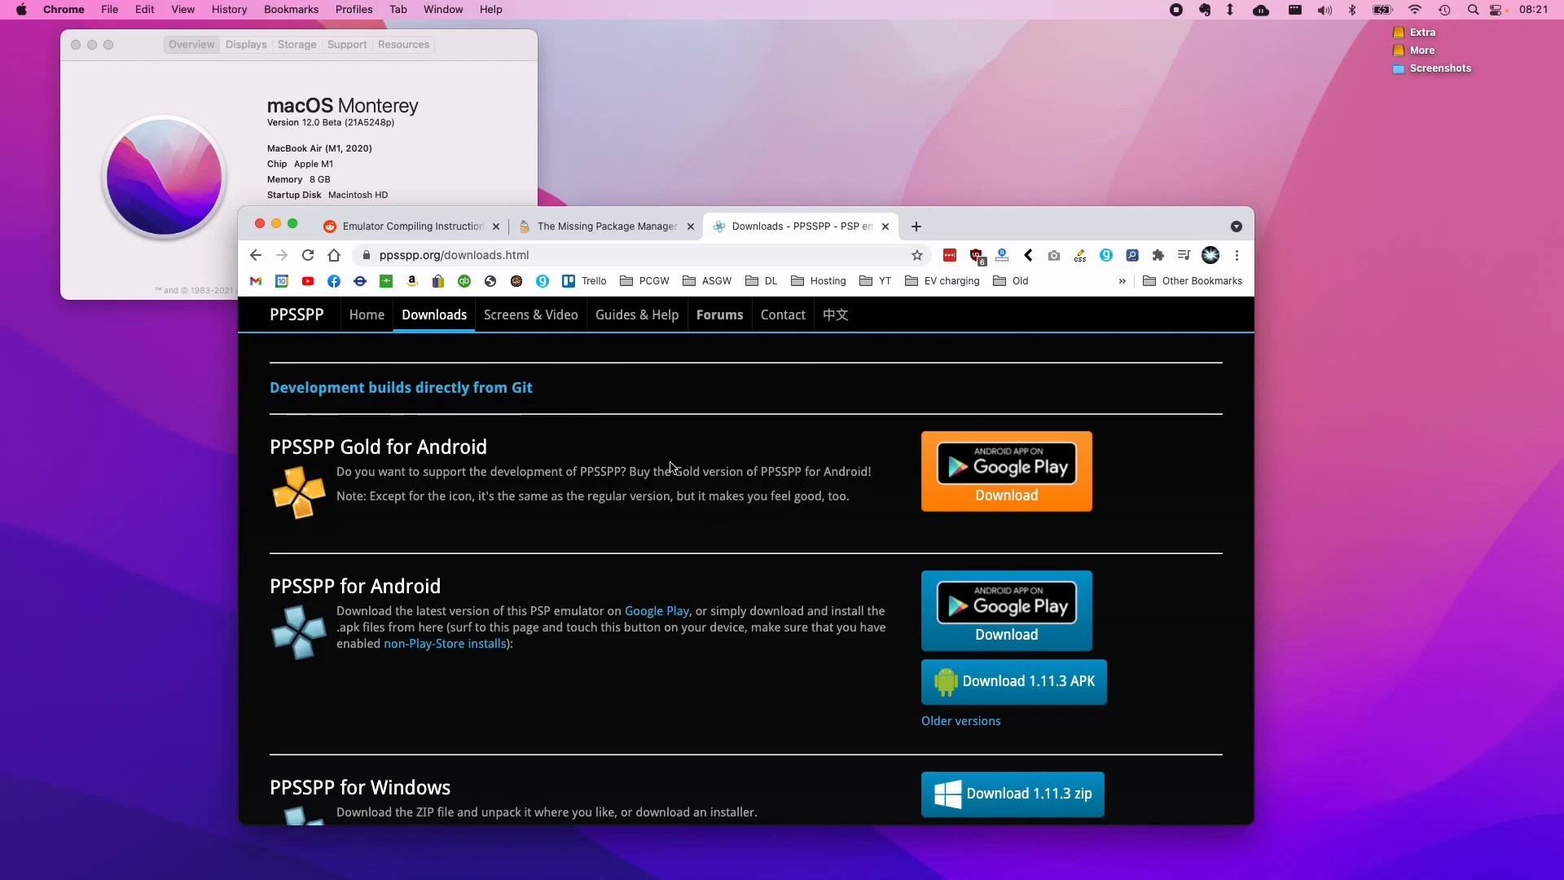
{"action": "scroll", "scroll_direction": "down", "scroll_amount": 3}
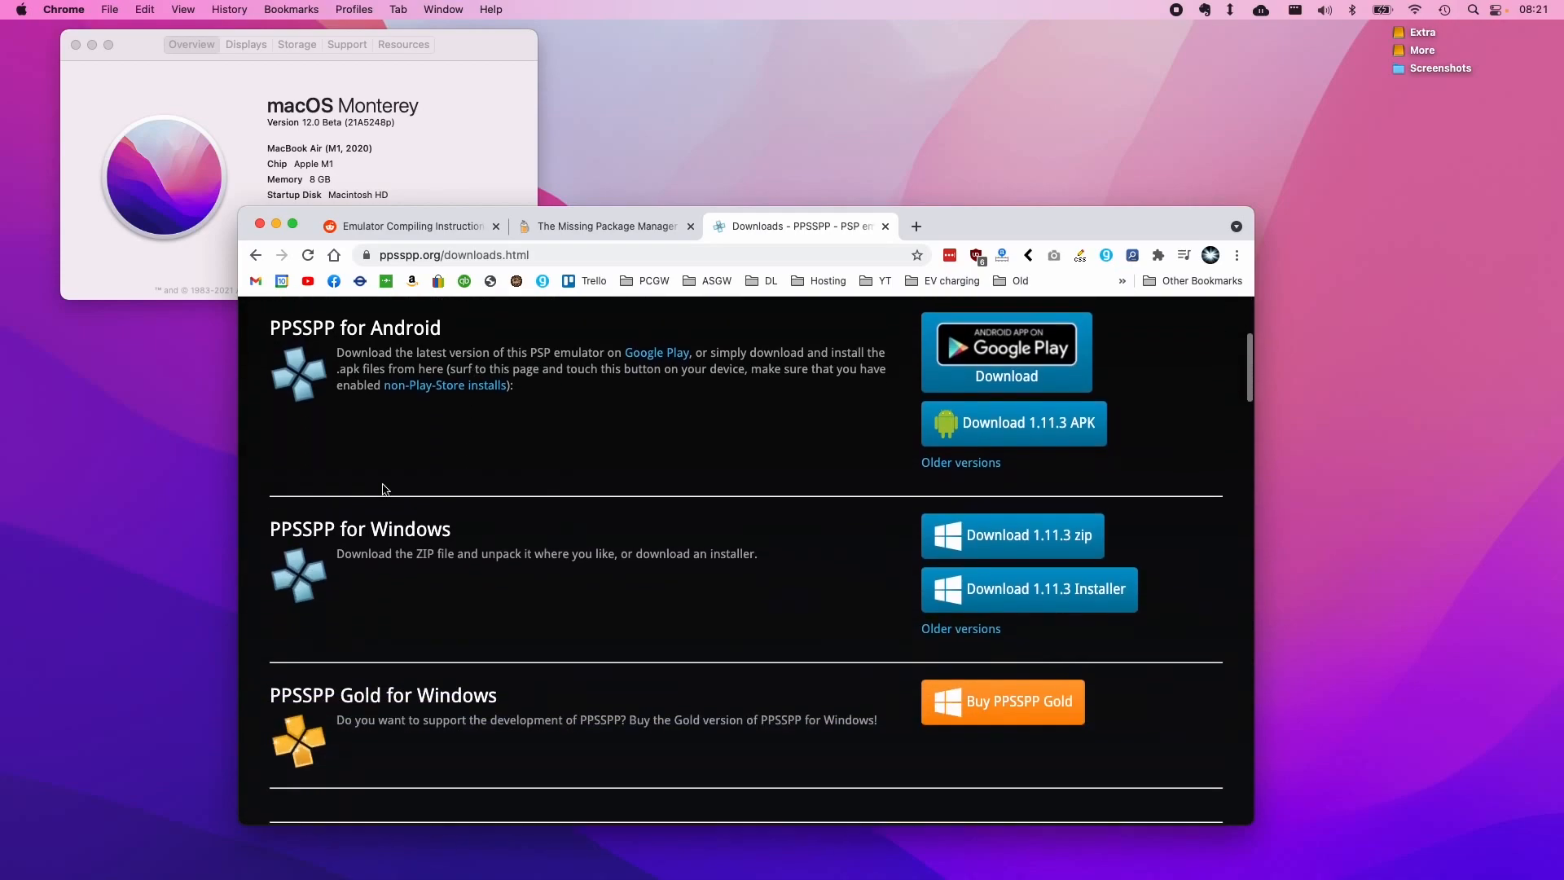
{"action": "scroll", "scroll_direction": "down", "scroll_amount": 3}
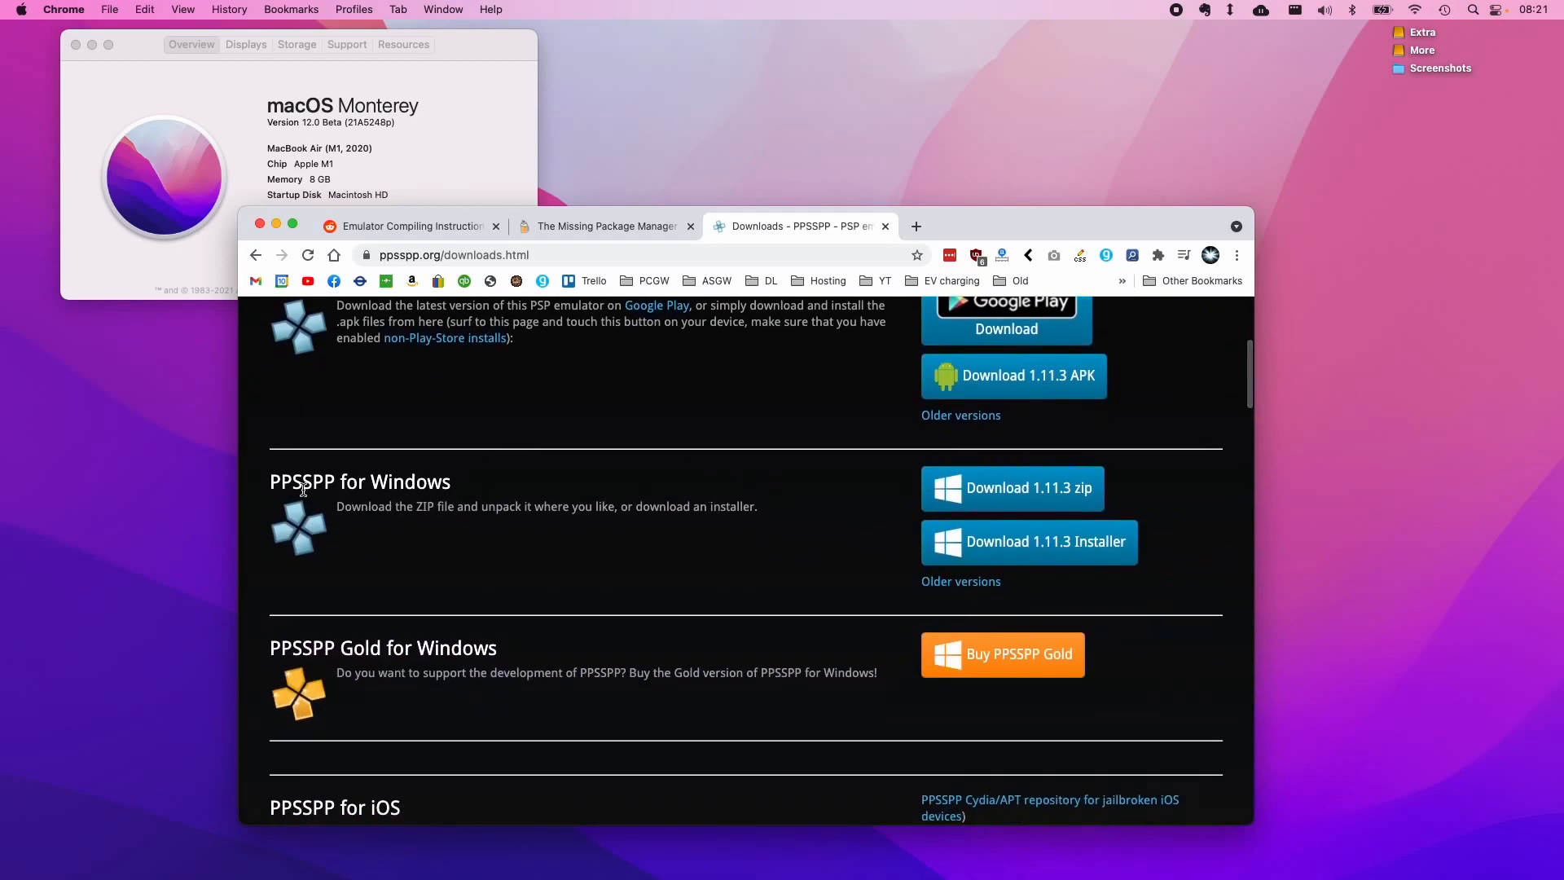
{"action": "mouse_move", "coordinate": [561, 475]}
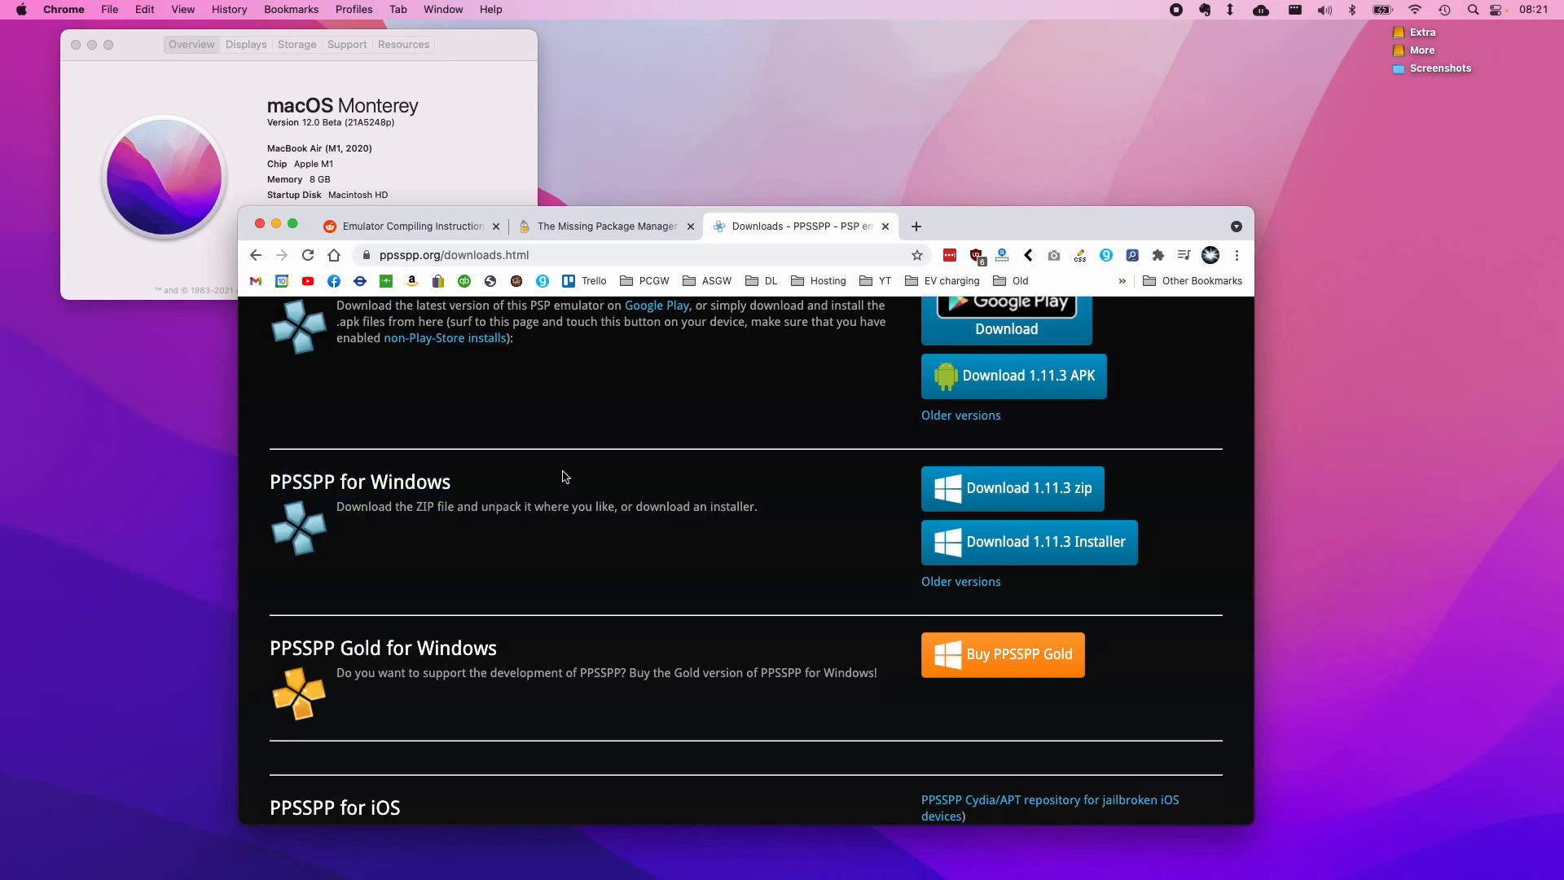
{"action": "mouse_move", "coordinate": [685, 497]}
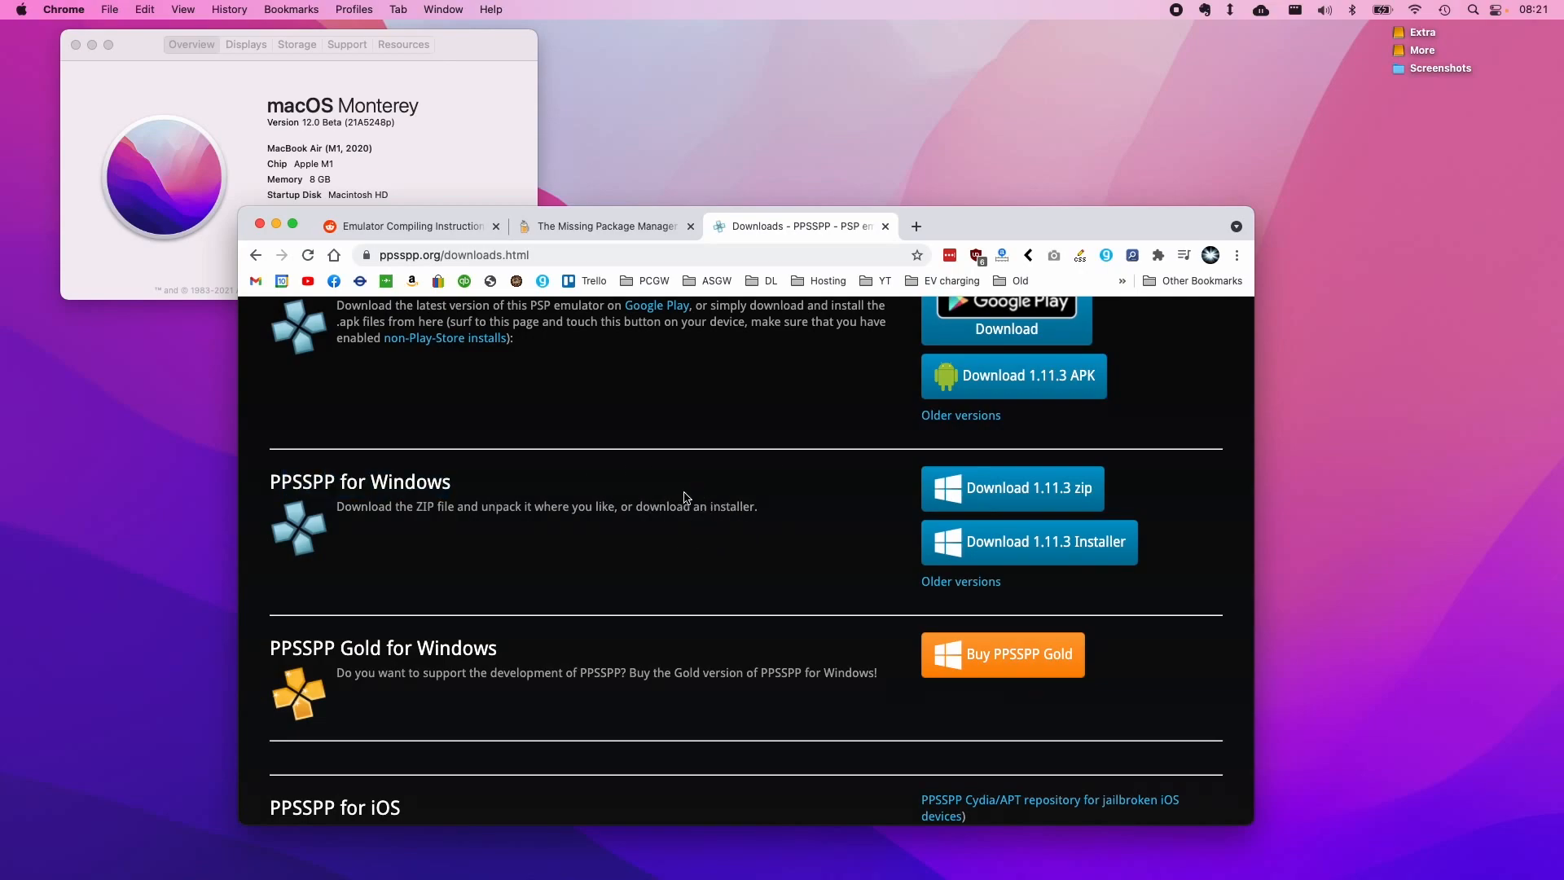
{"action": "scroll", "scroll_direction": "down", "scroll_amount": 3}
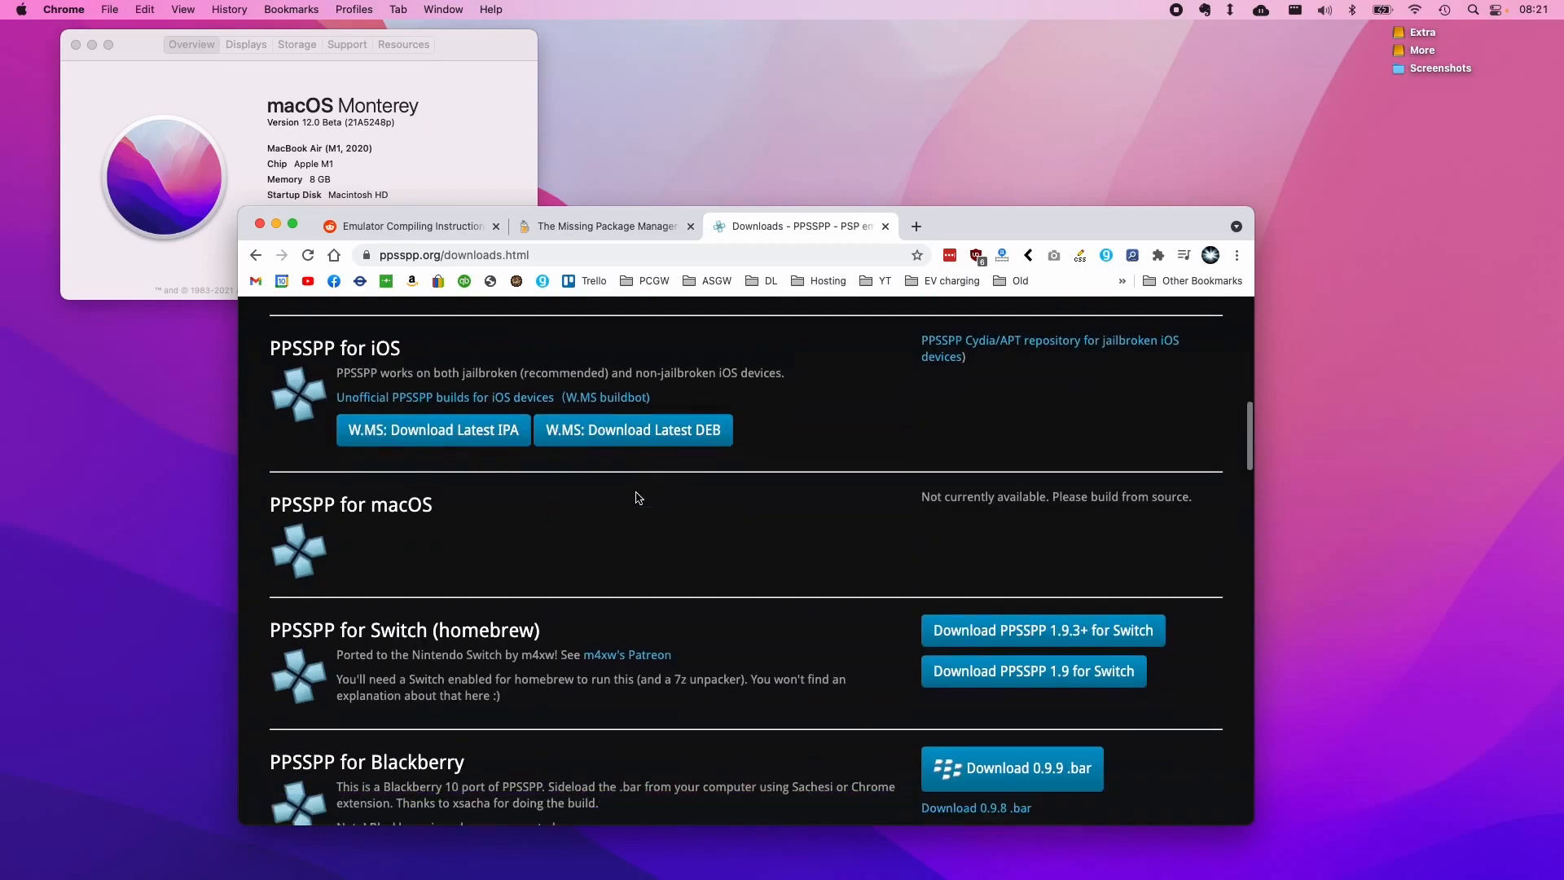
{"action": "scroll", "scroll_direction": "down", "scroll_amount": 3}
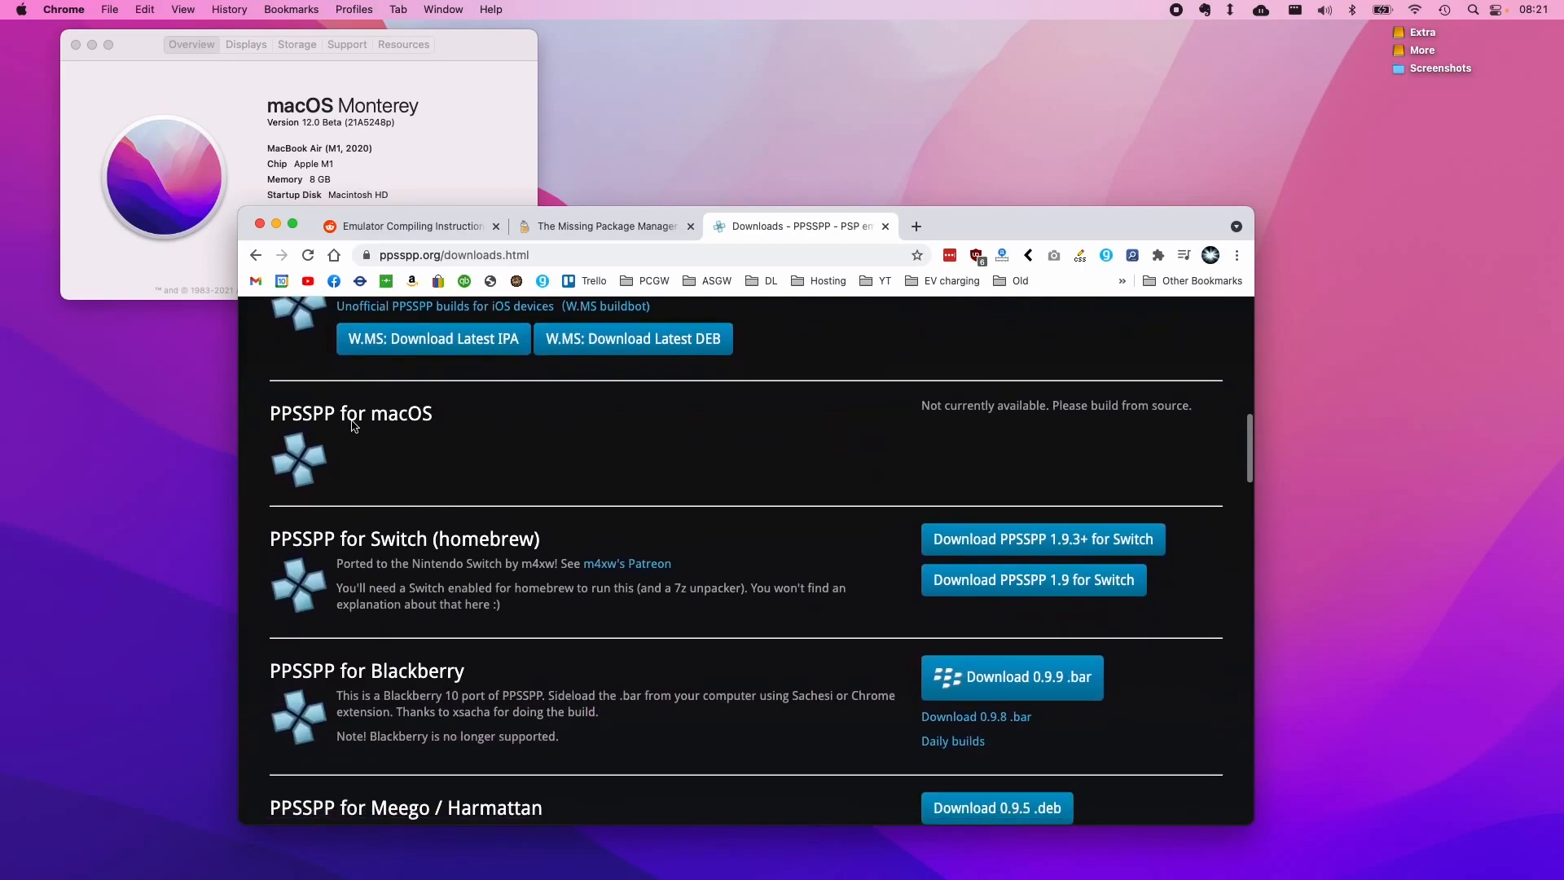
{"action": "mouse_move", "coordinate": [430, 475]}
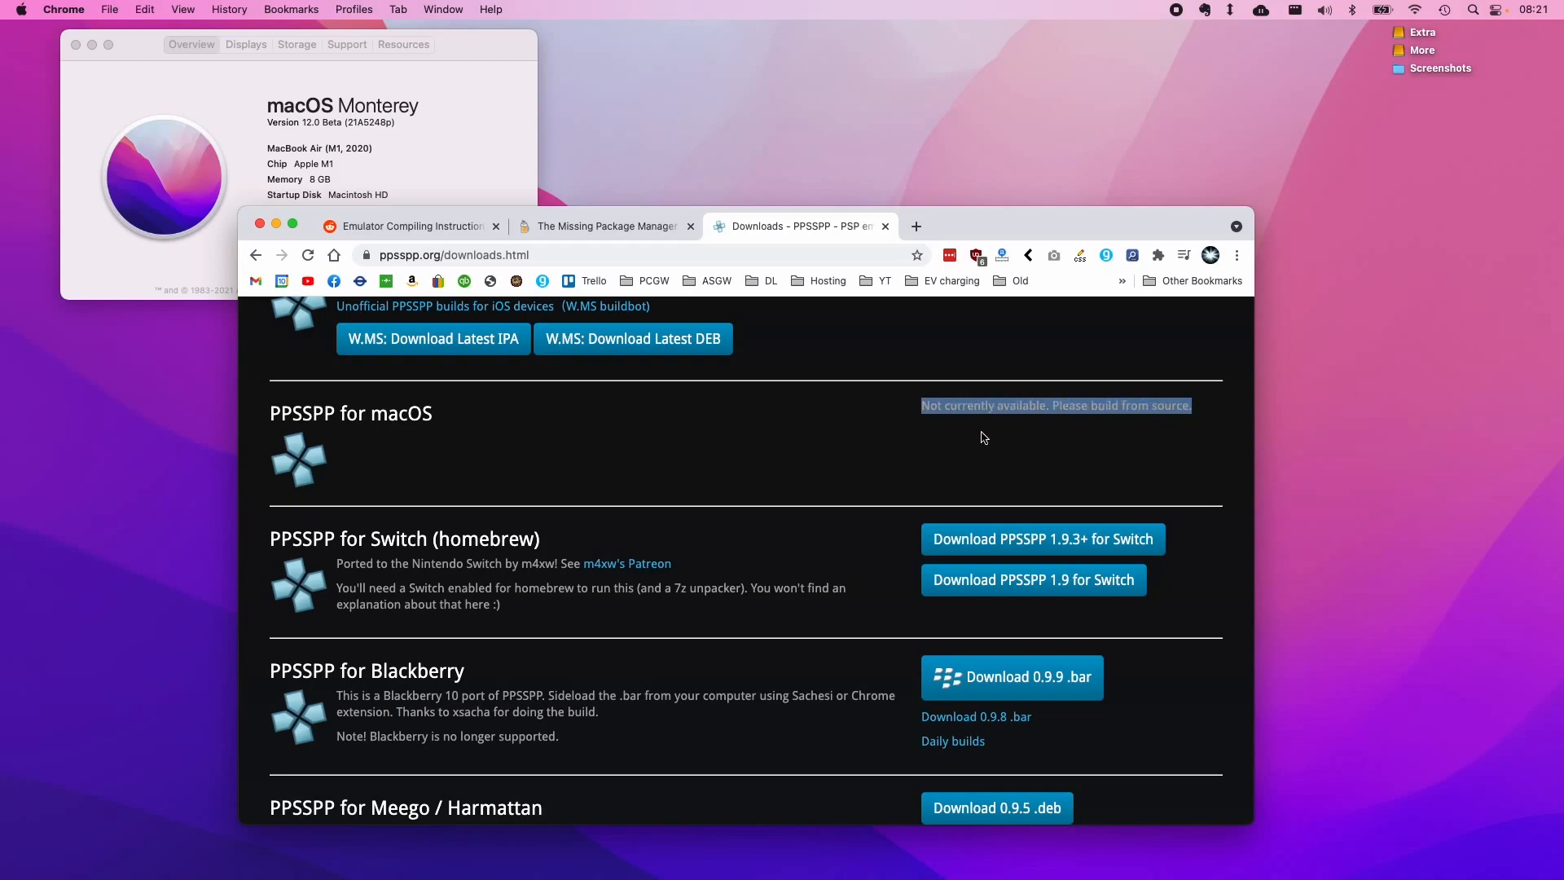
{"action": "scroll", "scroll_direction": "down", "scroll_amount": 3}
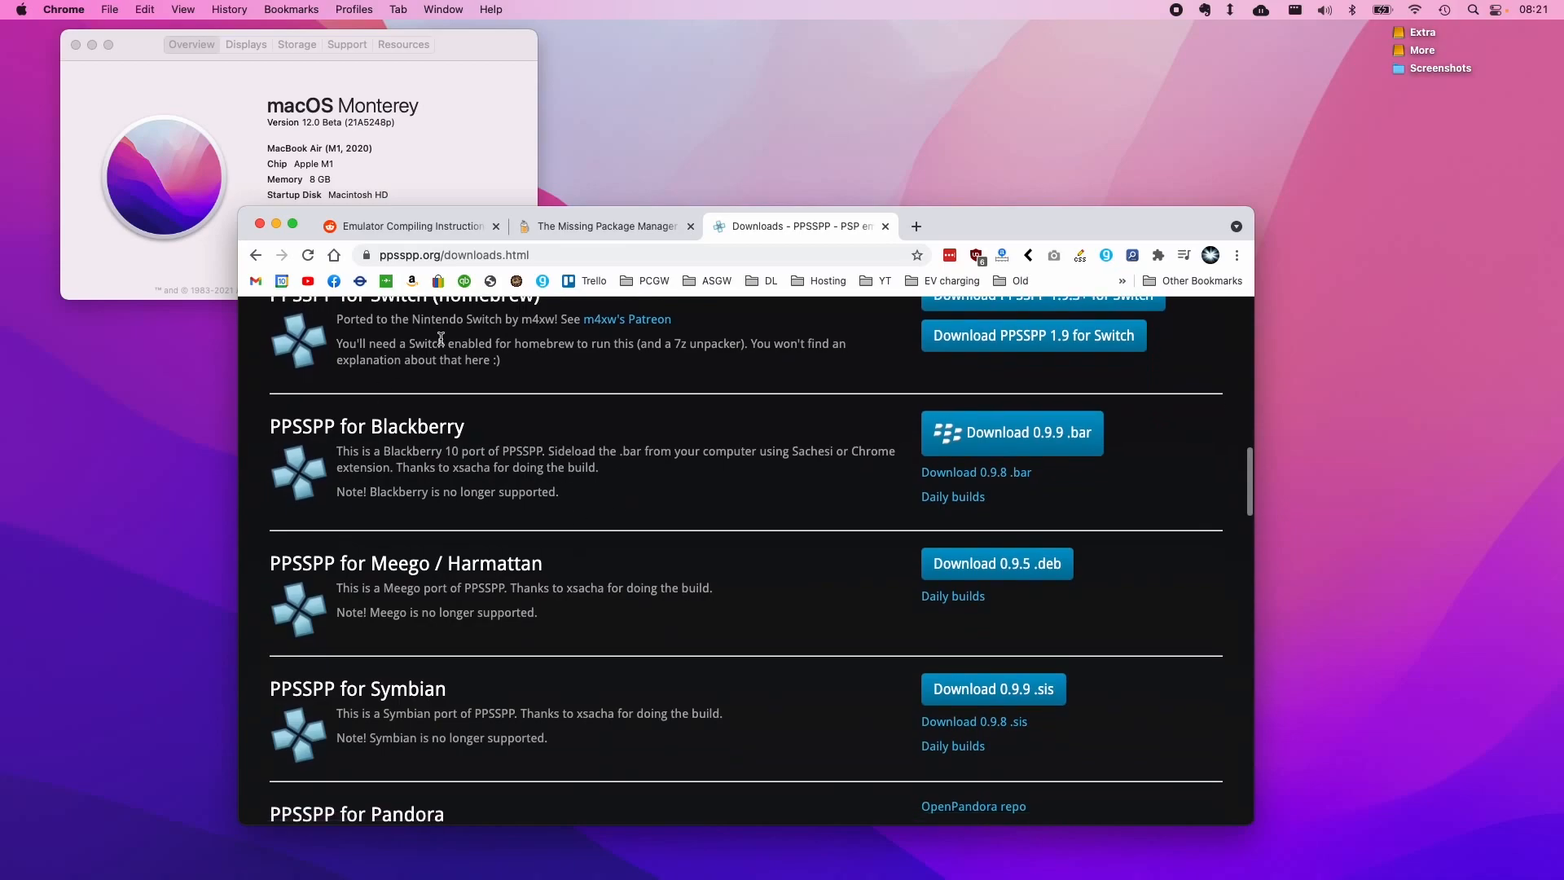
{"action": "scroll", "scroll_direction": "up", "scroll_amount": 3}
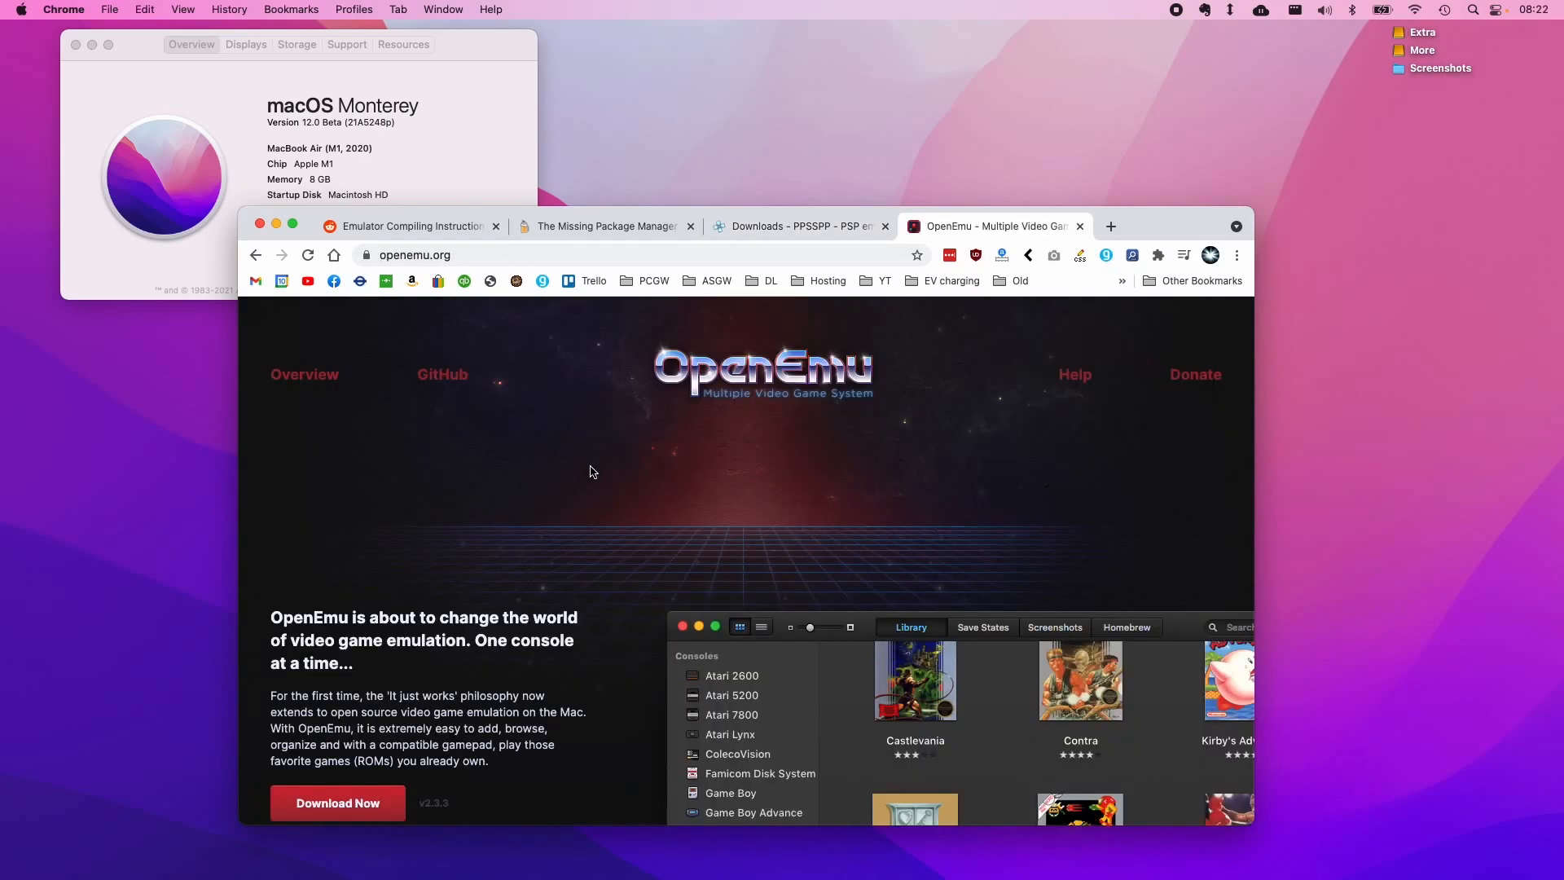
Step: Scroll the OpenEmu site to the Systems list showing Sony PSP via the PPSSPP core
{"action": "scroll", "scroll_direction": "down", "scroll_amount": 3}
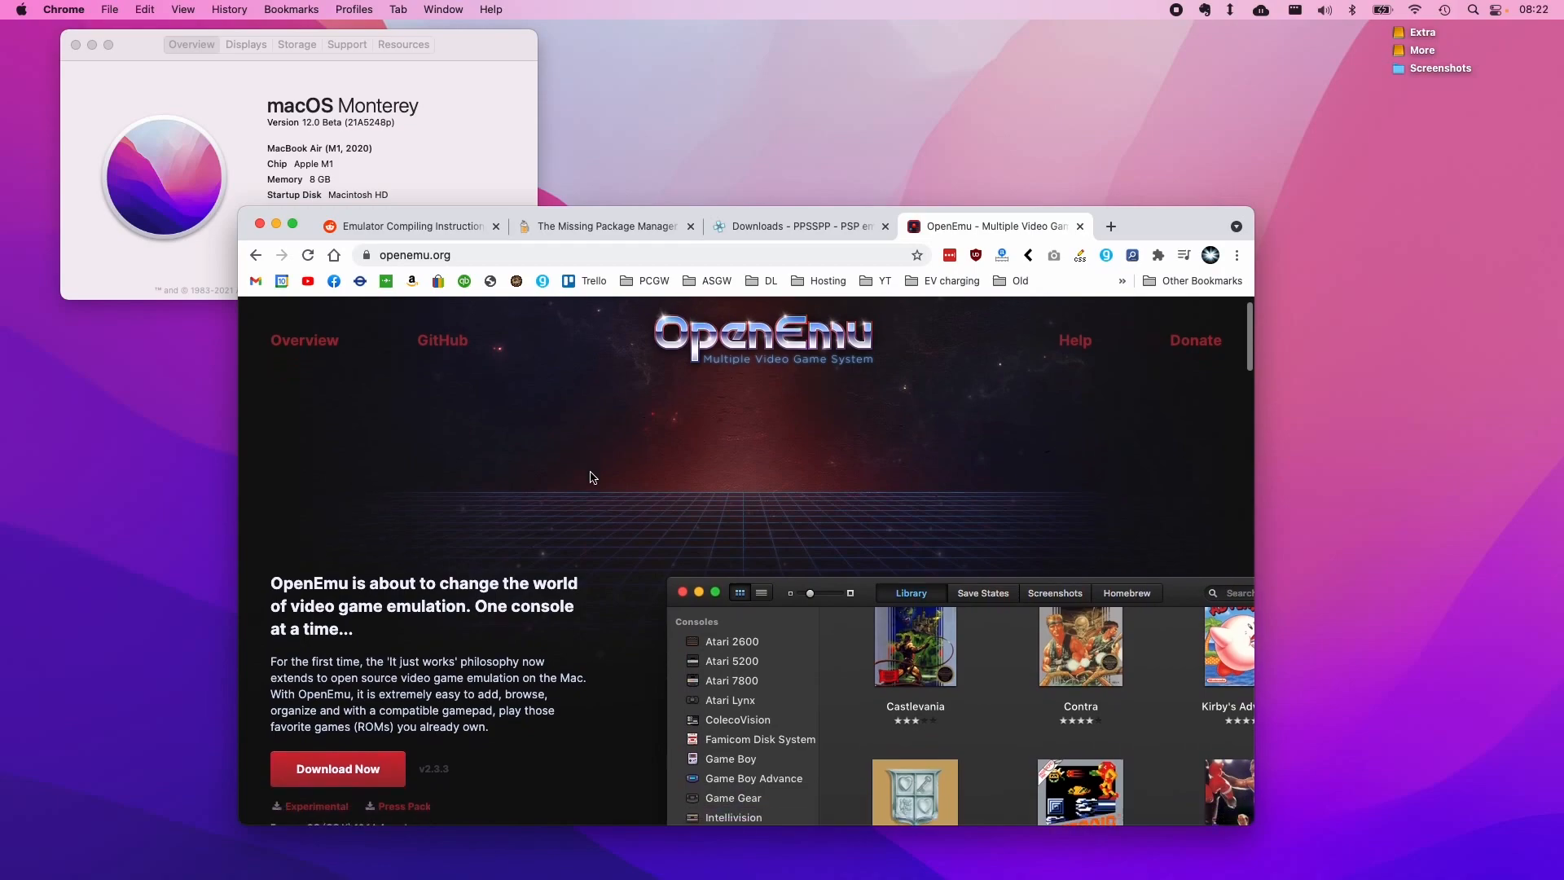
{"action": "scroll", "scroll_direction": "down", "scroll_amount": 3}
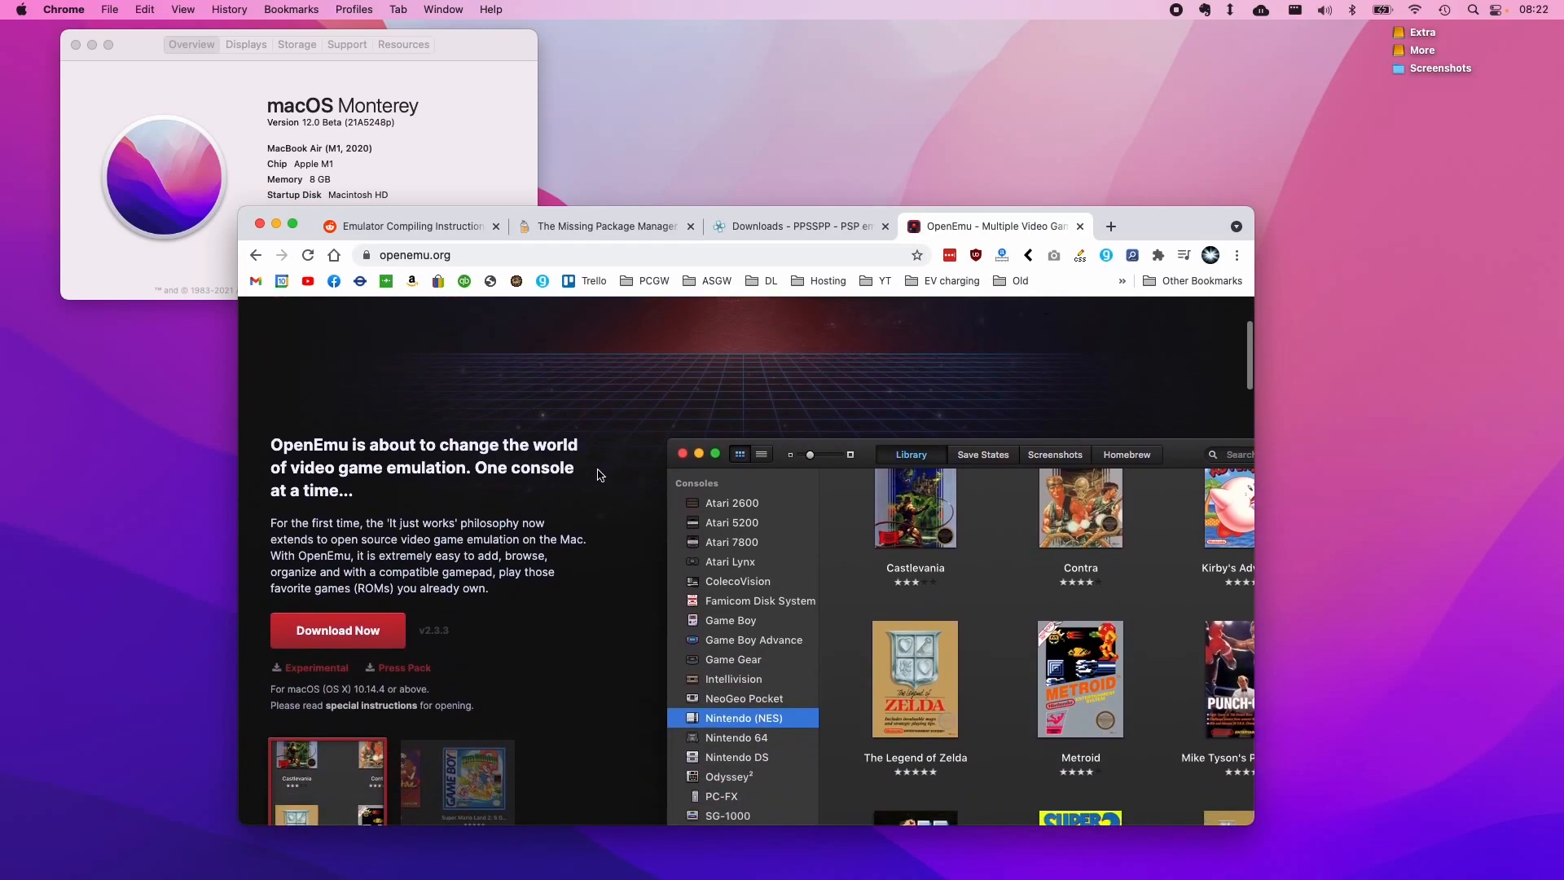
{"action": "scroll", "scroll_direction": "up", "scroll_amount": 3}
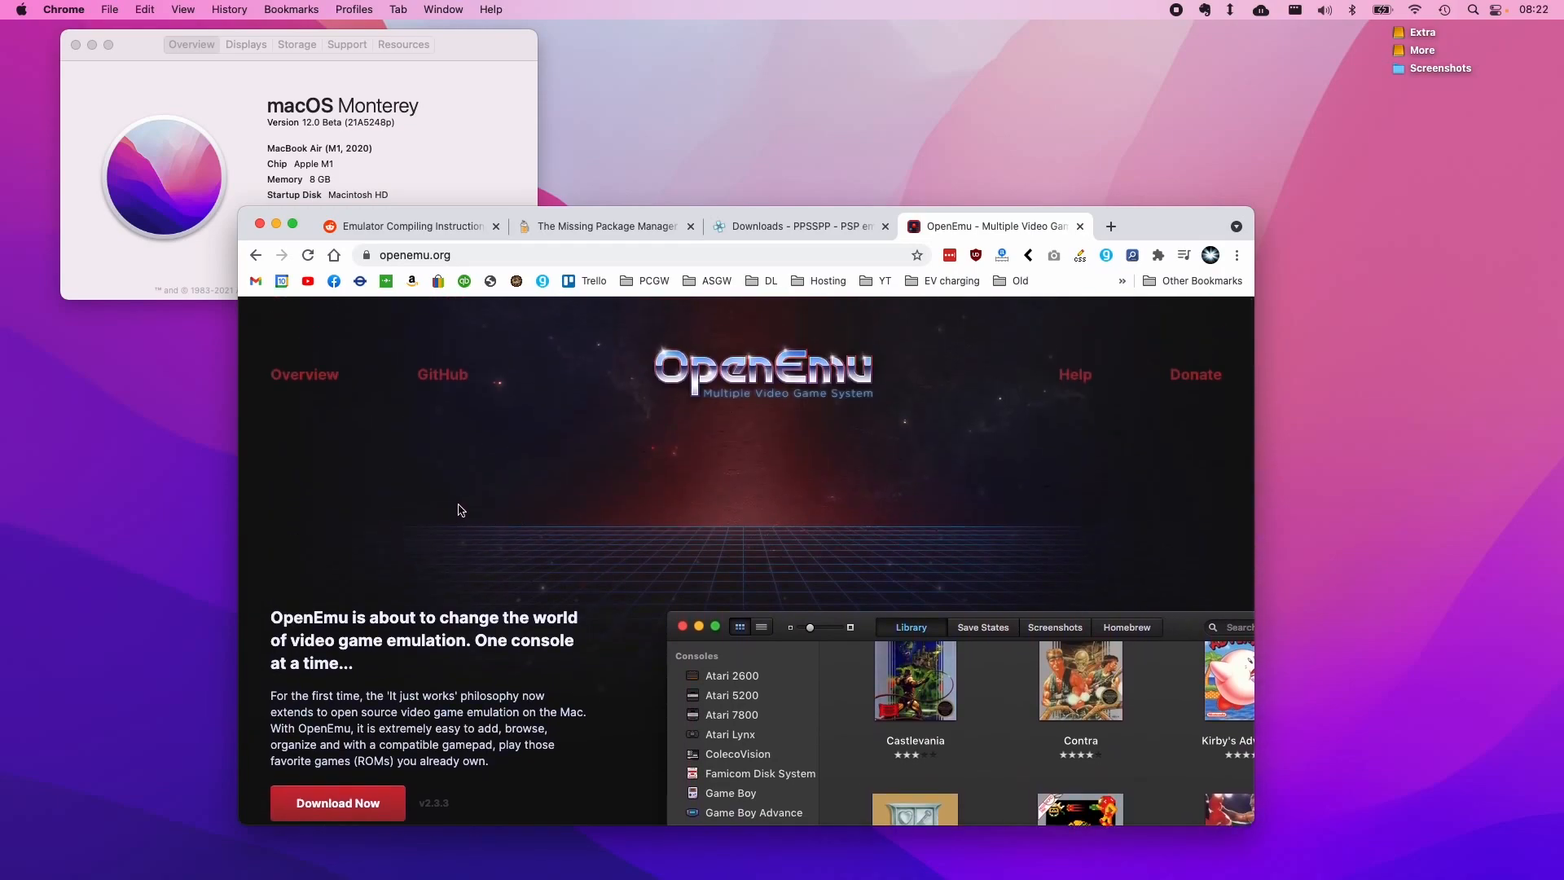
{"action": "scroll", "scroll_direction": "down", "scroll_amount": 3}
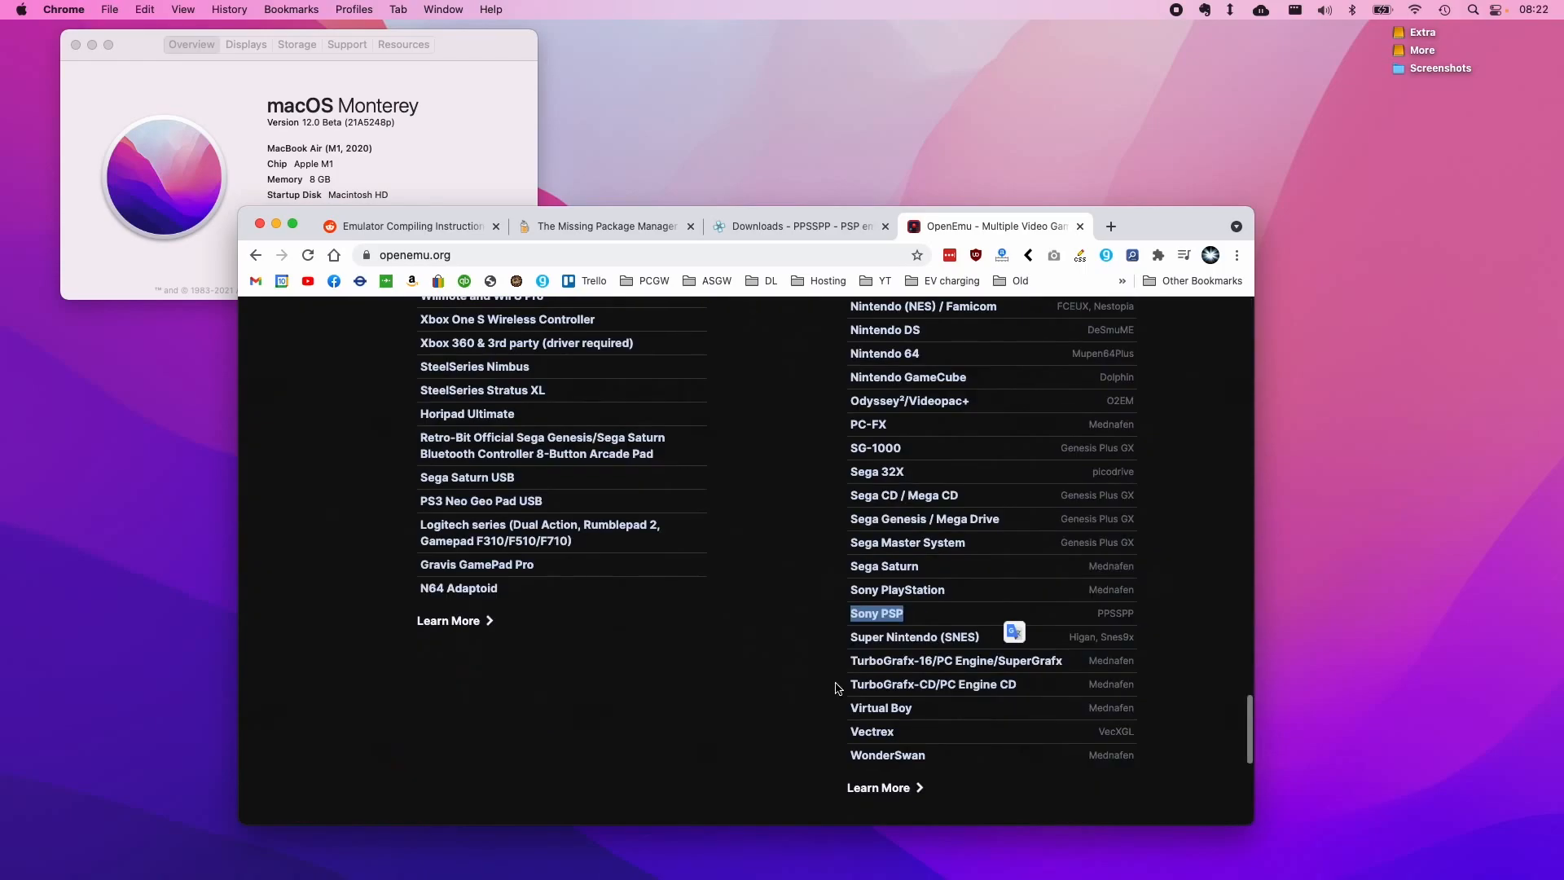
{"action": "mouse_move", "coordinate": [812, 662]}
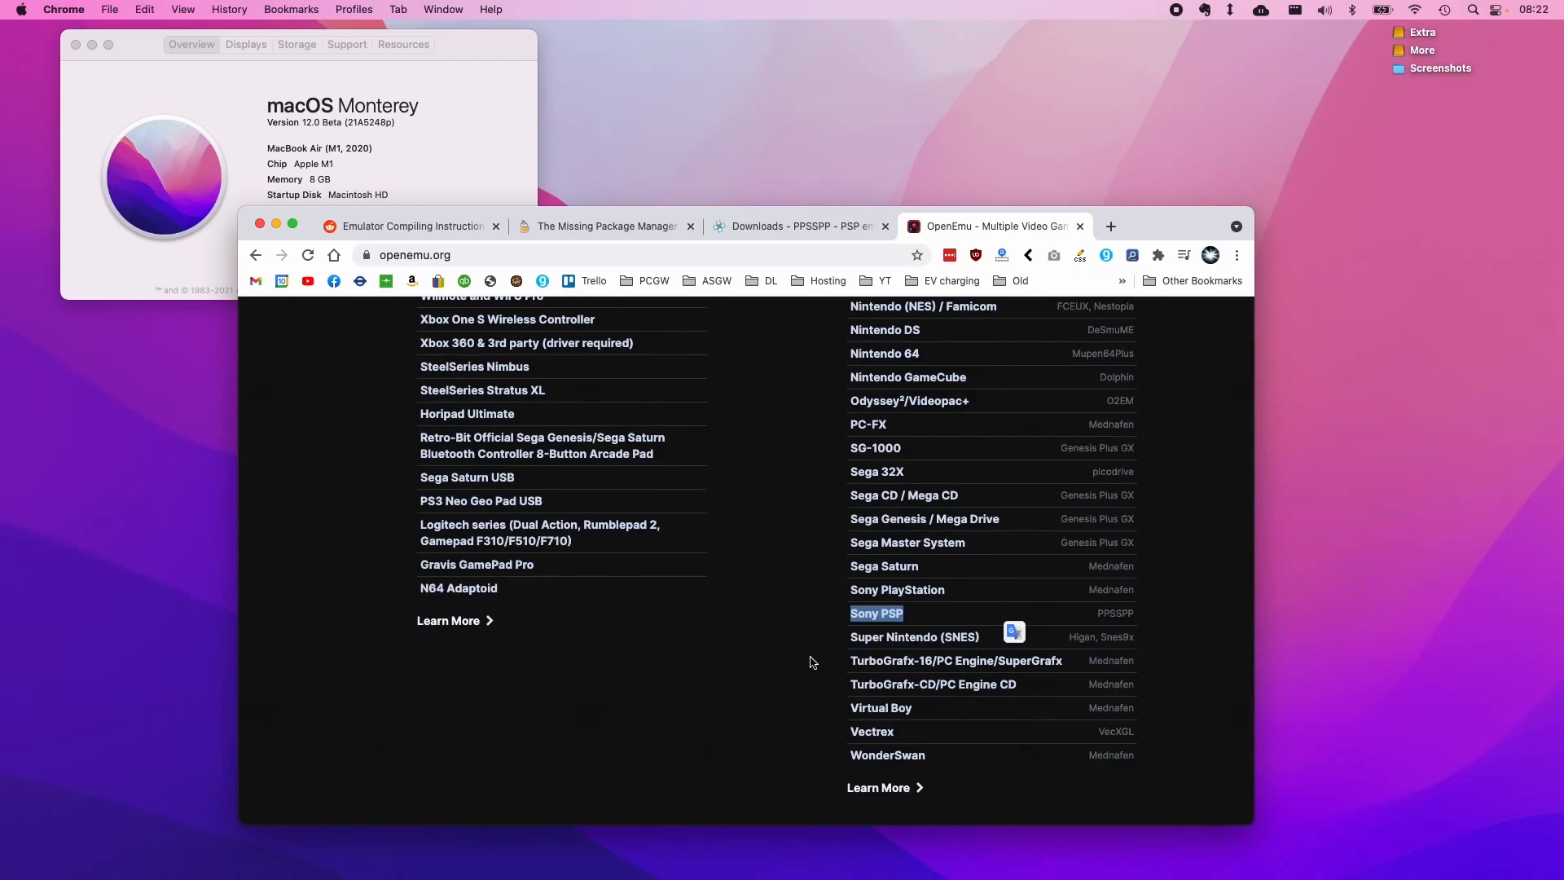
{"action": "mouse_move", "coordinate": [1065, 616]}
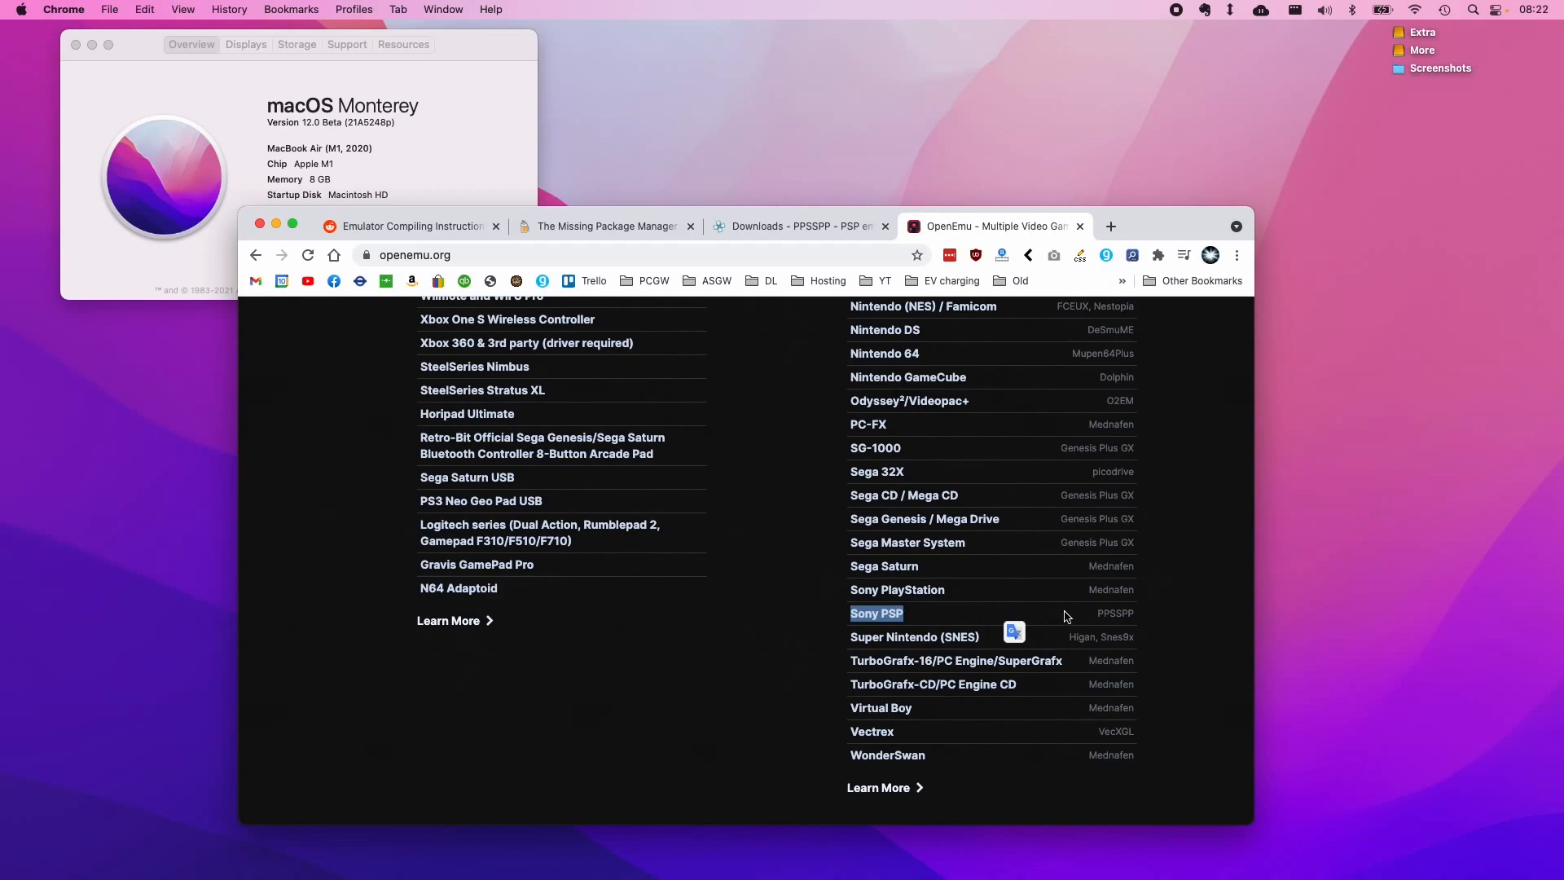
{"action": "mouse_move", "coordinate": [932, 630]}
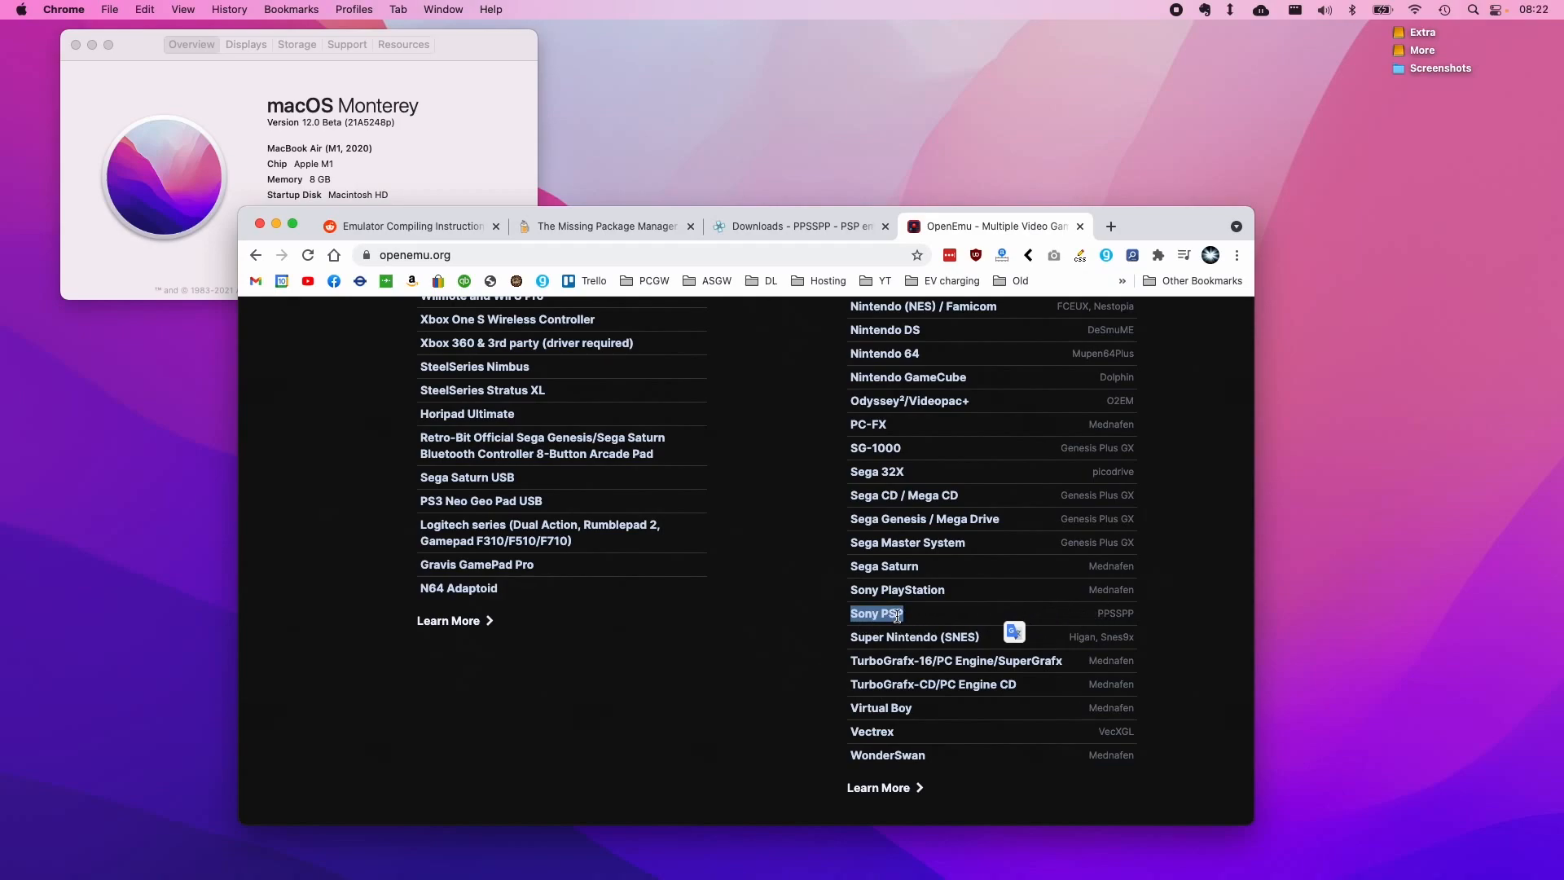
{"action": "mouse_move", "coordinate": [934, 613]}
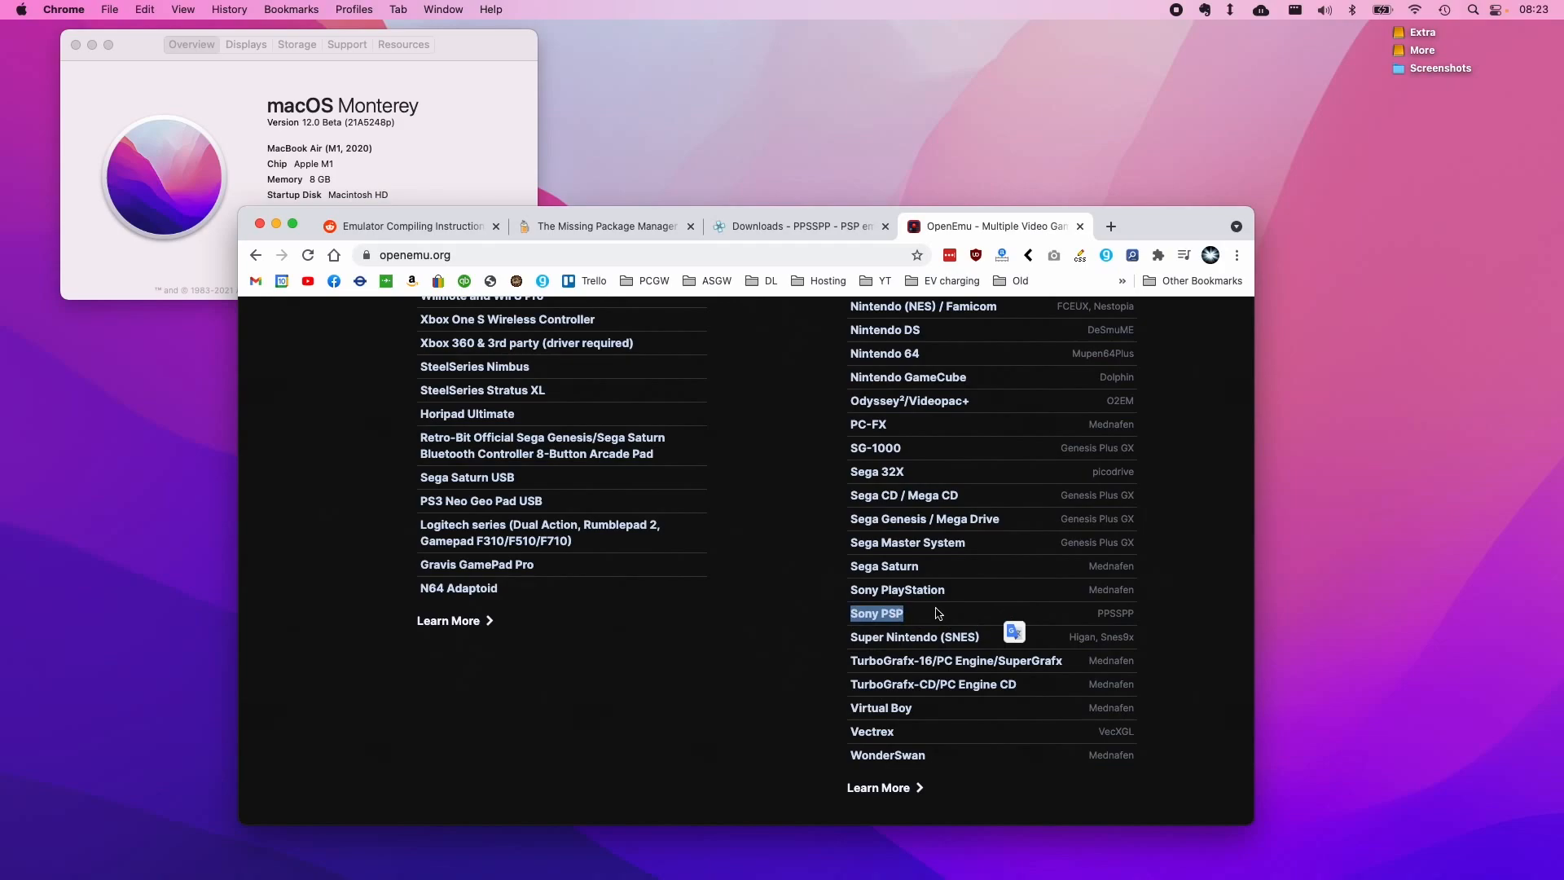
{"action": "mouse_move", "coordinate": [917, 621]}
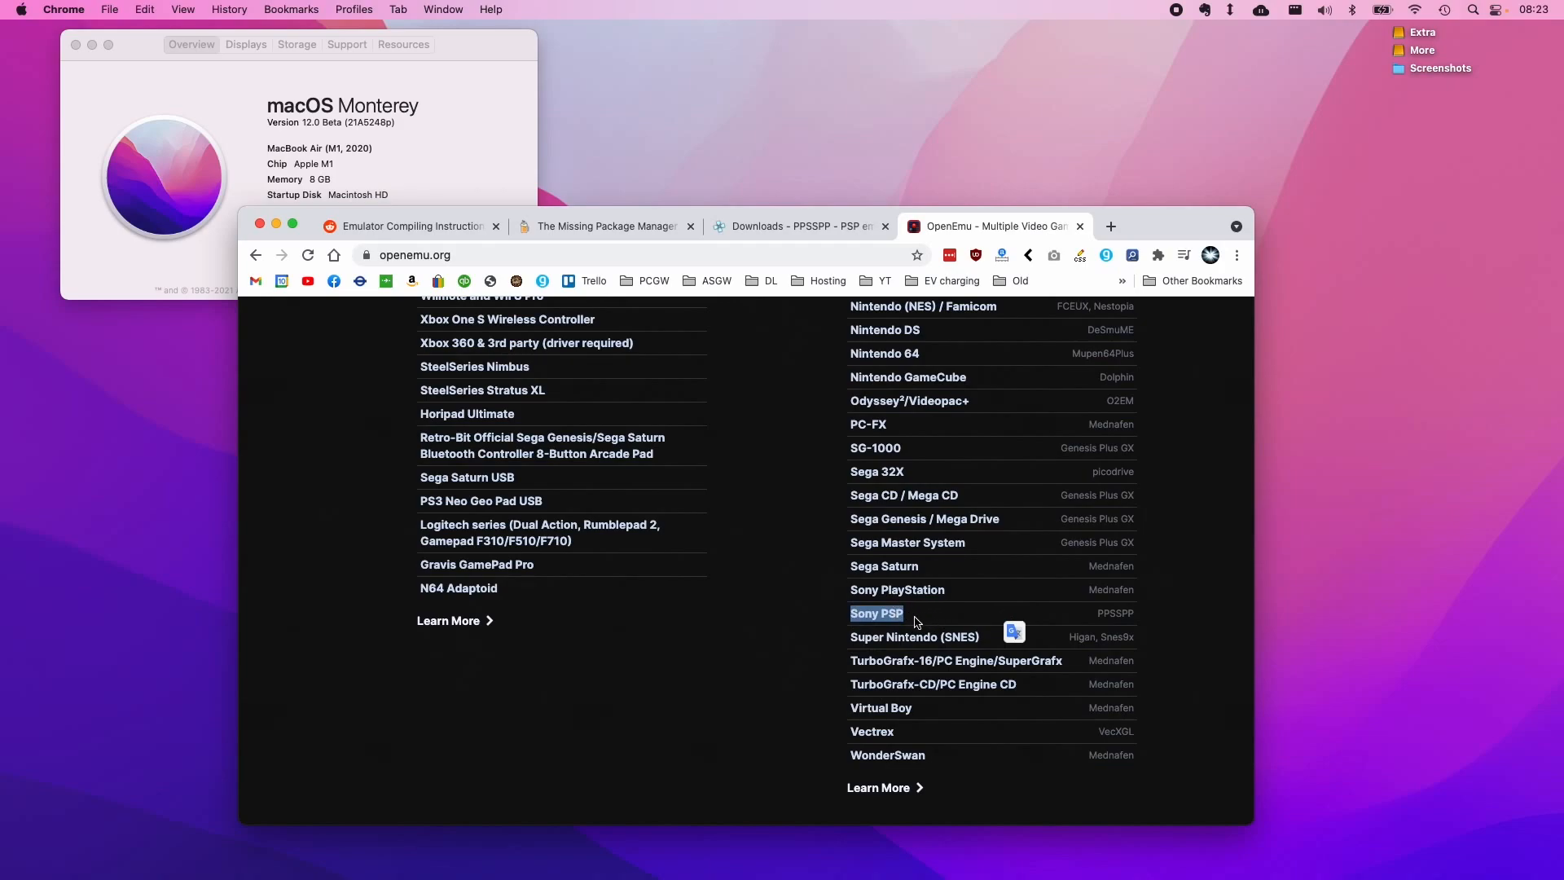
{"action": "mouse_move", "coordinate": [900, 608]}
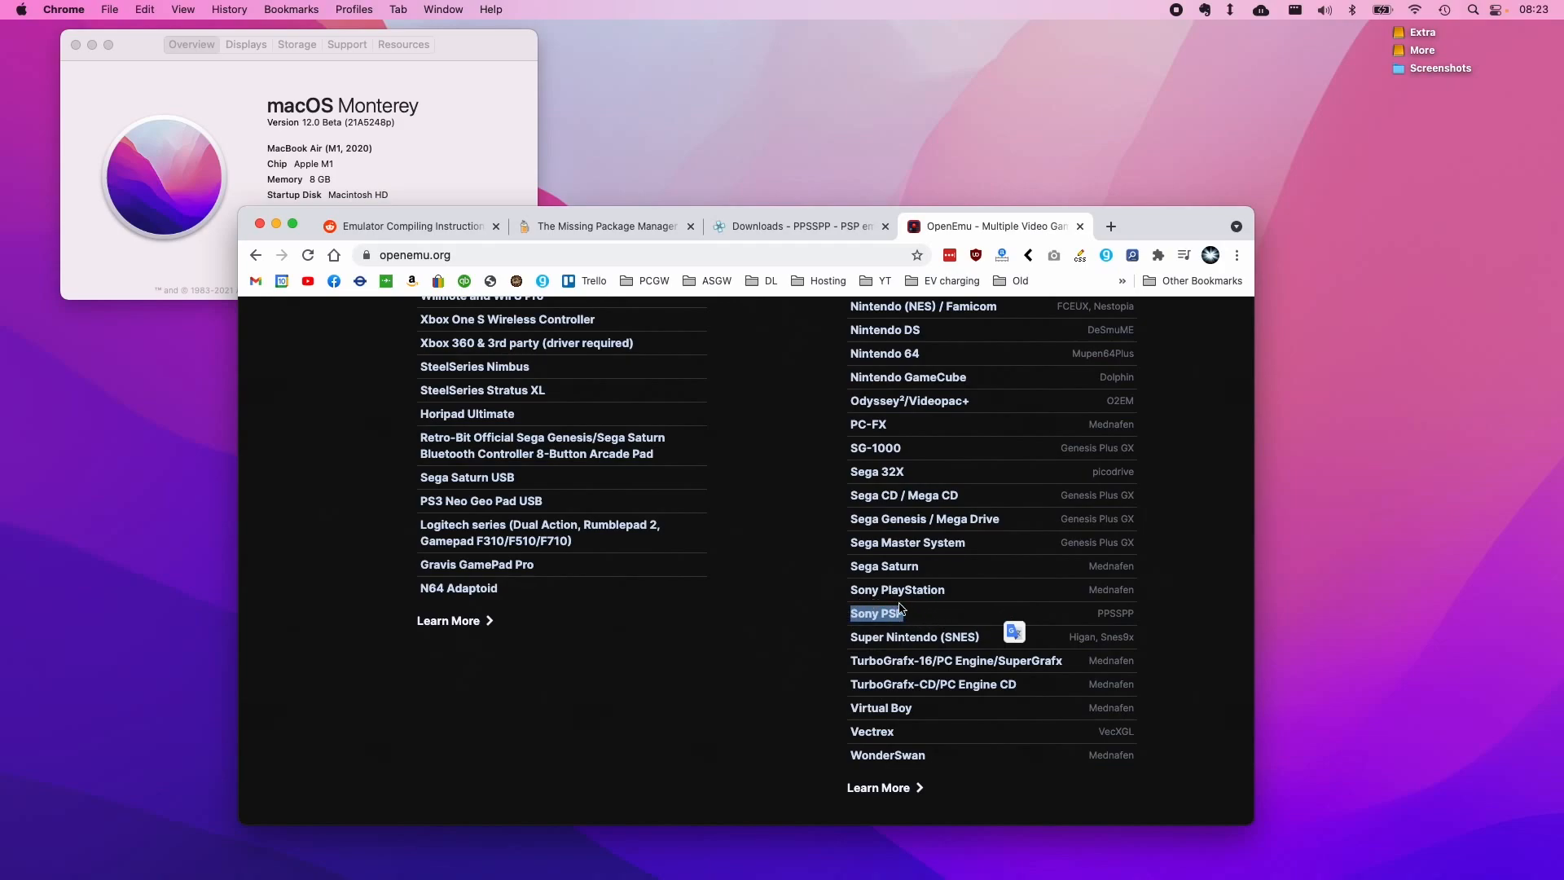
{"action": "mouse_move", "coordinate": [835, 609]}
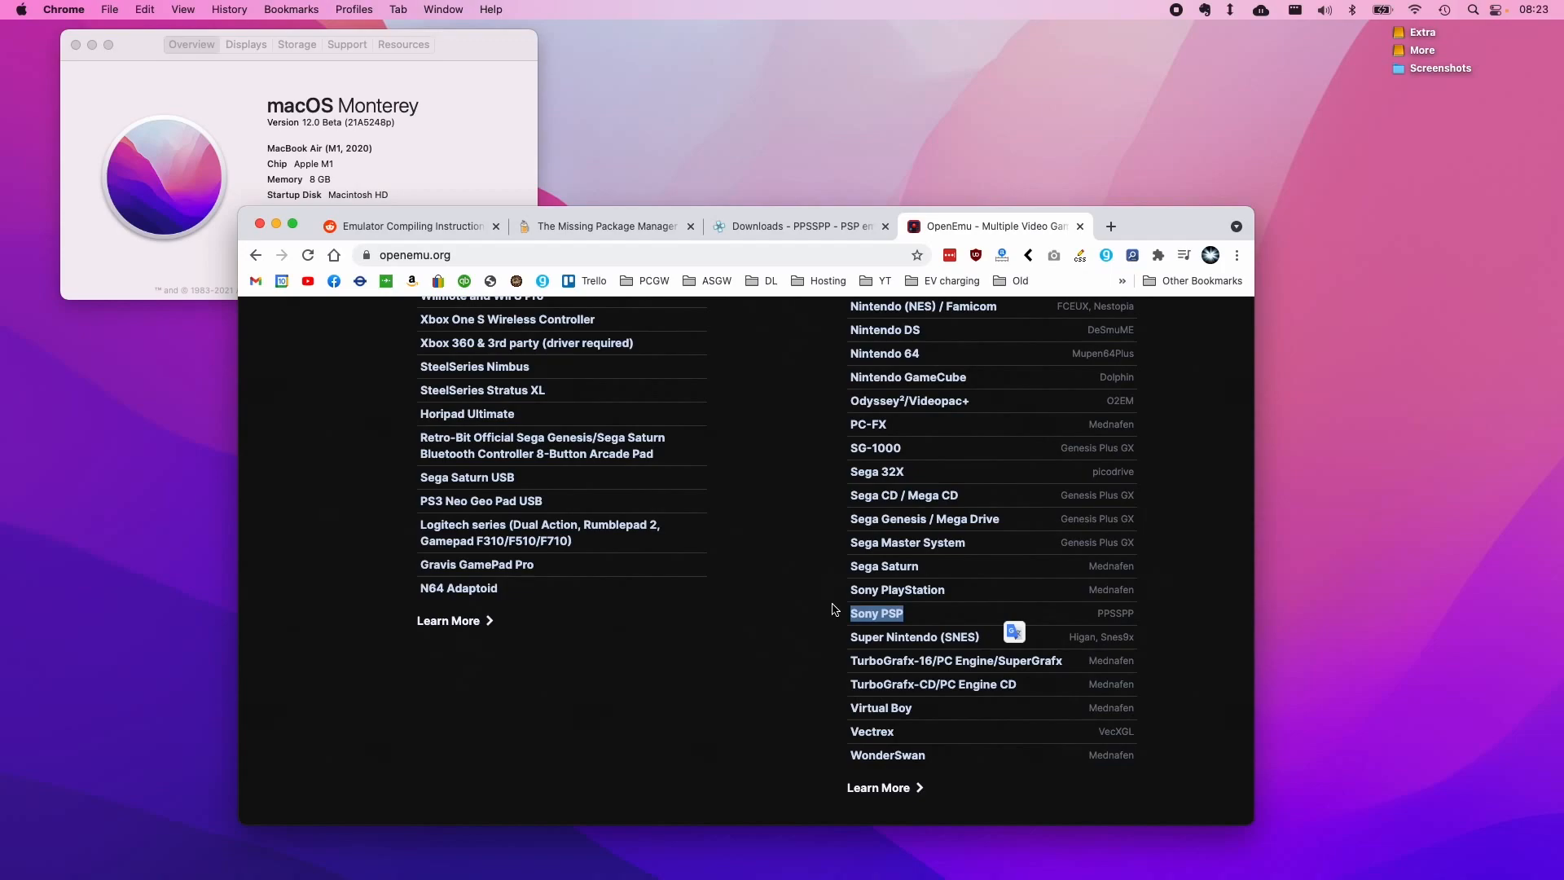
{"action": "mouse_move", "coordinate": [897, 627]}
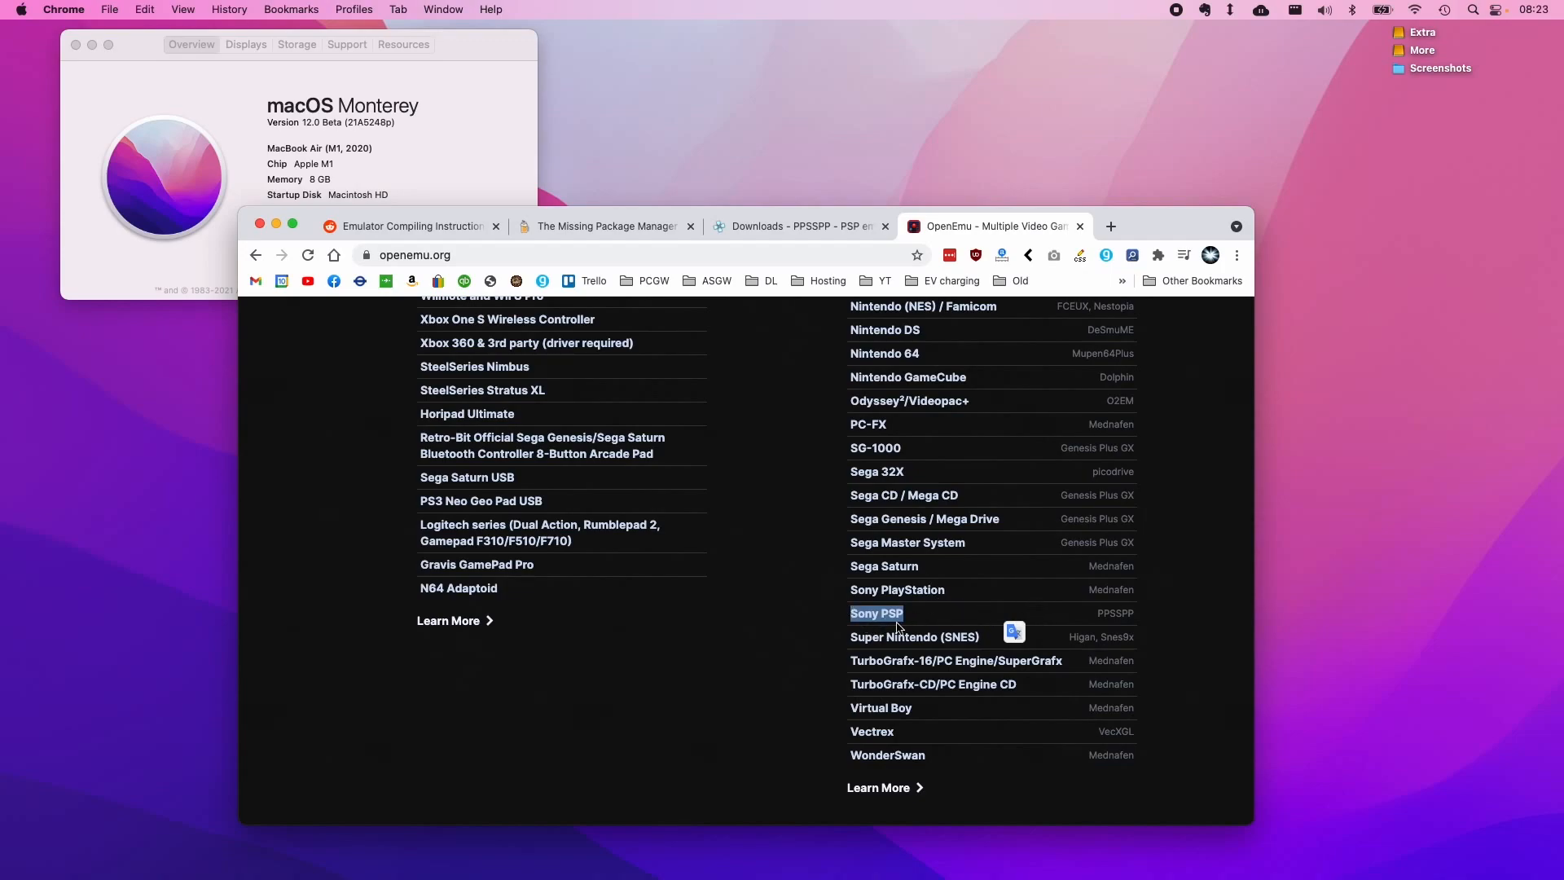
{"action": "mouse_move", "coordinate": [928, 605]}
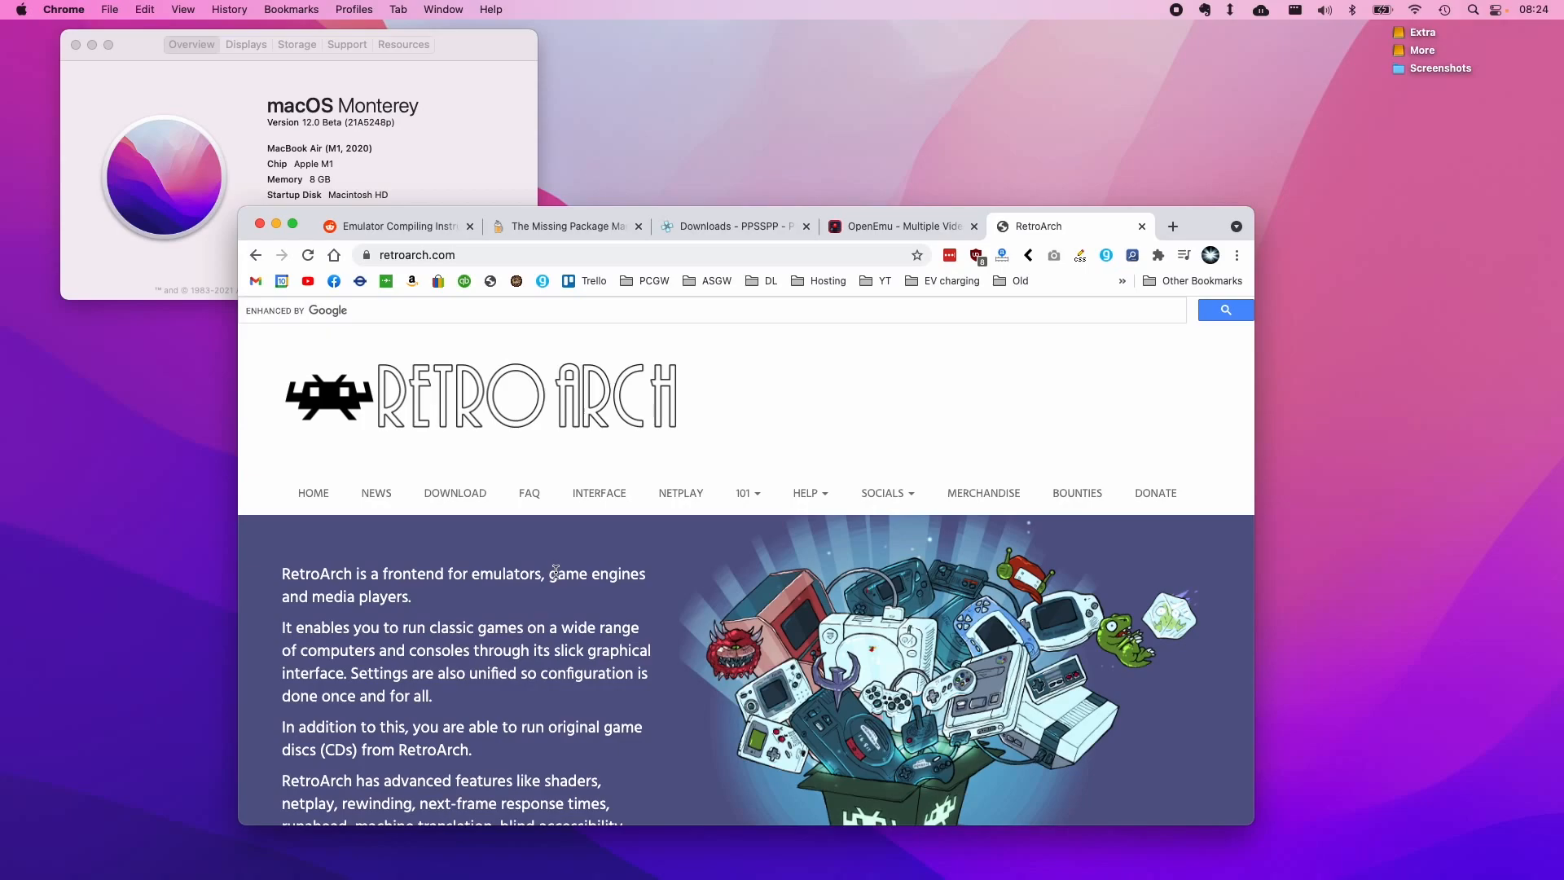
Step: Return to the PPSSPP downloads tab, then switch to the Homebrew install page
{"action": "left_click", "coordinate": [735, 225]}
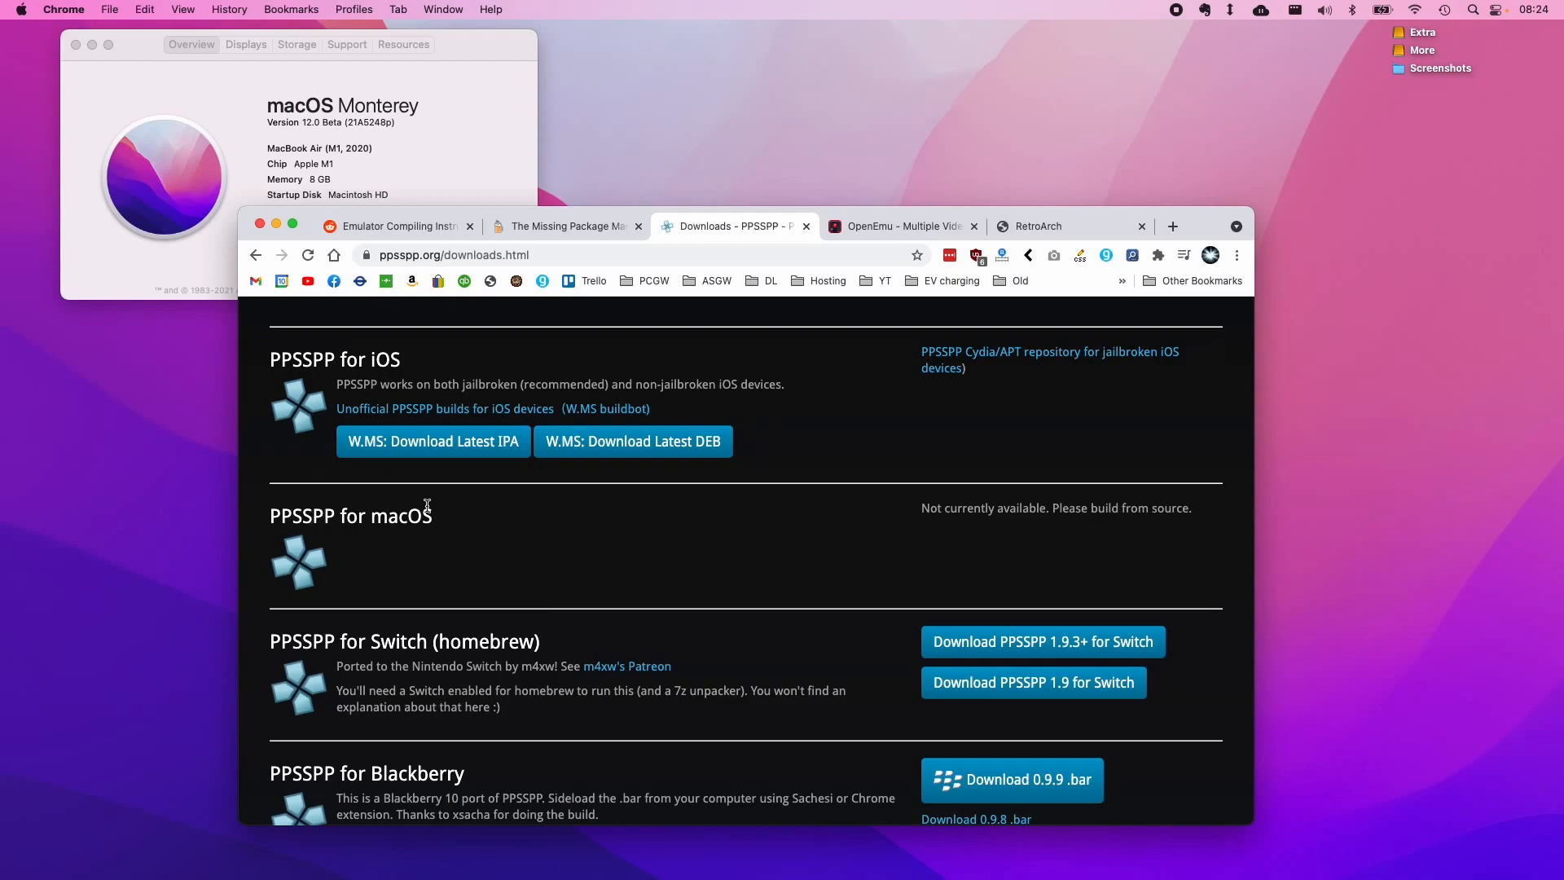
{"action": "mouse_move", "coordinate": [545, 538]}
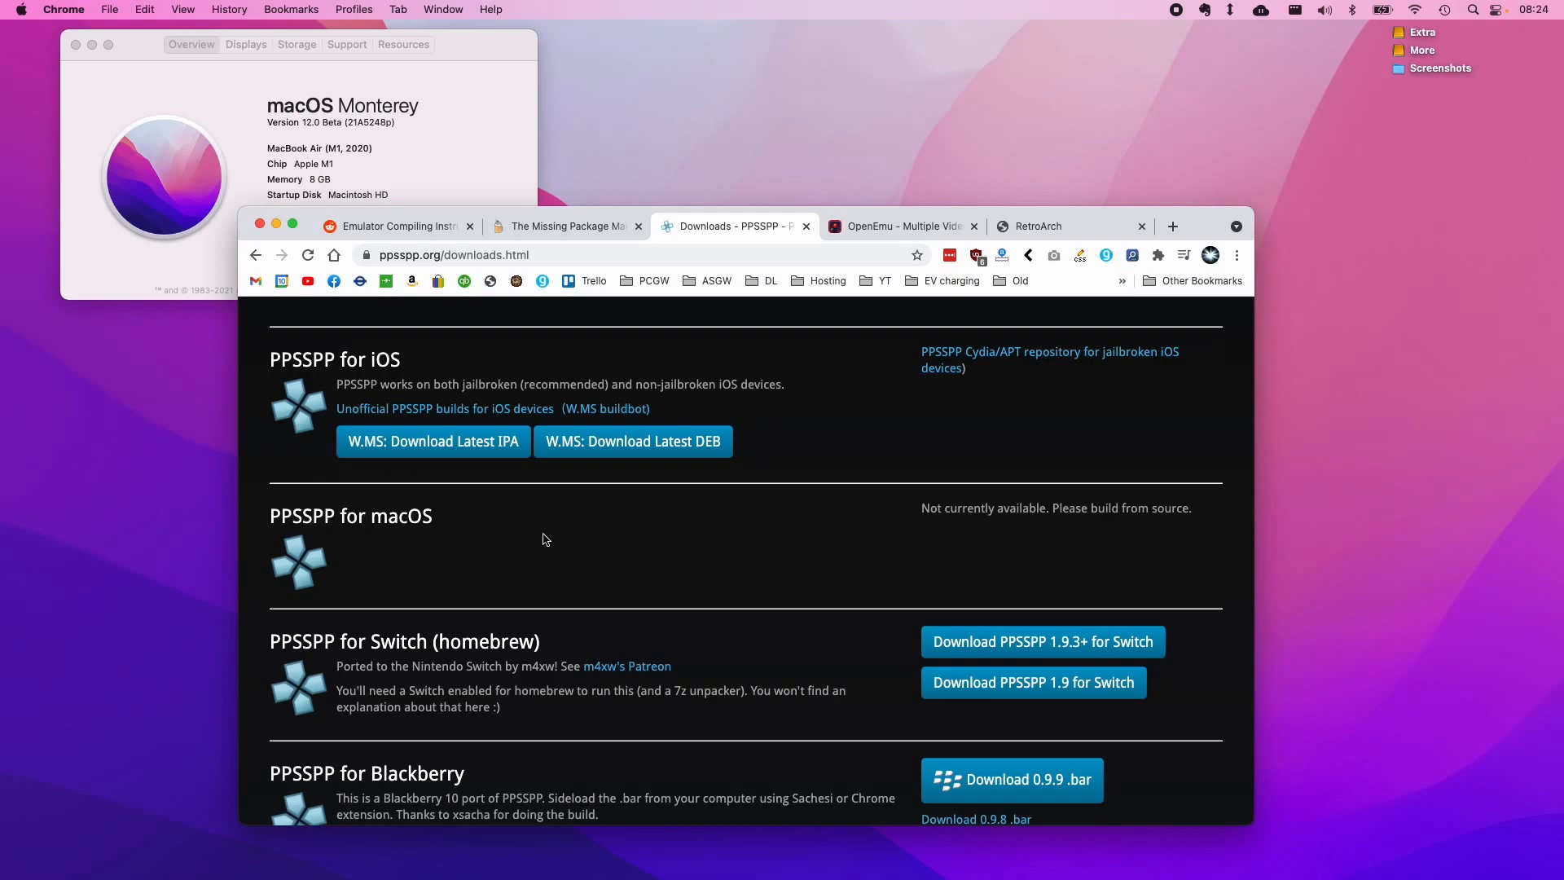
{"action": "mouse_move", "coordinate": [573, 491]}
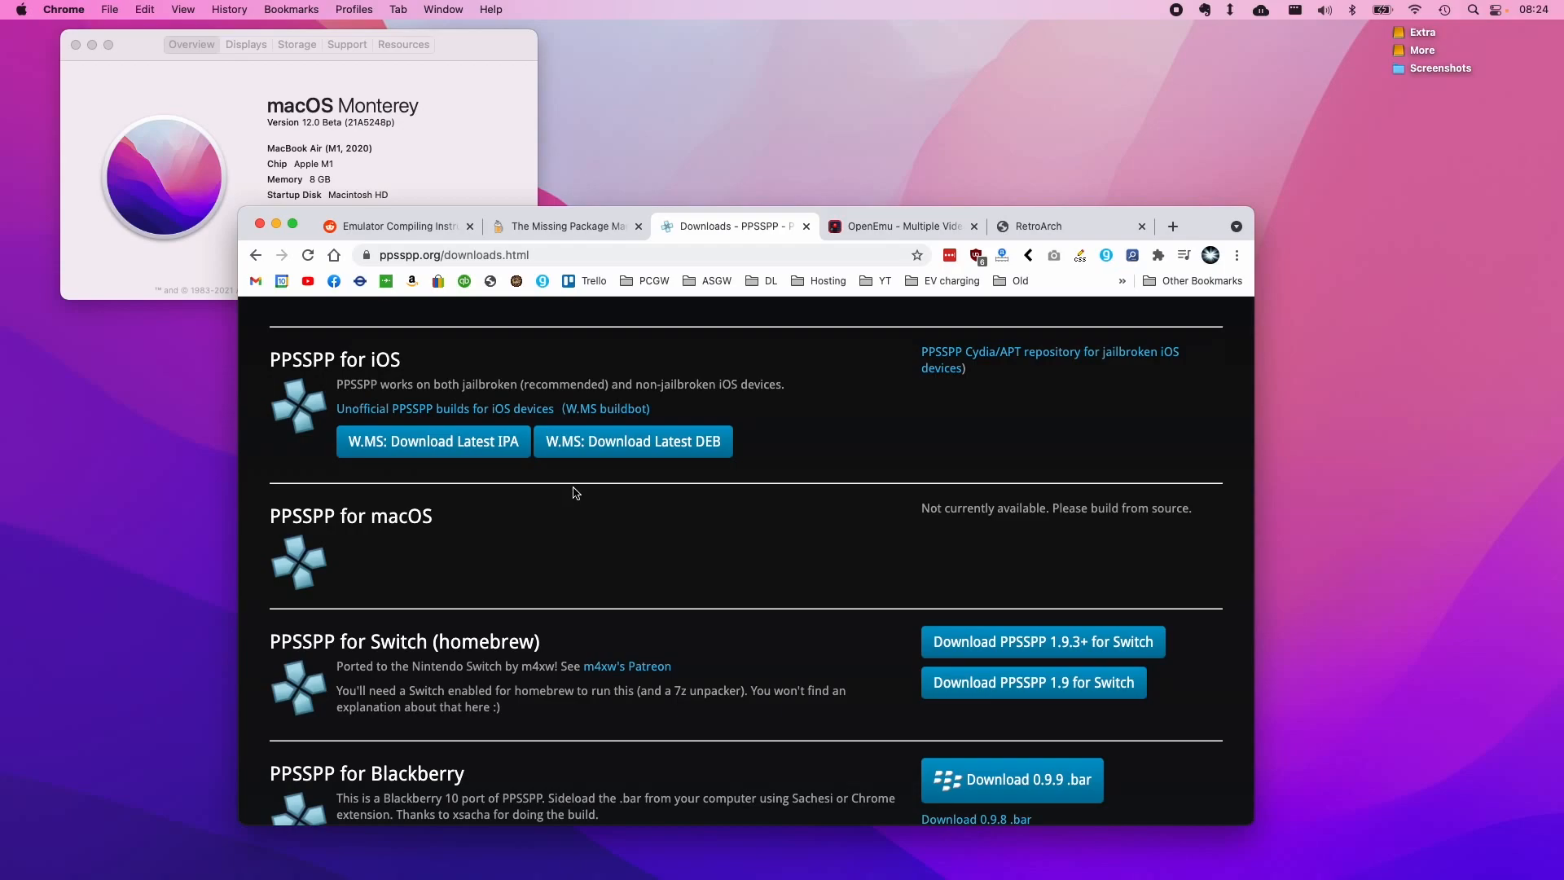
{"action": "left_click", "coordinate": [565, 226]}
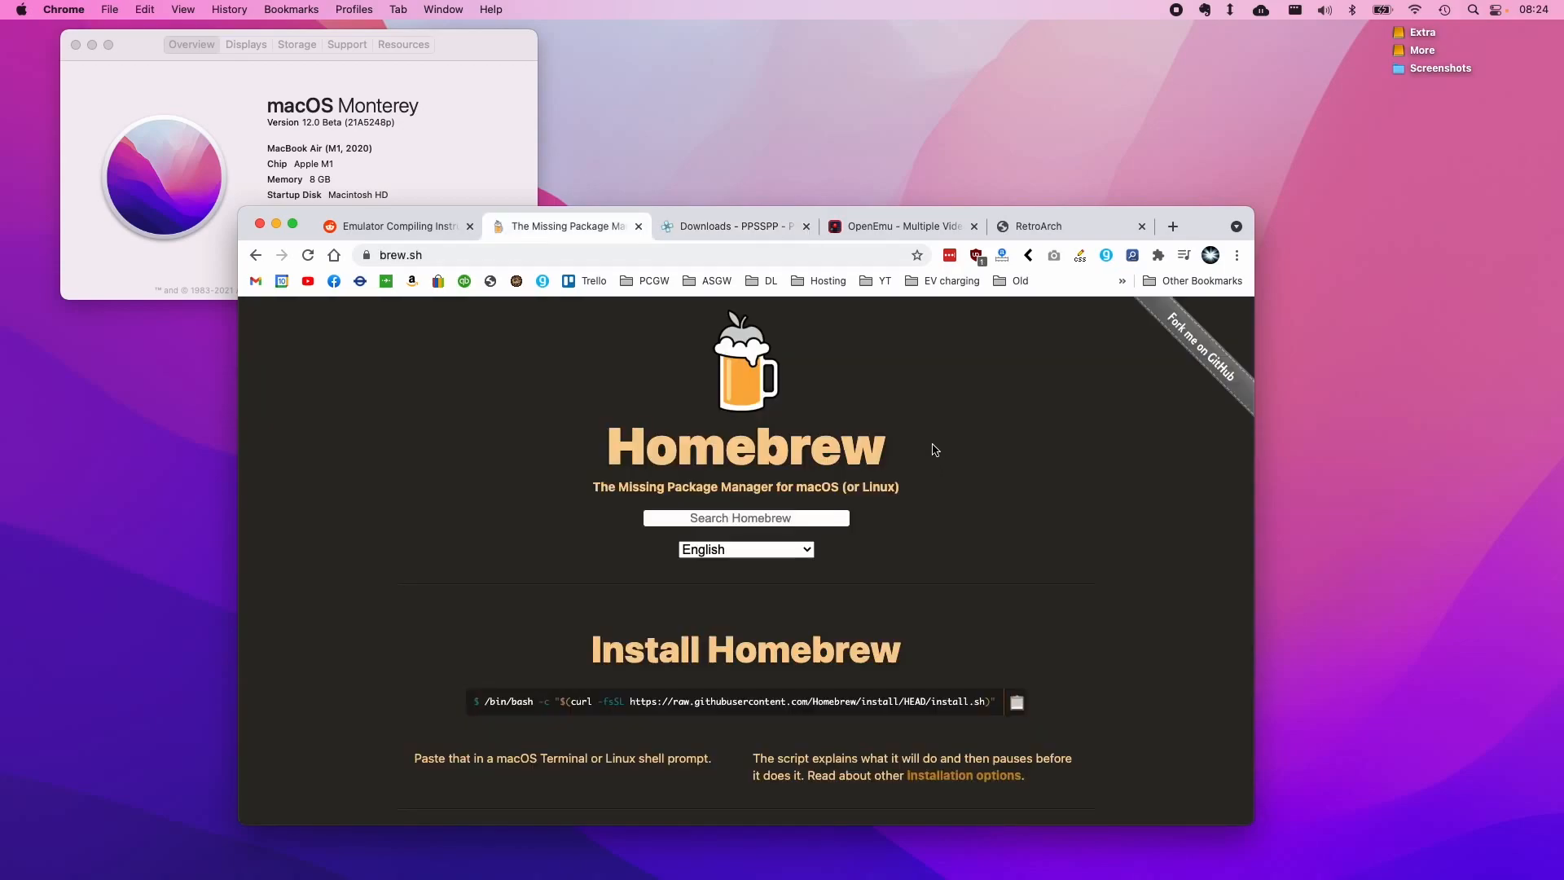
{"action": "mouse_move", "coordinate": [962, 445]}
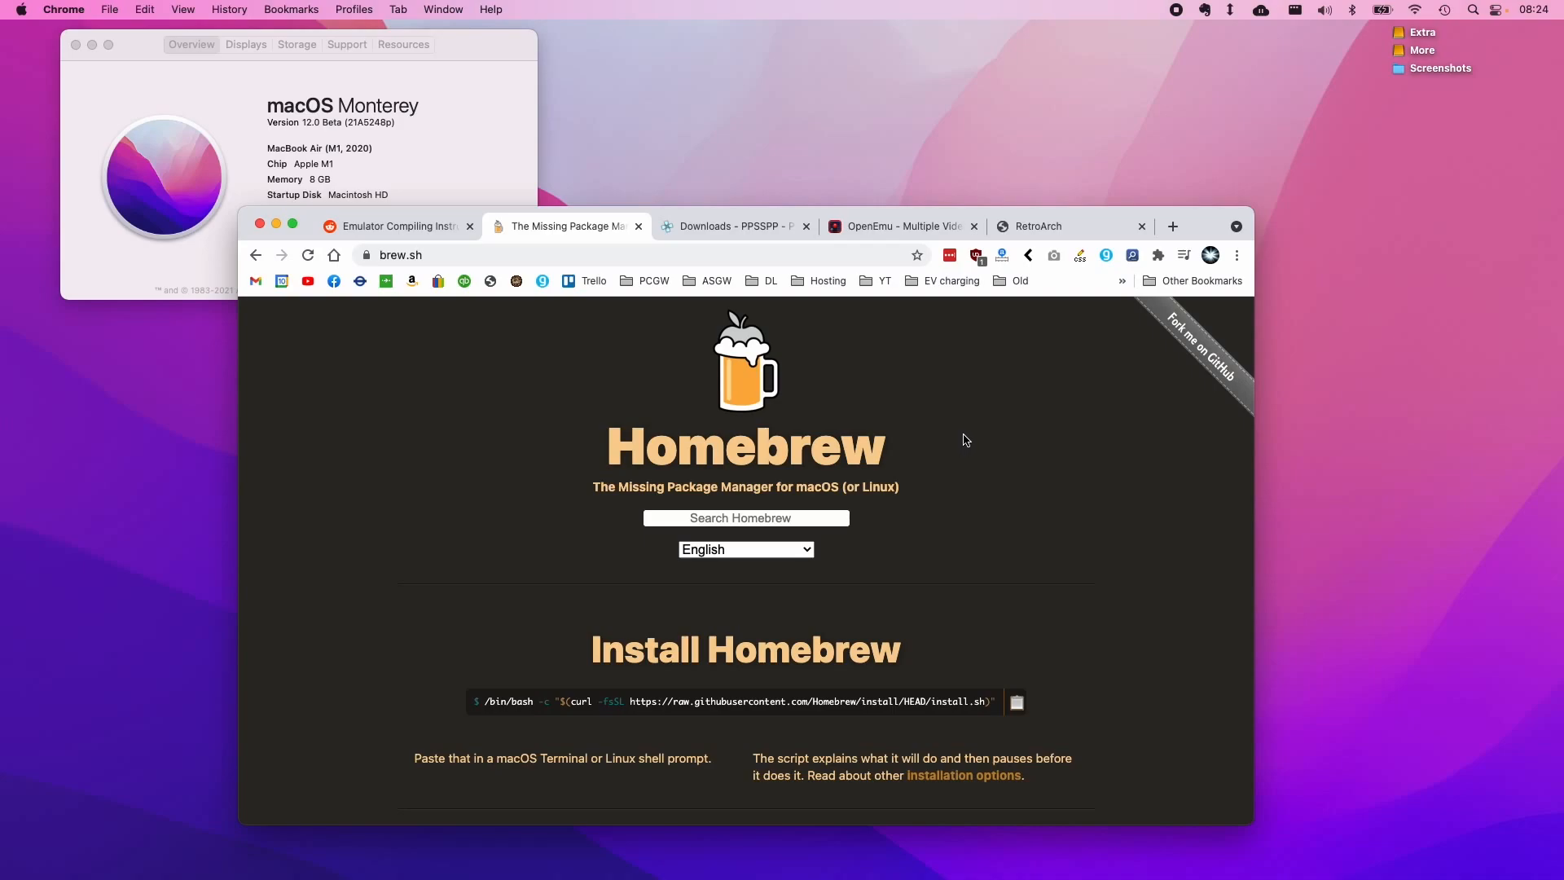
{"action": "mouse_move", "coordinate": [514, 367]}
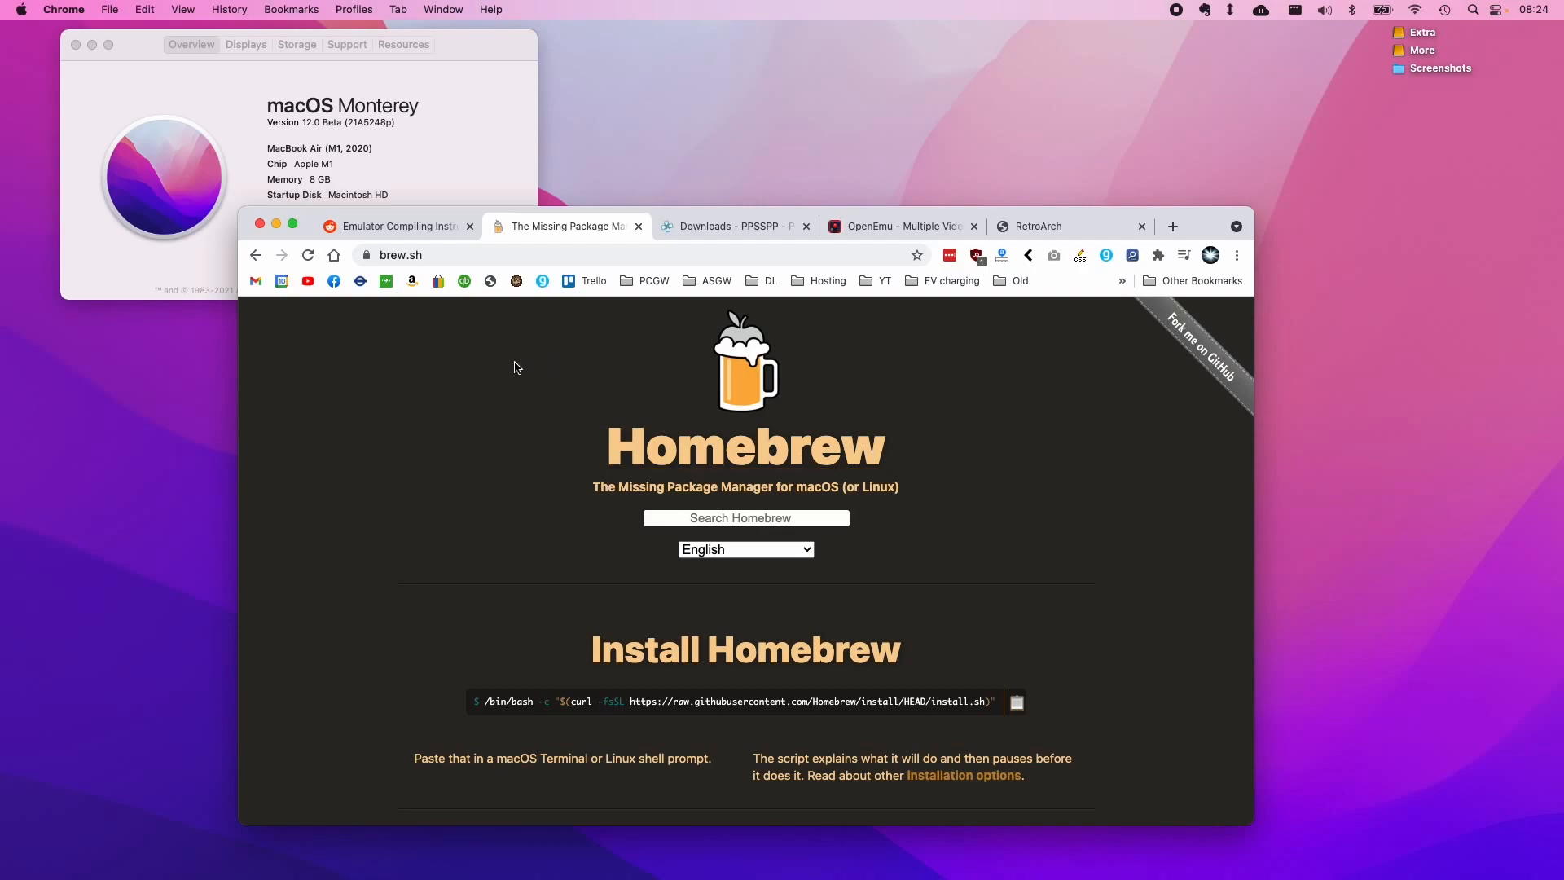
{"action": "mouse_move", "coordinate": [505, 395]}
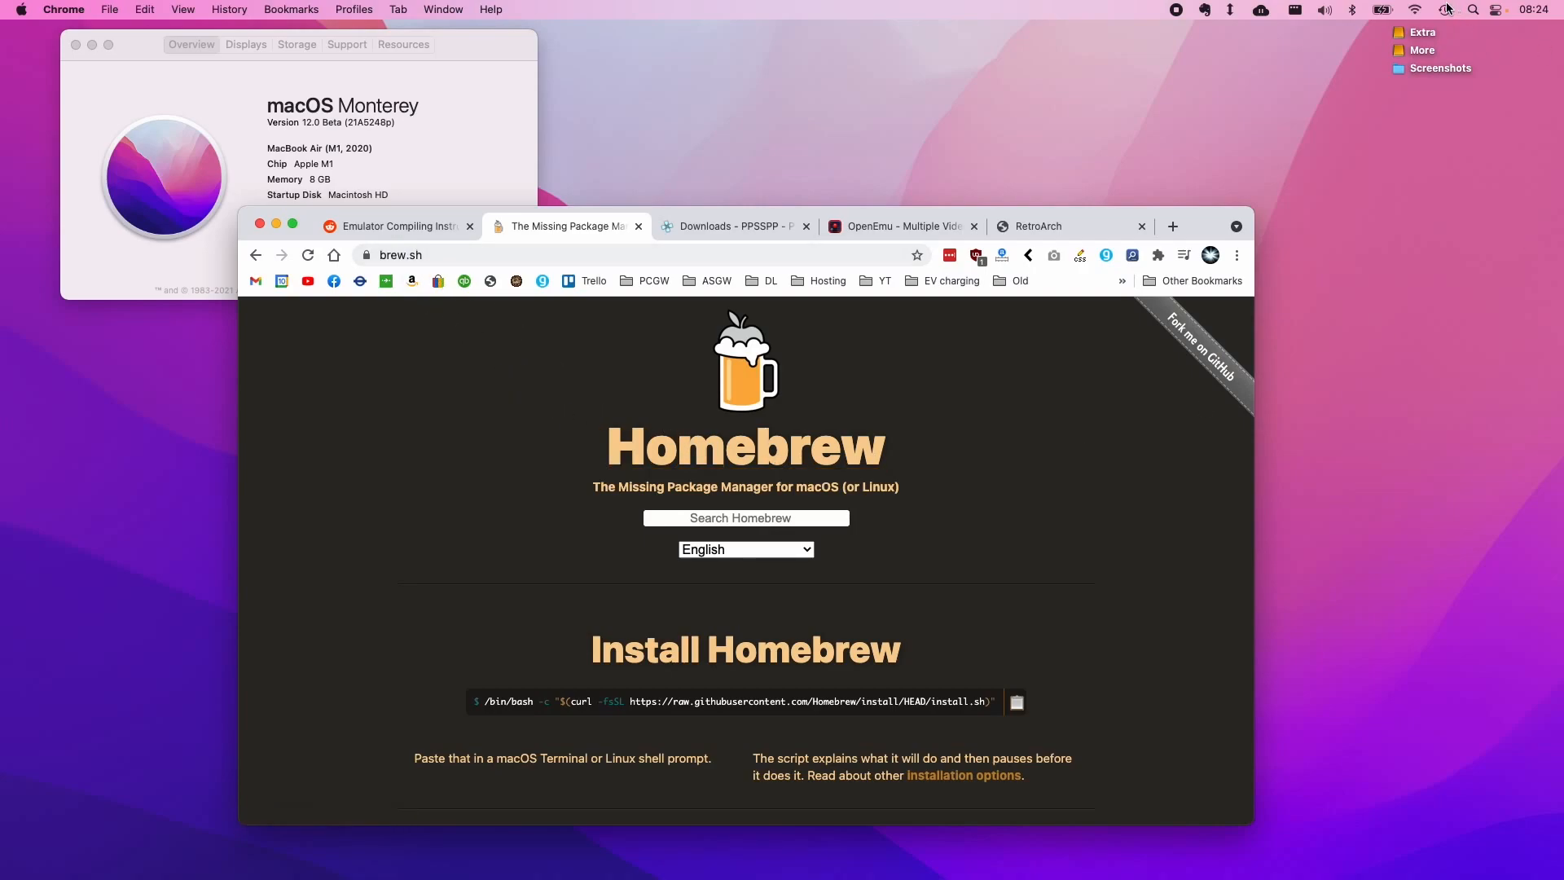
Step: Open Spotlight Search from the menu bar magnifier
{"action": "left_click", "coordinate": [1472, 10]}
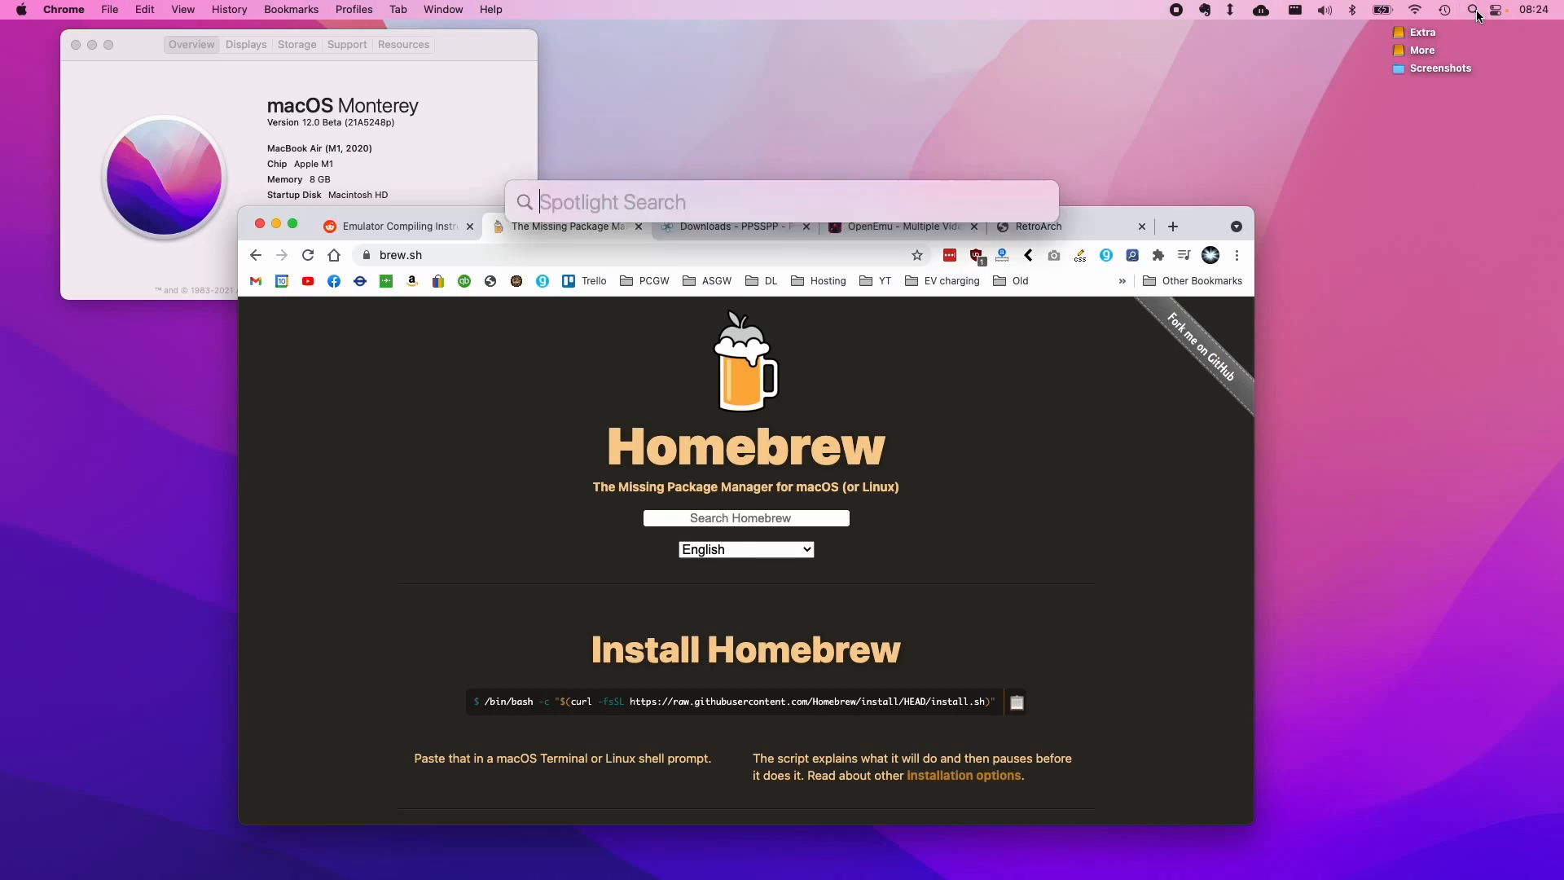
{"action": "mouse_move", "coordinate": [1447, 31]}
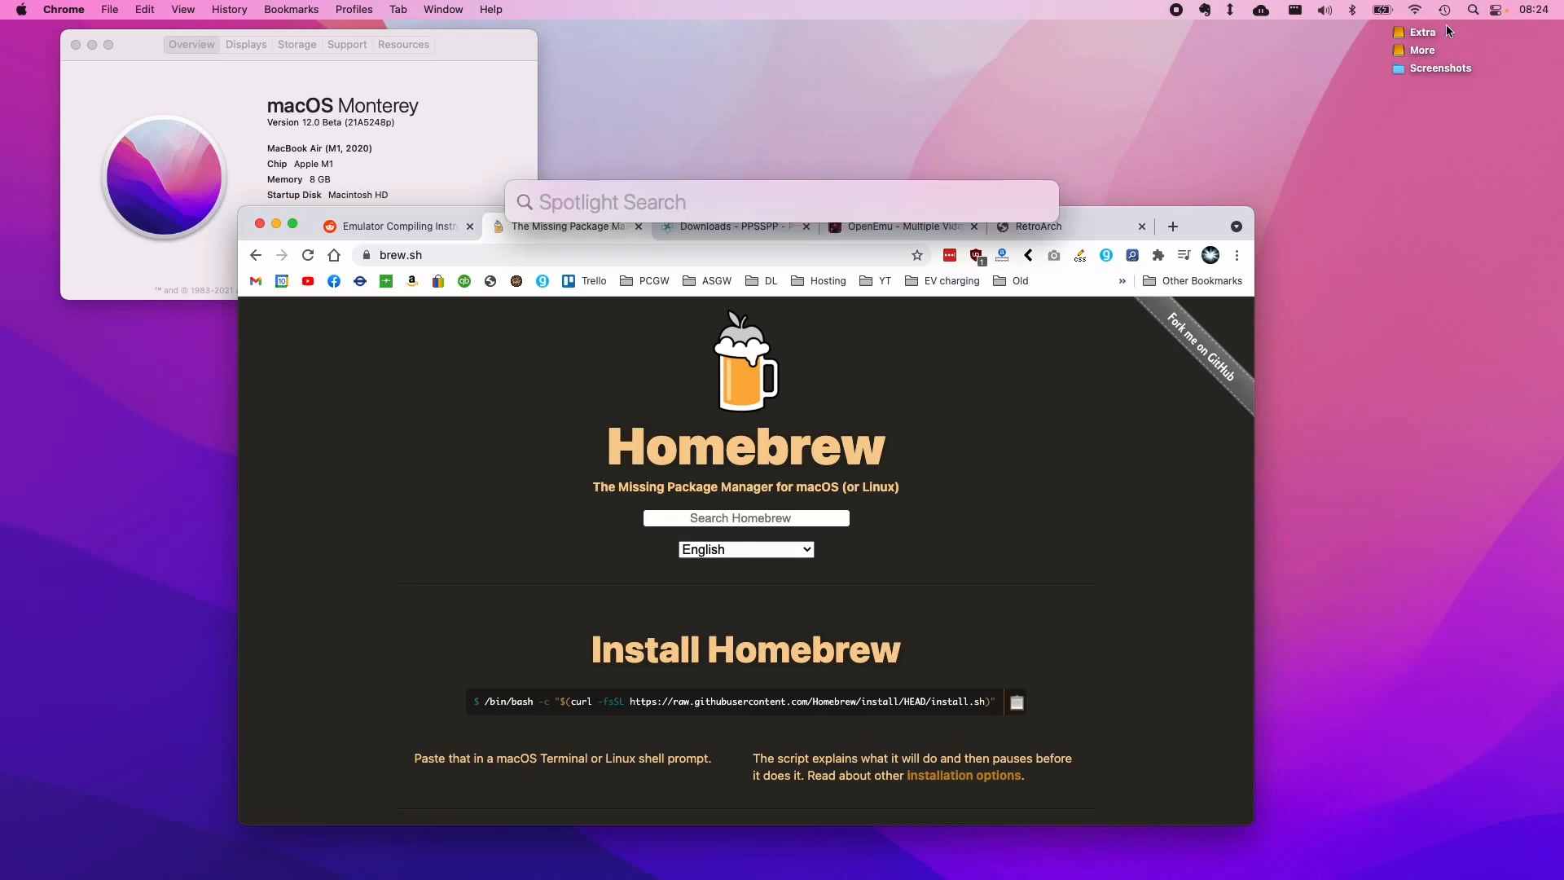
{"action": "mouse_move", "coordinate": [1321, 87]}
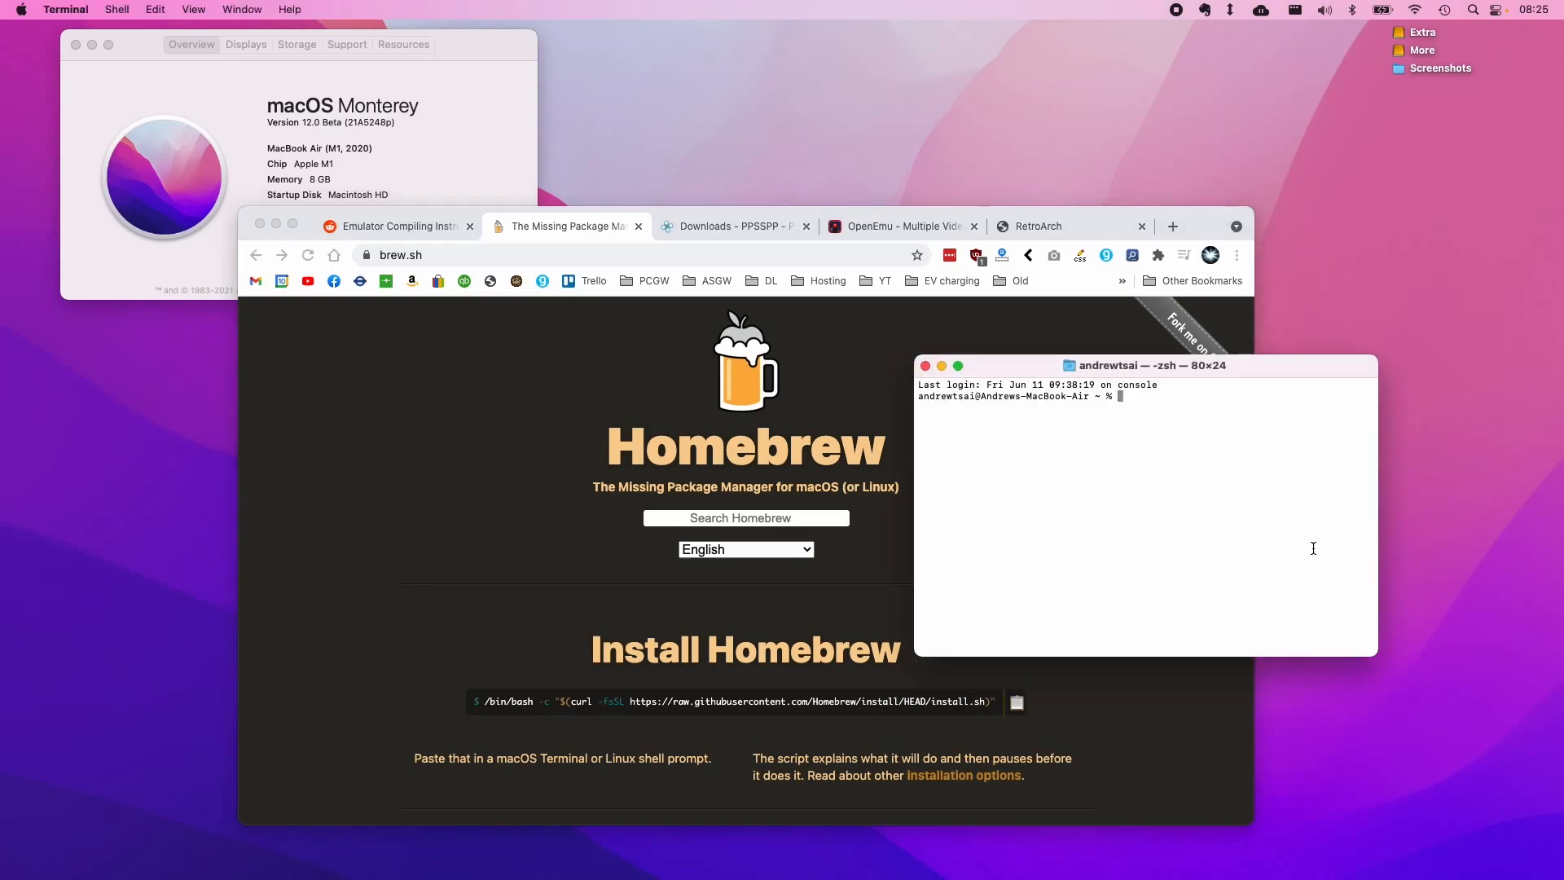
Step: Paste the Homebrew install command into Terminal, run it, and submit the password
{"action": "right_click", "coordinate": [1189, 454]}
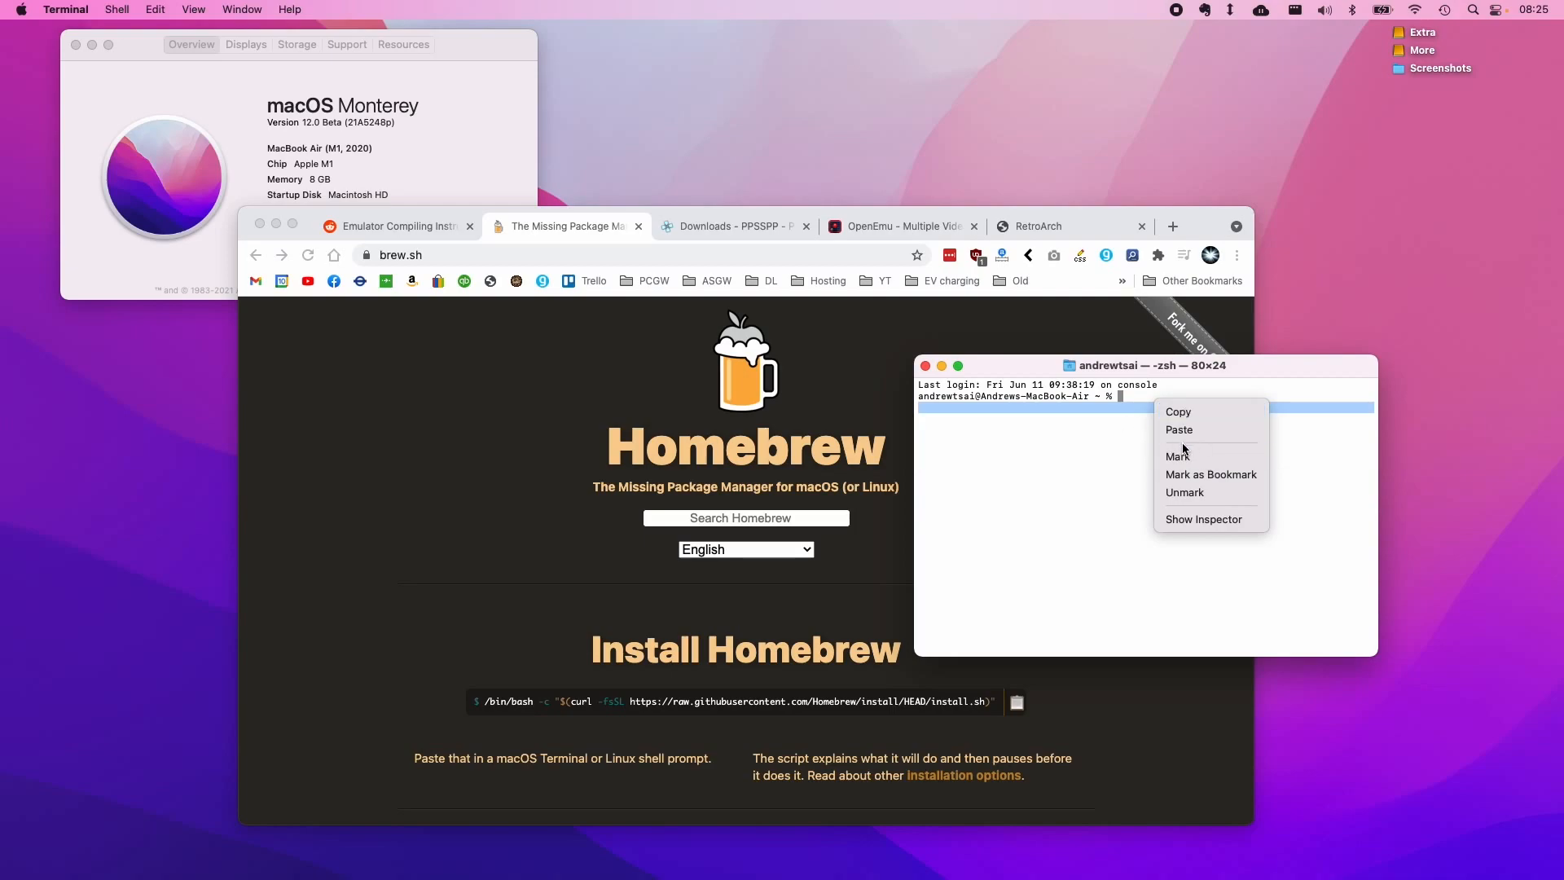
{"action": "left_click", "coordinate": [1178, 429]}
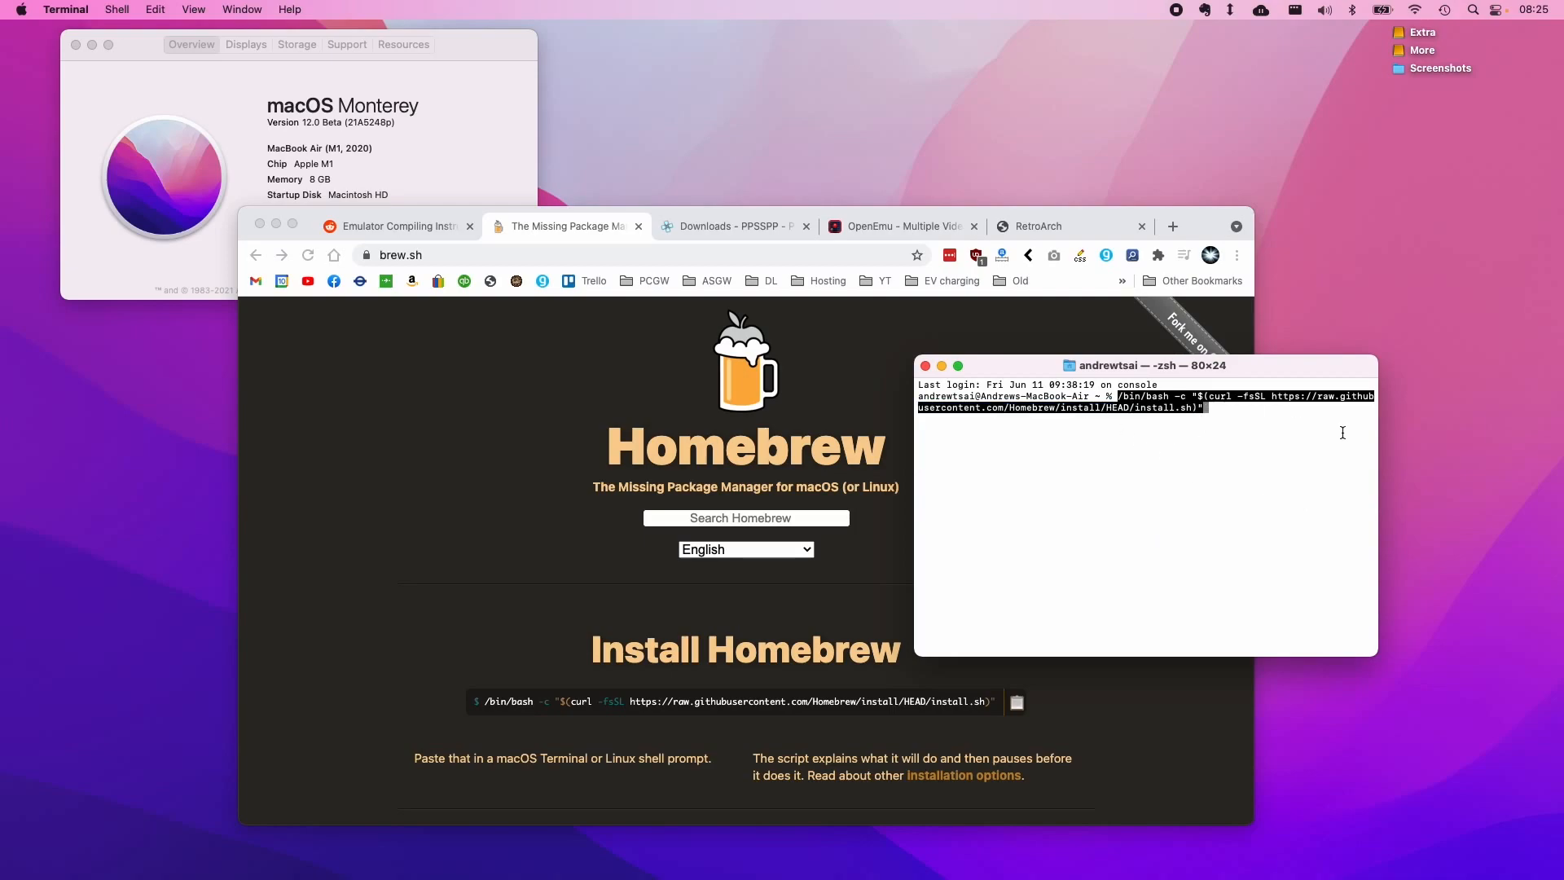
{"action": "key", "text": "Return"}
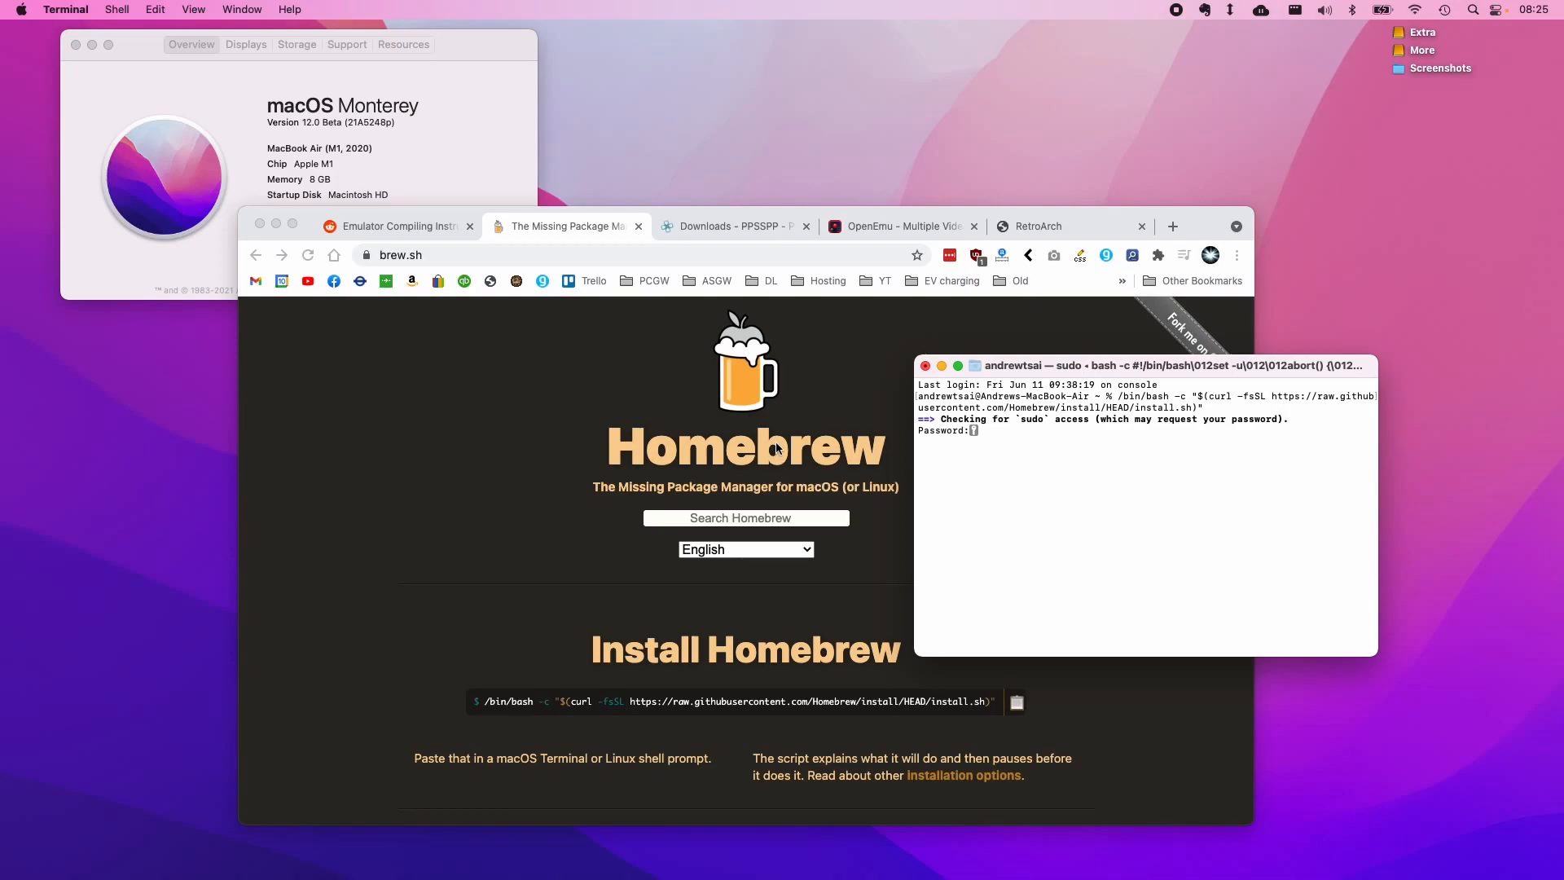
{"action": "key", "text": "Return"}
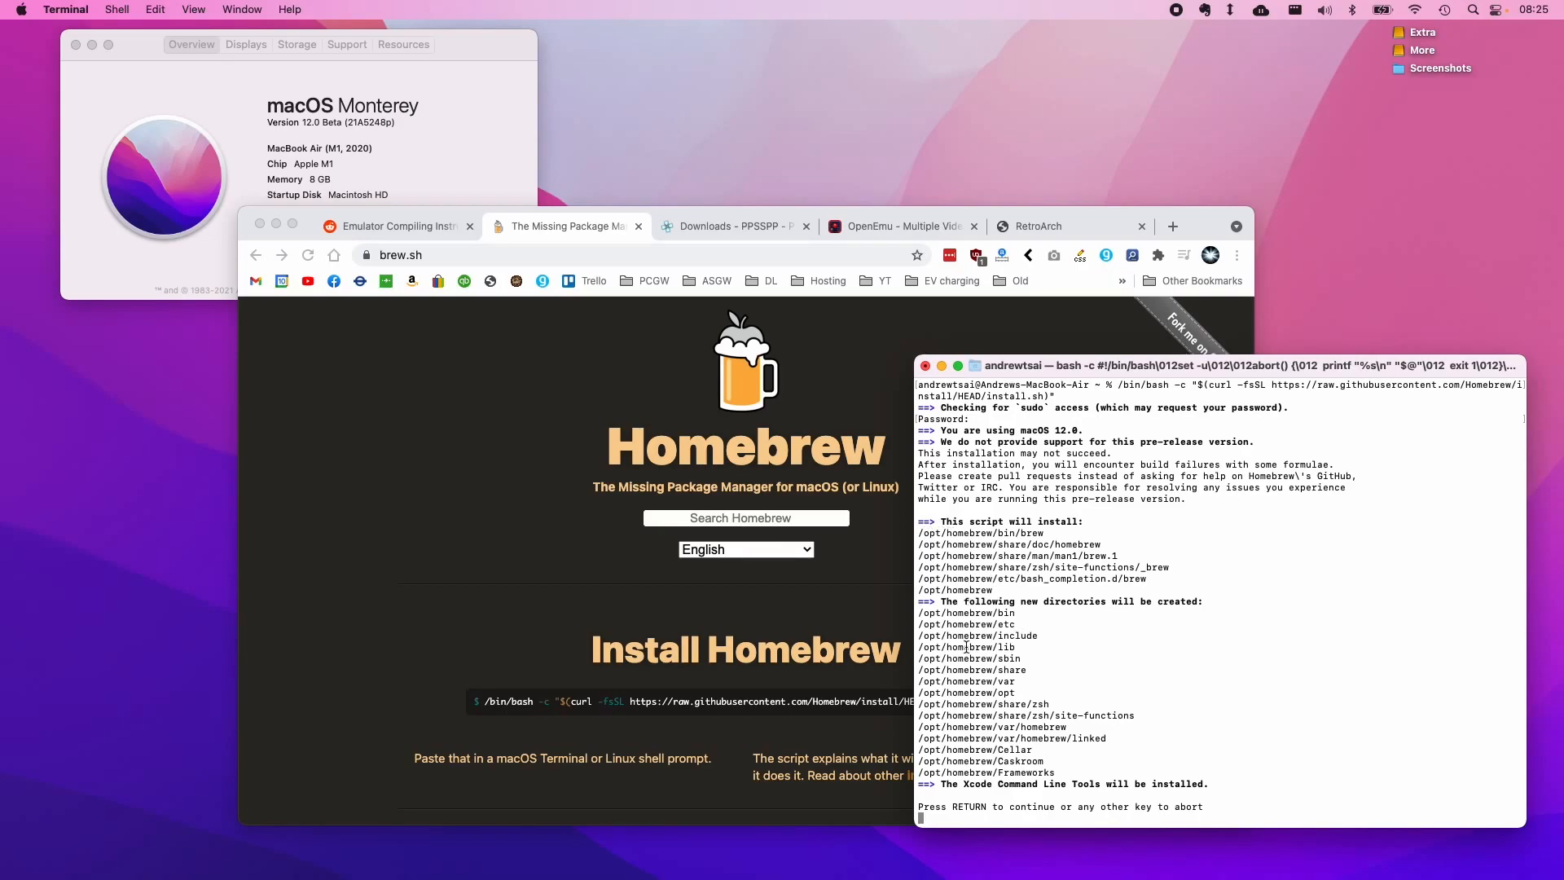
{"action": "mouse_move", "coordinate": [1122, 658]}
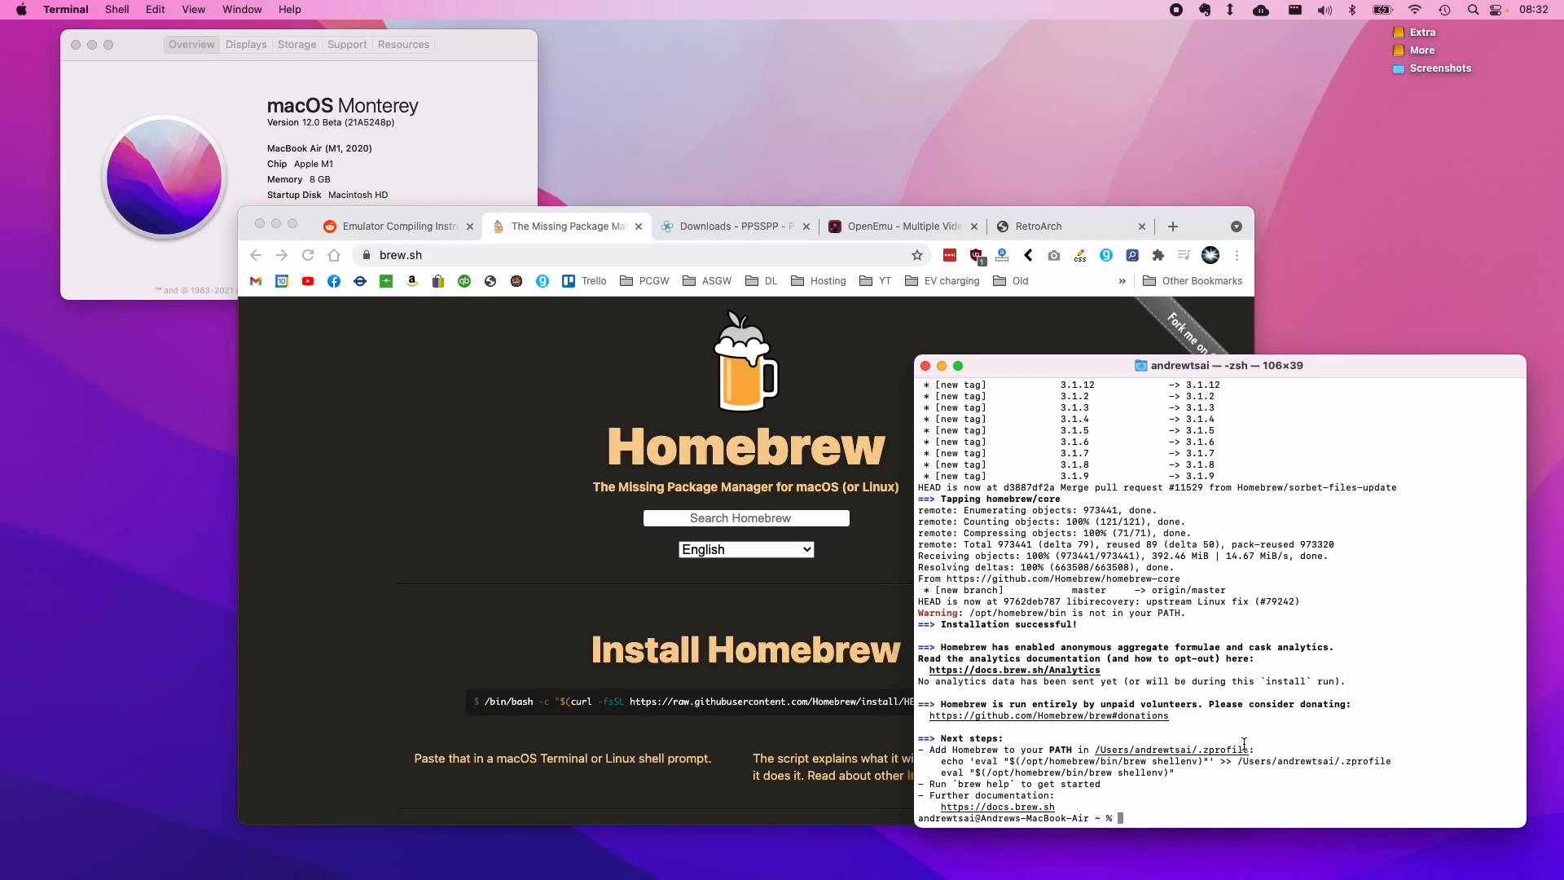
{"action": "mouse_move", "coordinate": [1124, 809]}
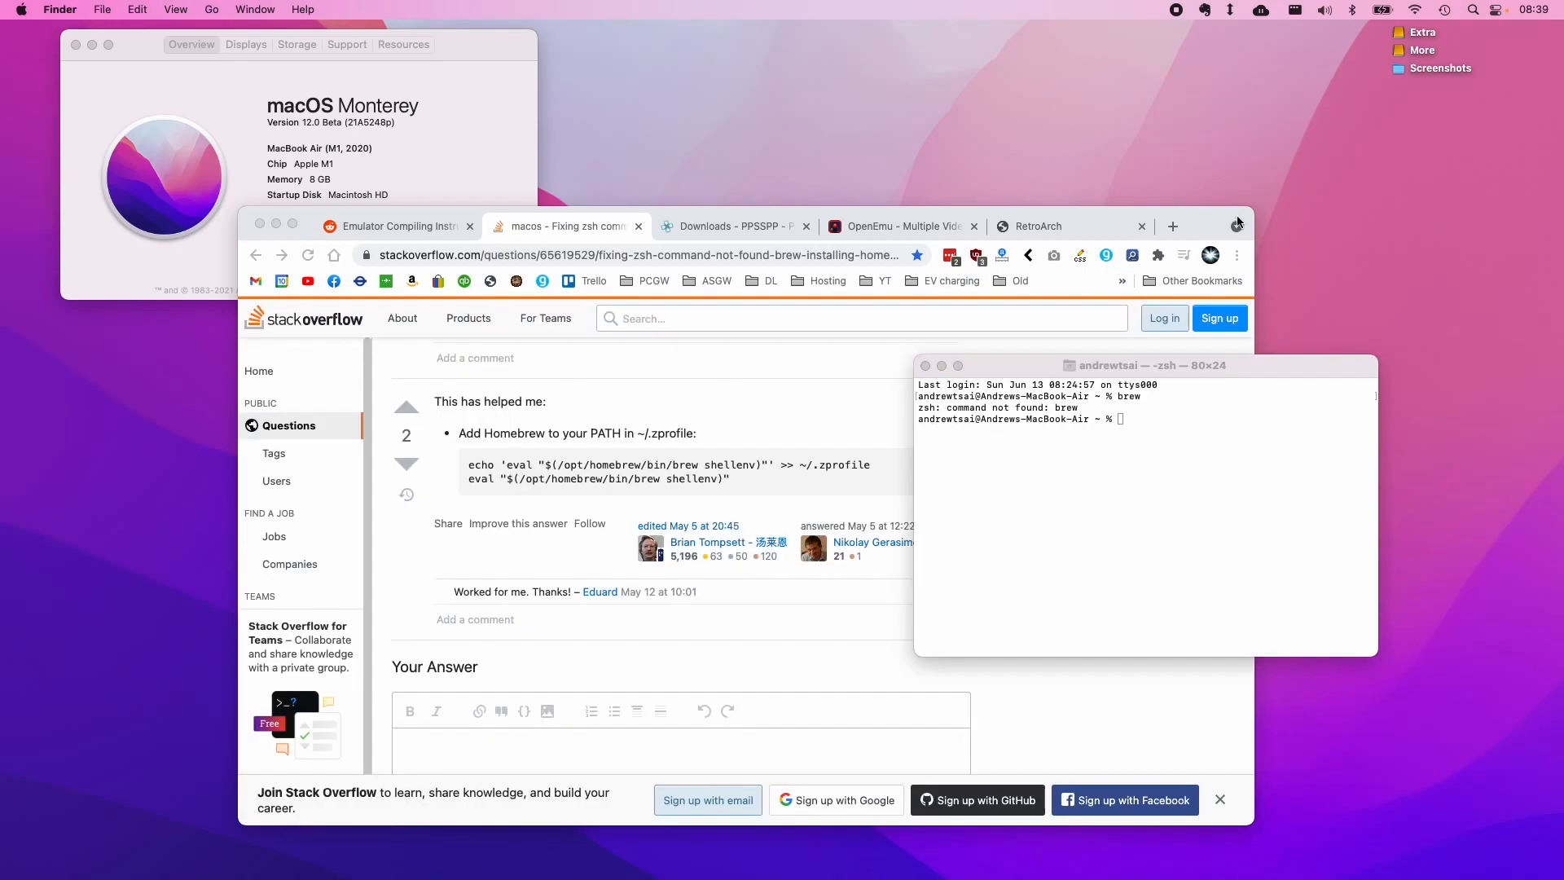
{"action": "mouse_move", "coordinate": [1293, 210]}
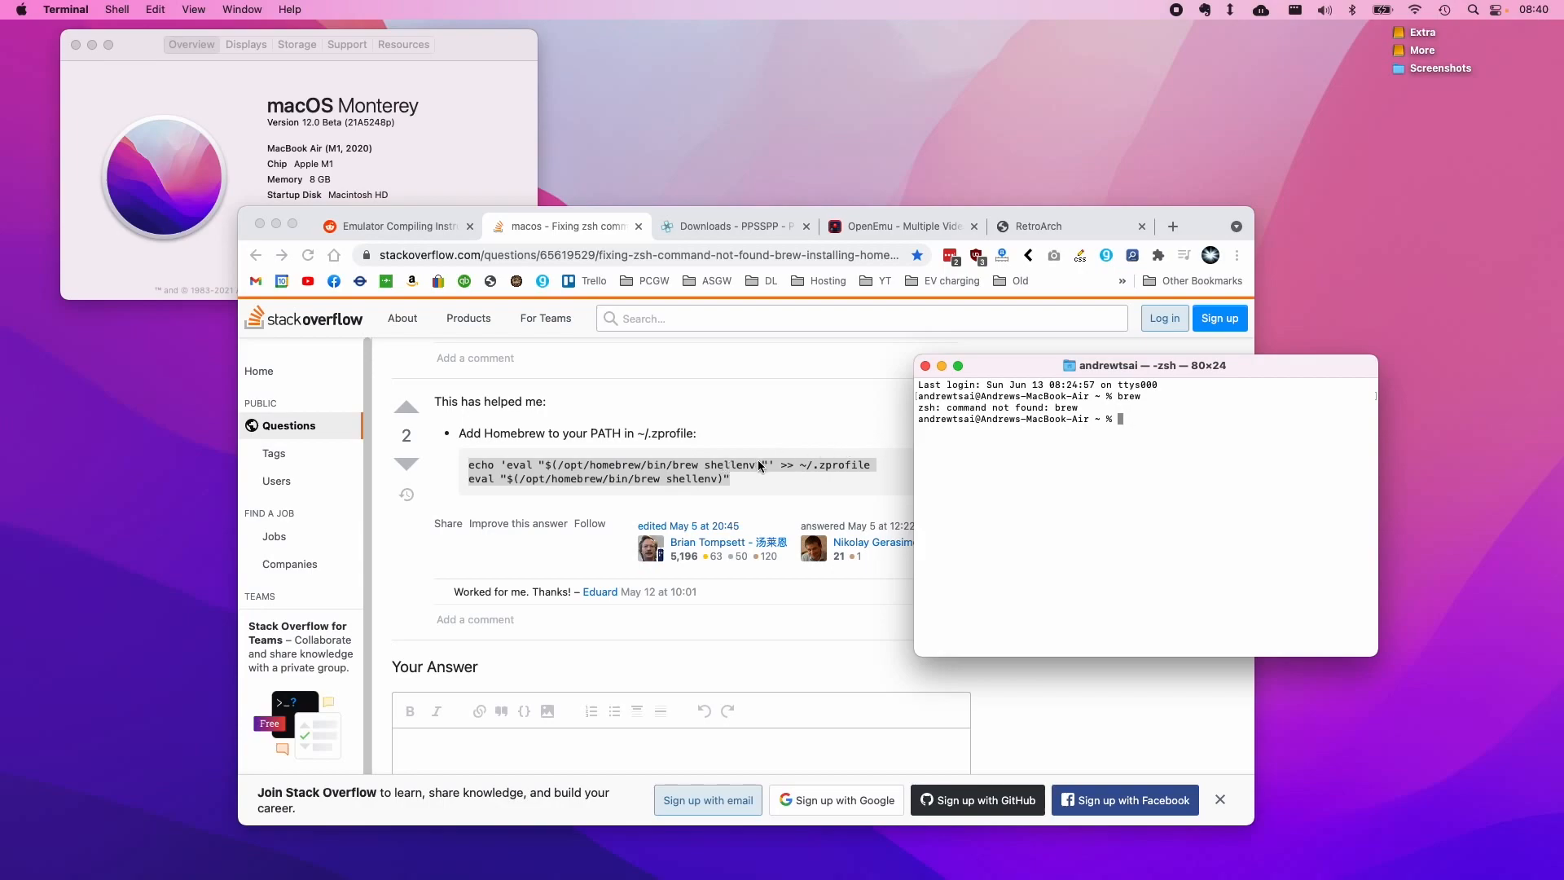
{"action": "mouse_move", "coordinate": [782, 481]}
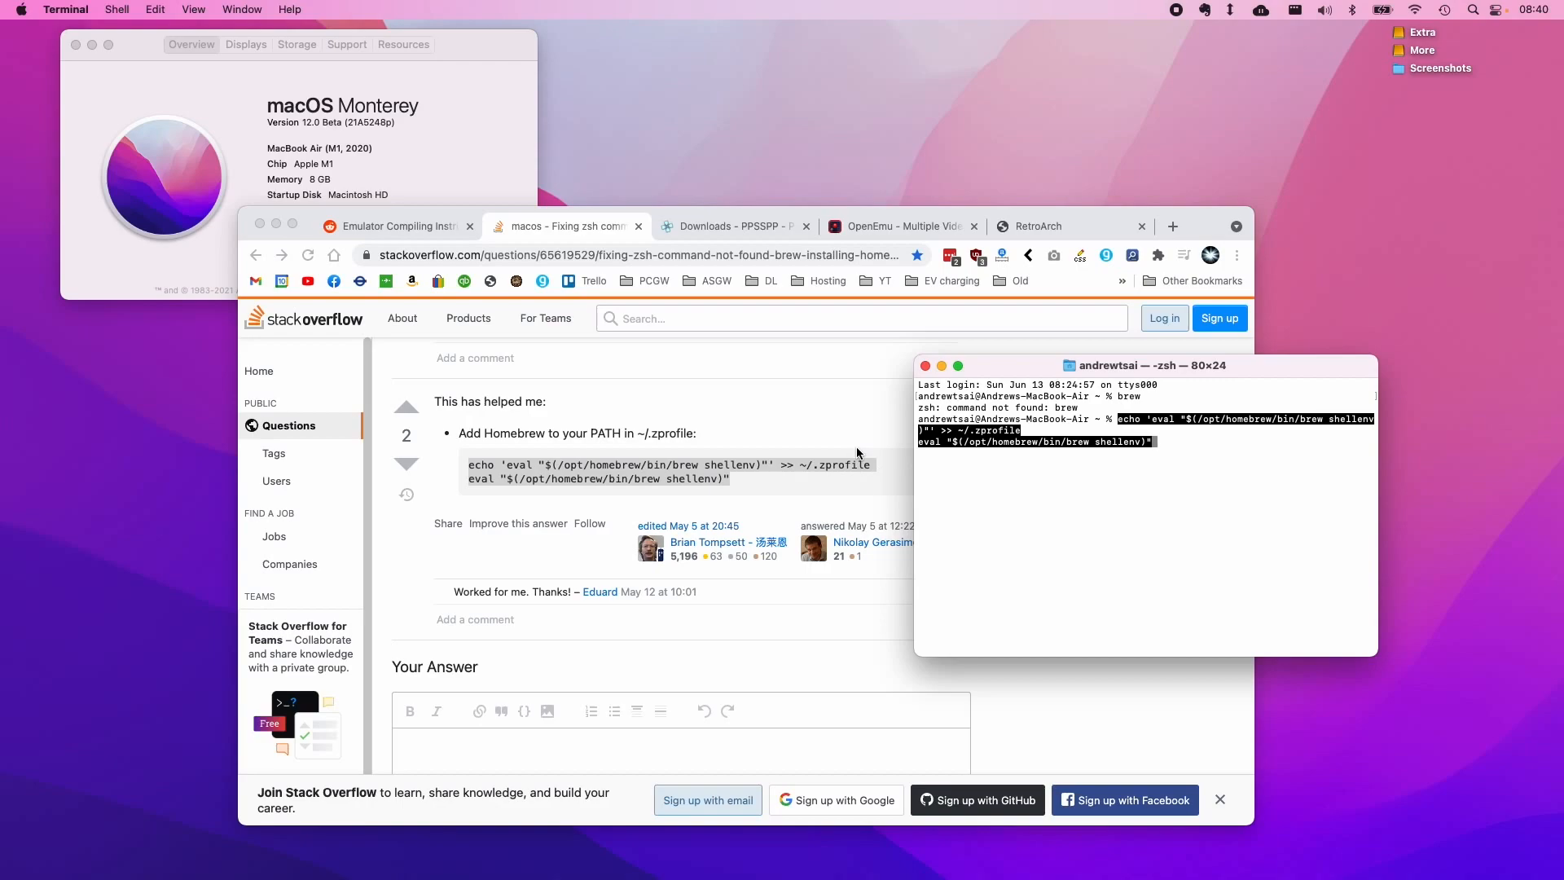
Step: Run the pasted echo/eval commands that add Homebrew to the PATH
{"action": "key", "text": "Return"}
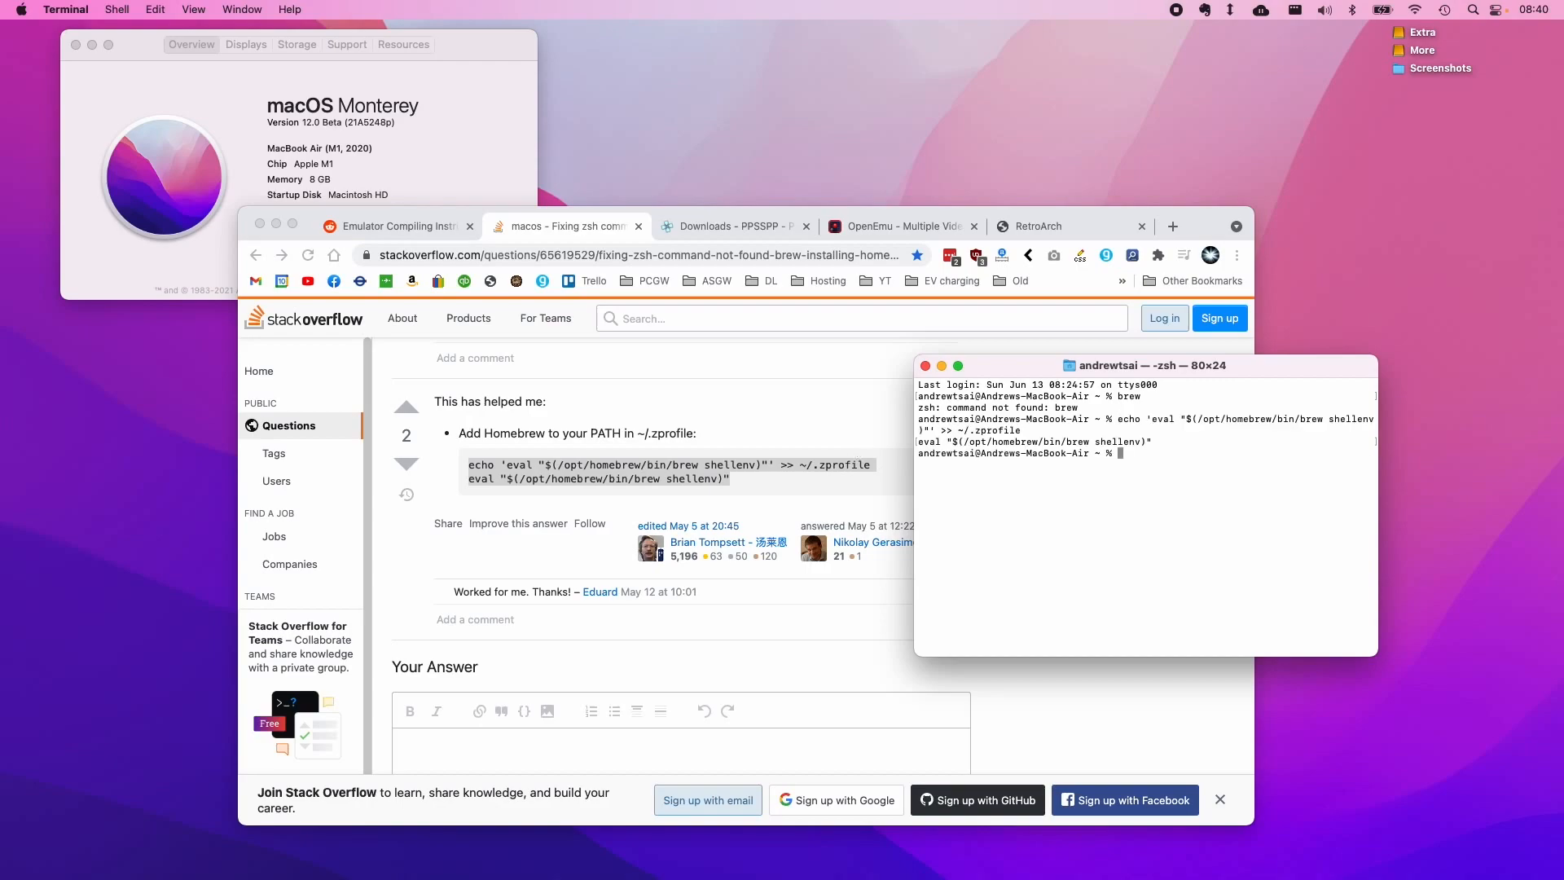
{"action": "mouse_move", "coordinate": [893, 461]}
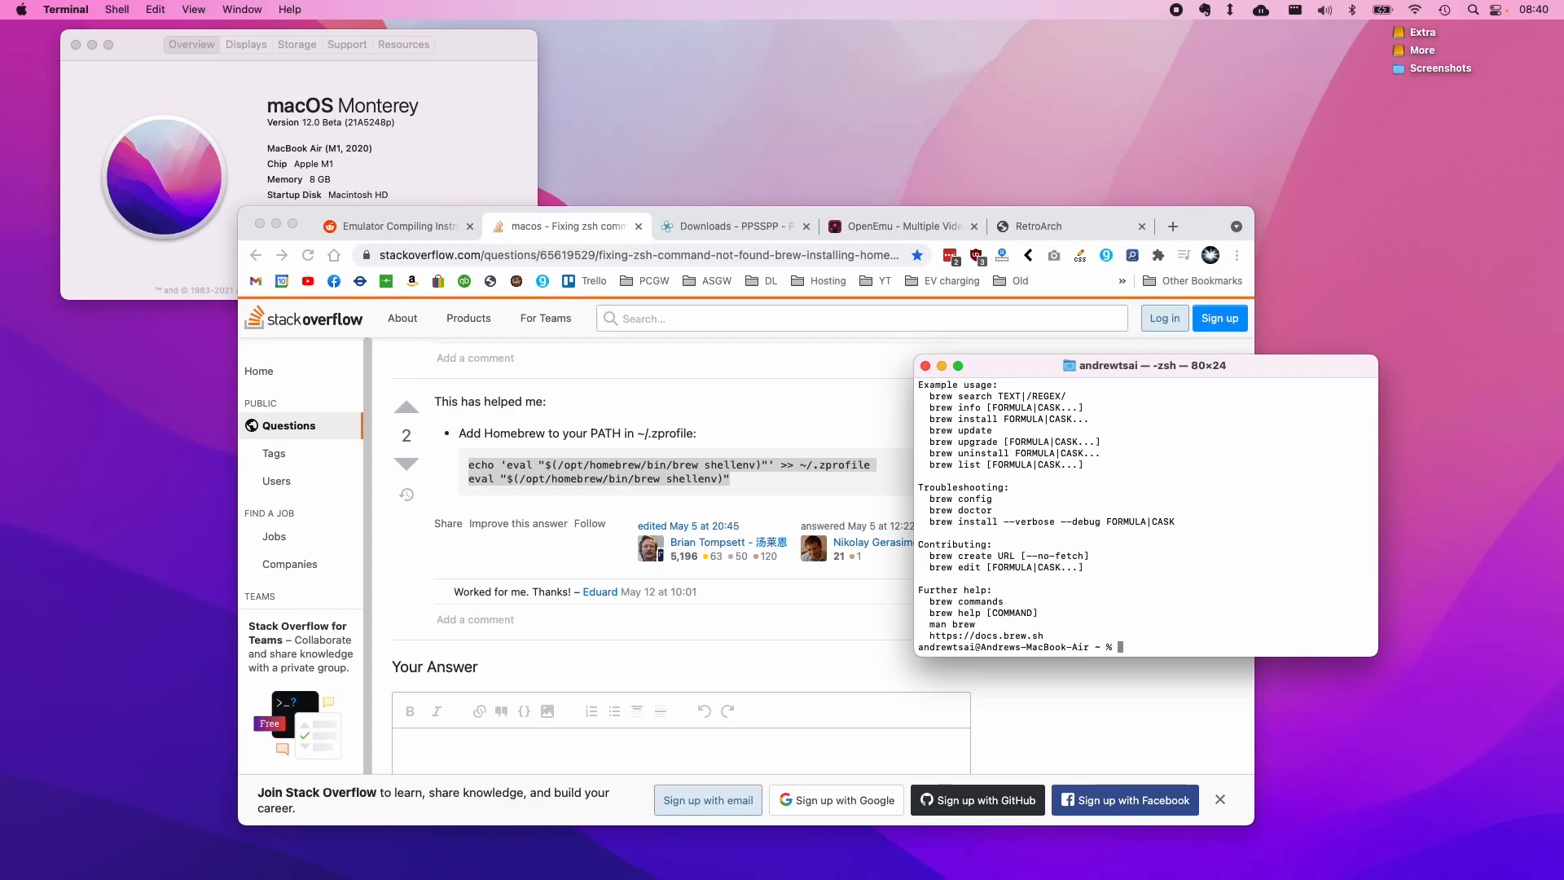
Step: Check the Reddit tip, then enter 'brew install ppsspp' in Terminal
{"action": "left_click", "coordinate": [396, 226]}
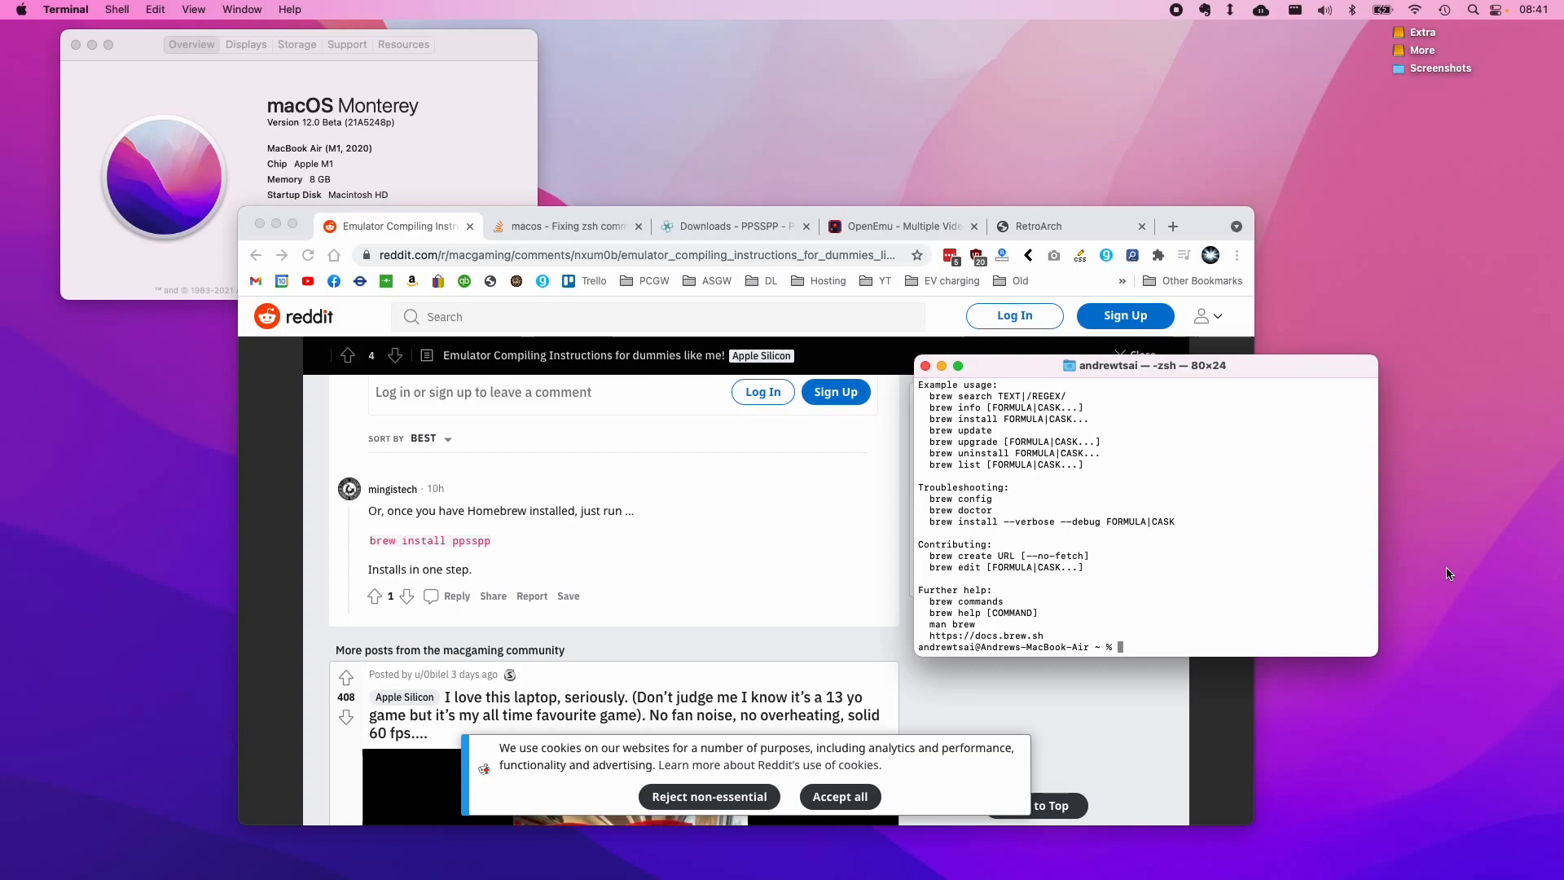
{"action": "type", "text": "brew install"}
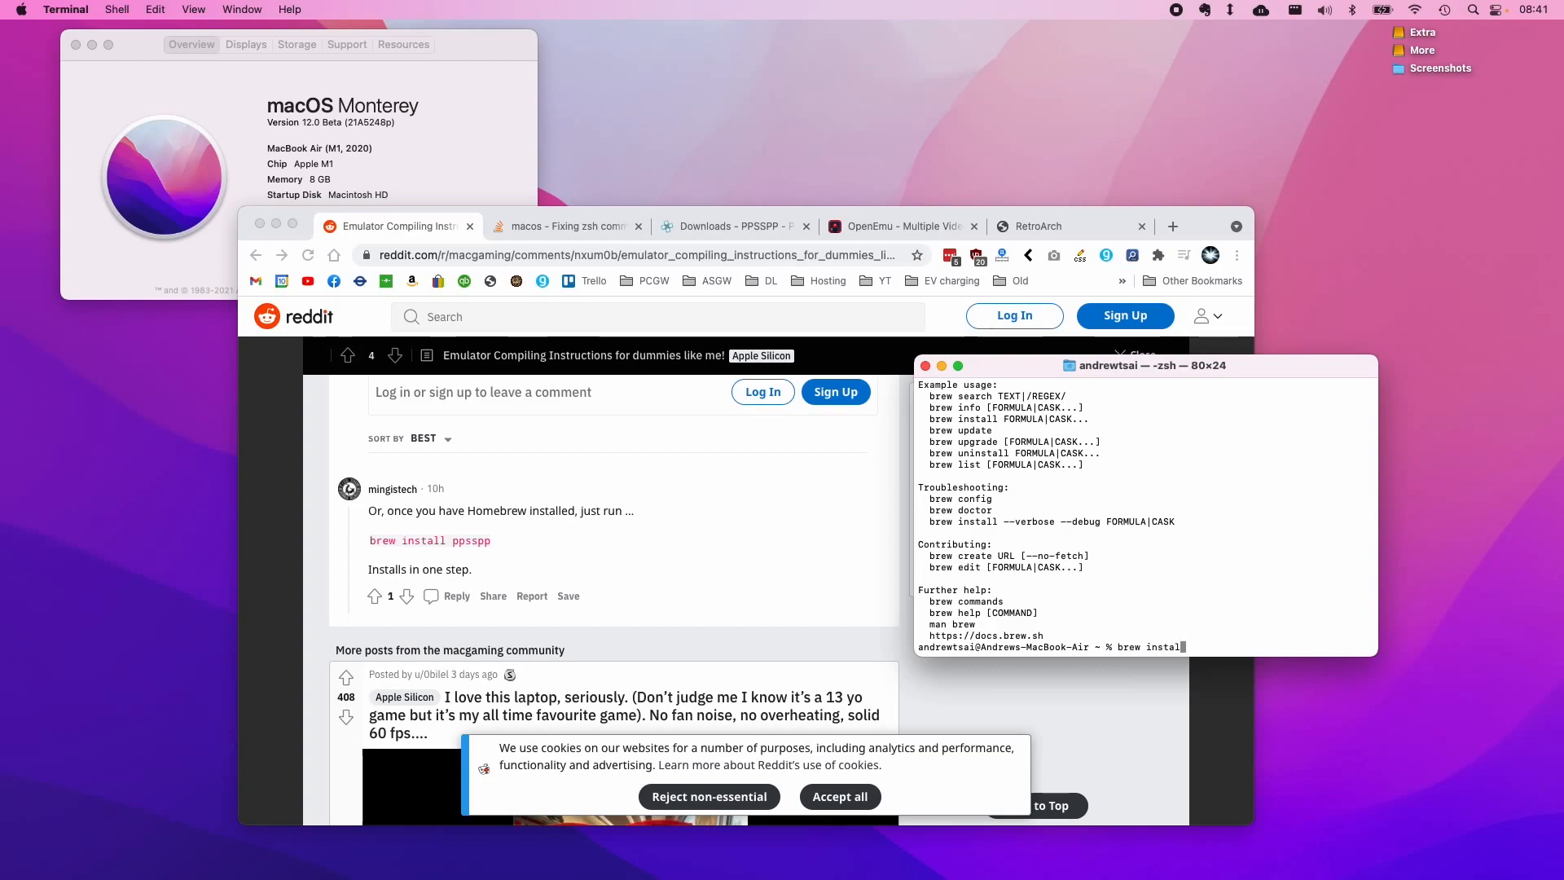
{"action": "type", "text": "ppsspp"}
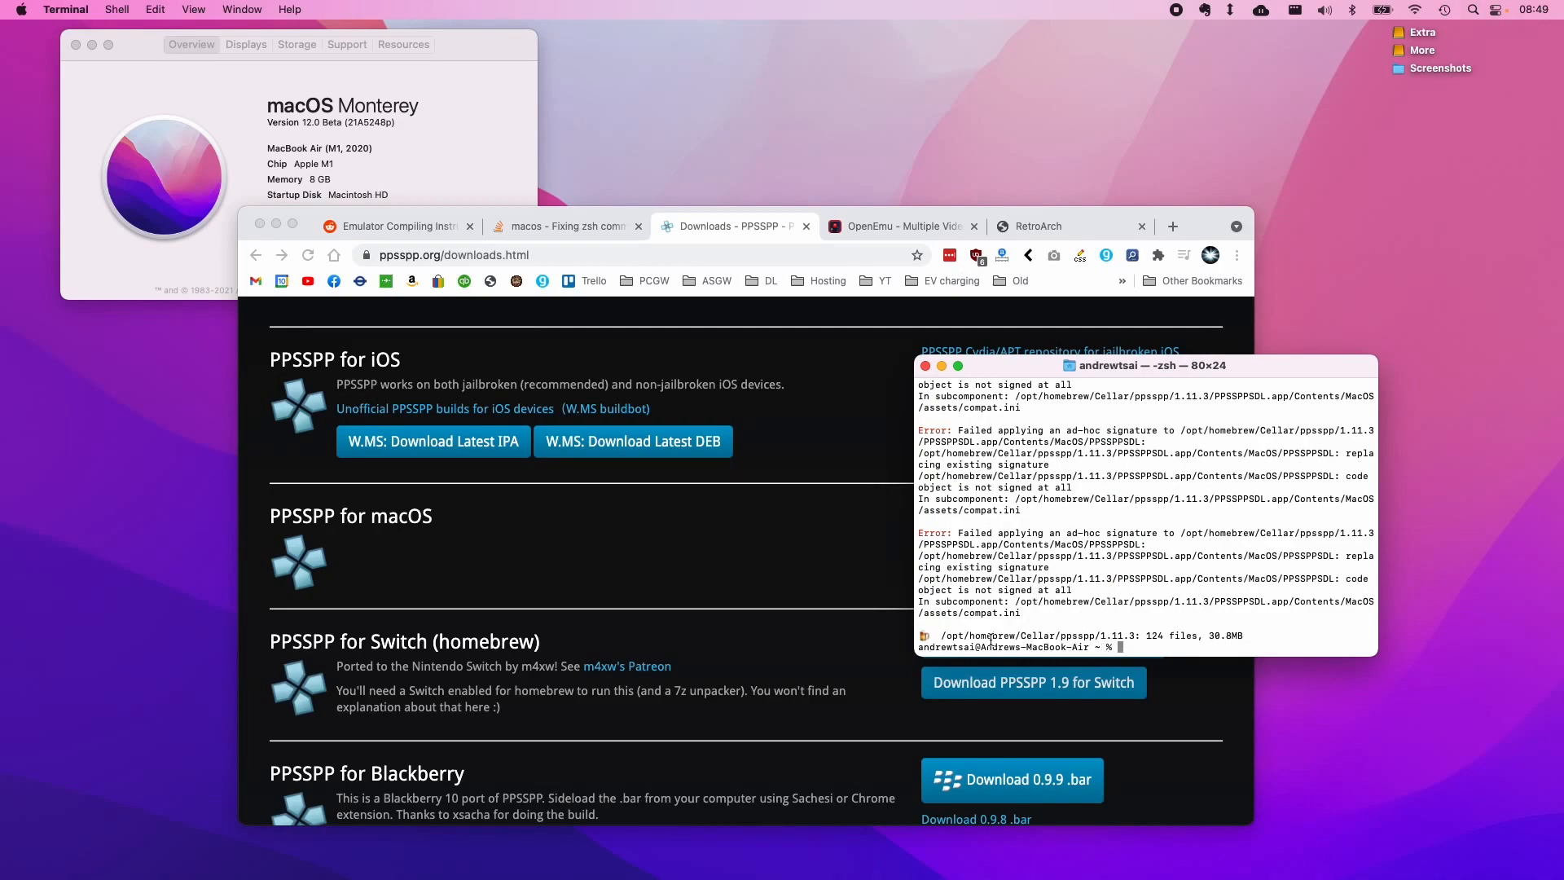
{"action": "mouse_move", "coordinate": [1052, 630]}
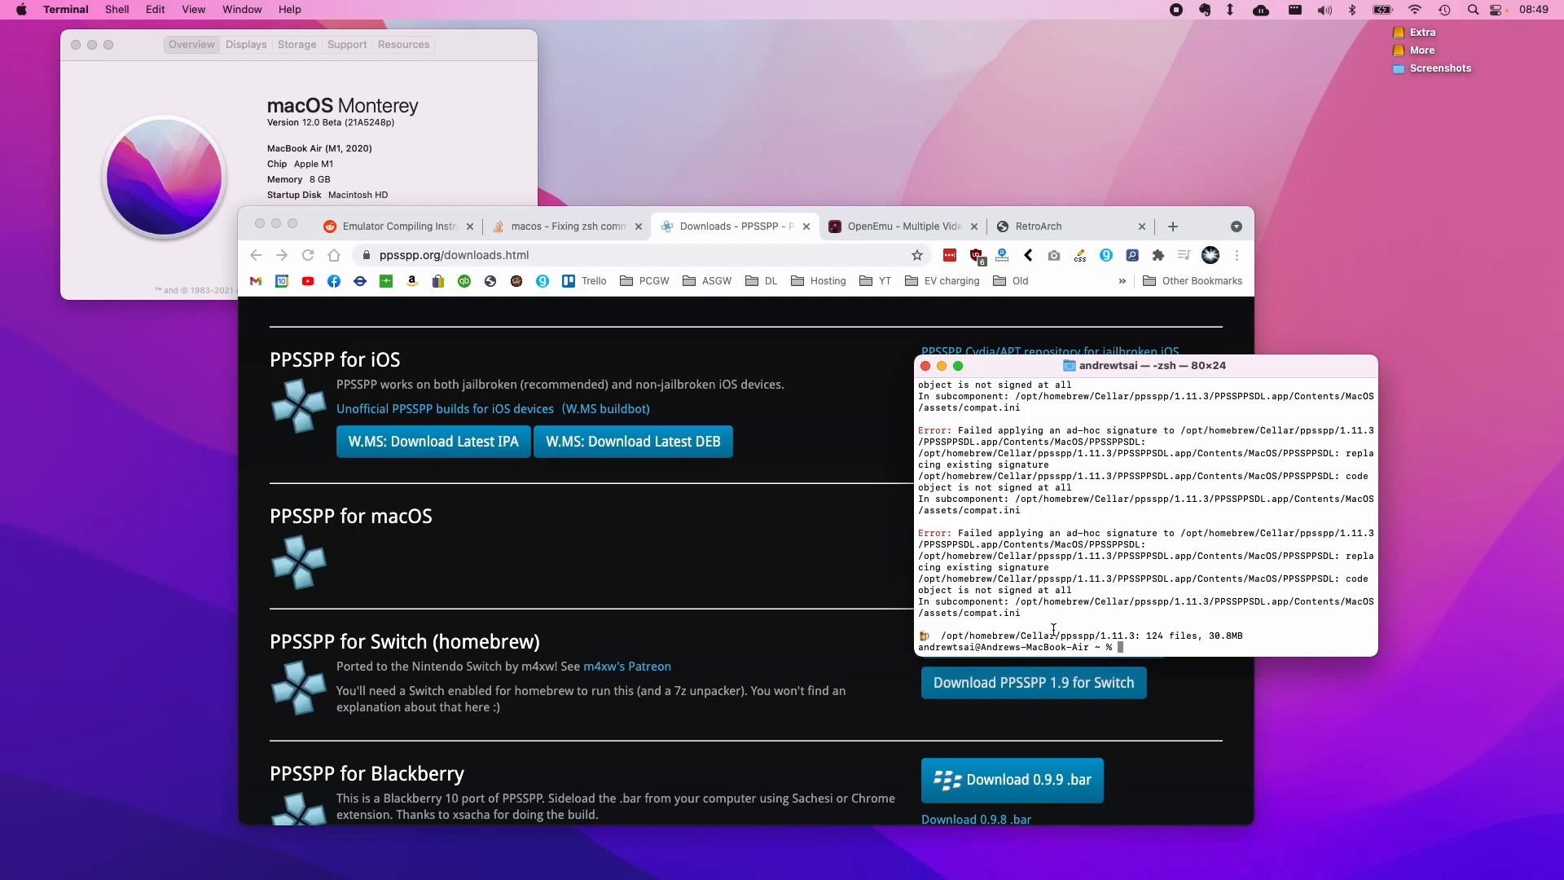
{"action": "mouse_move", "coordinate": [880, 595]}
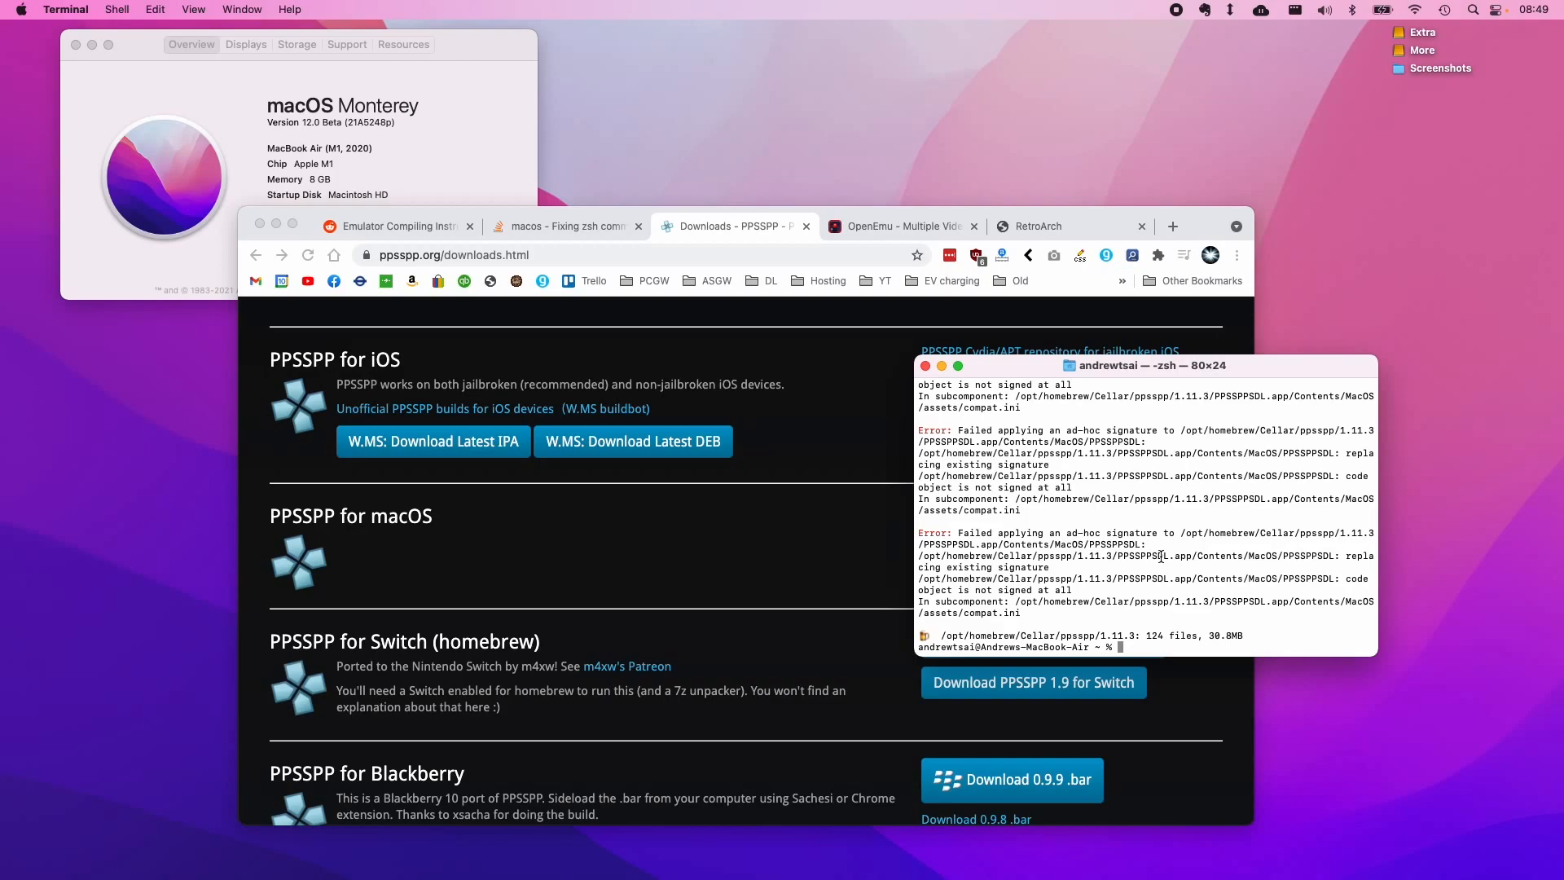
{"action": "mouse_move", "coordinate": [272, 863]}
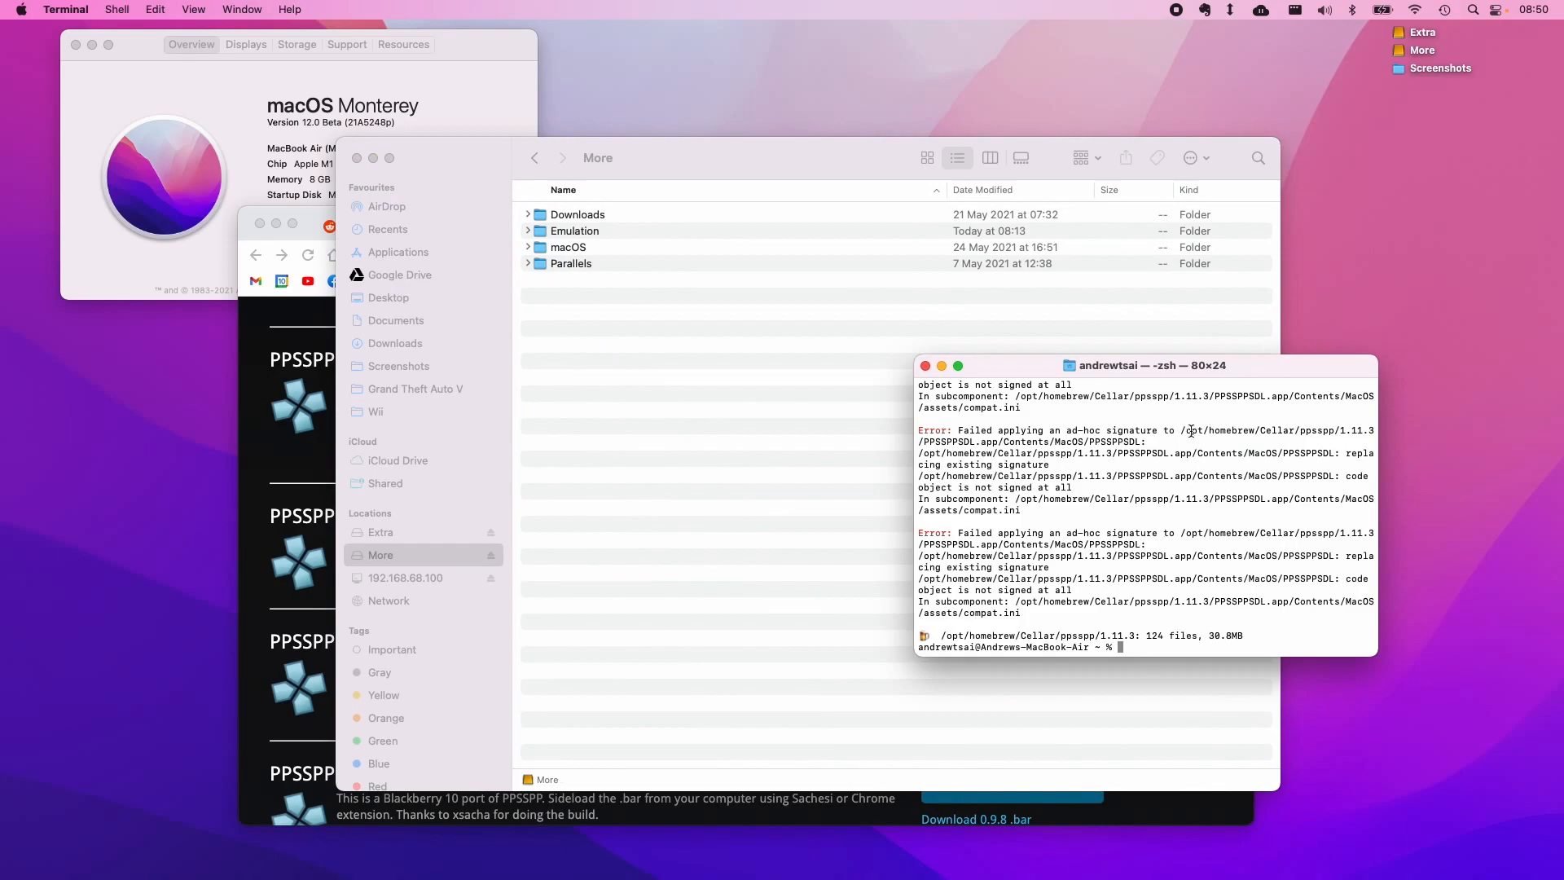
{"action": "mouse_move", "coordinate": [816, 252]}
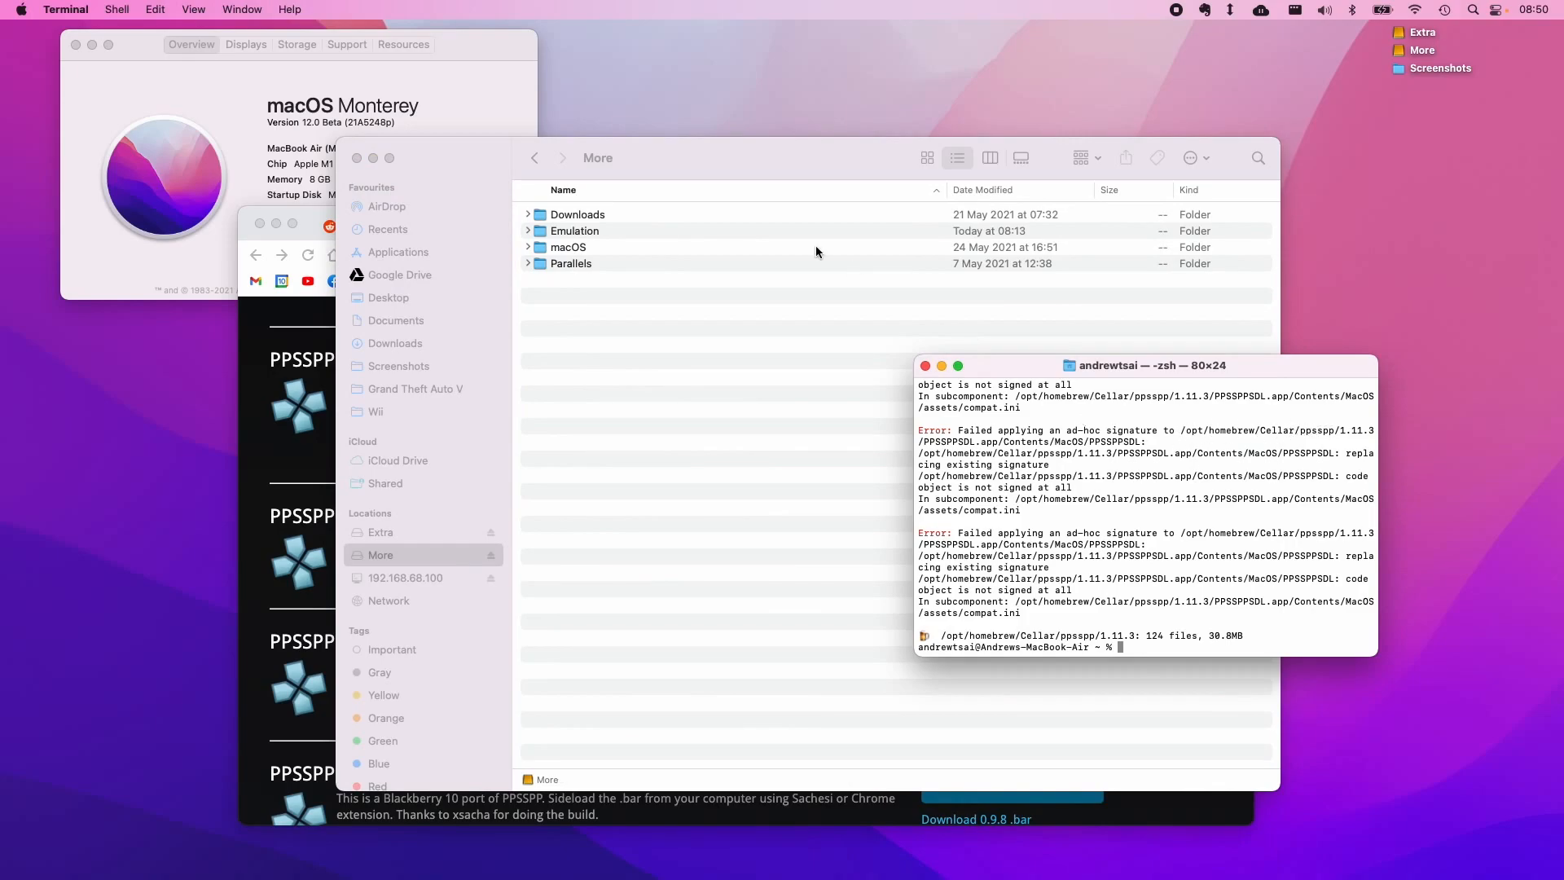
{"action": "mouse_move", "coordinate": [946, 251]}
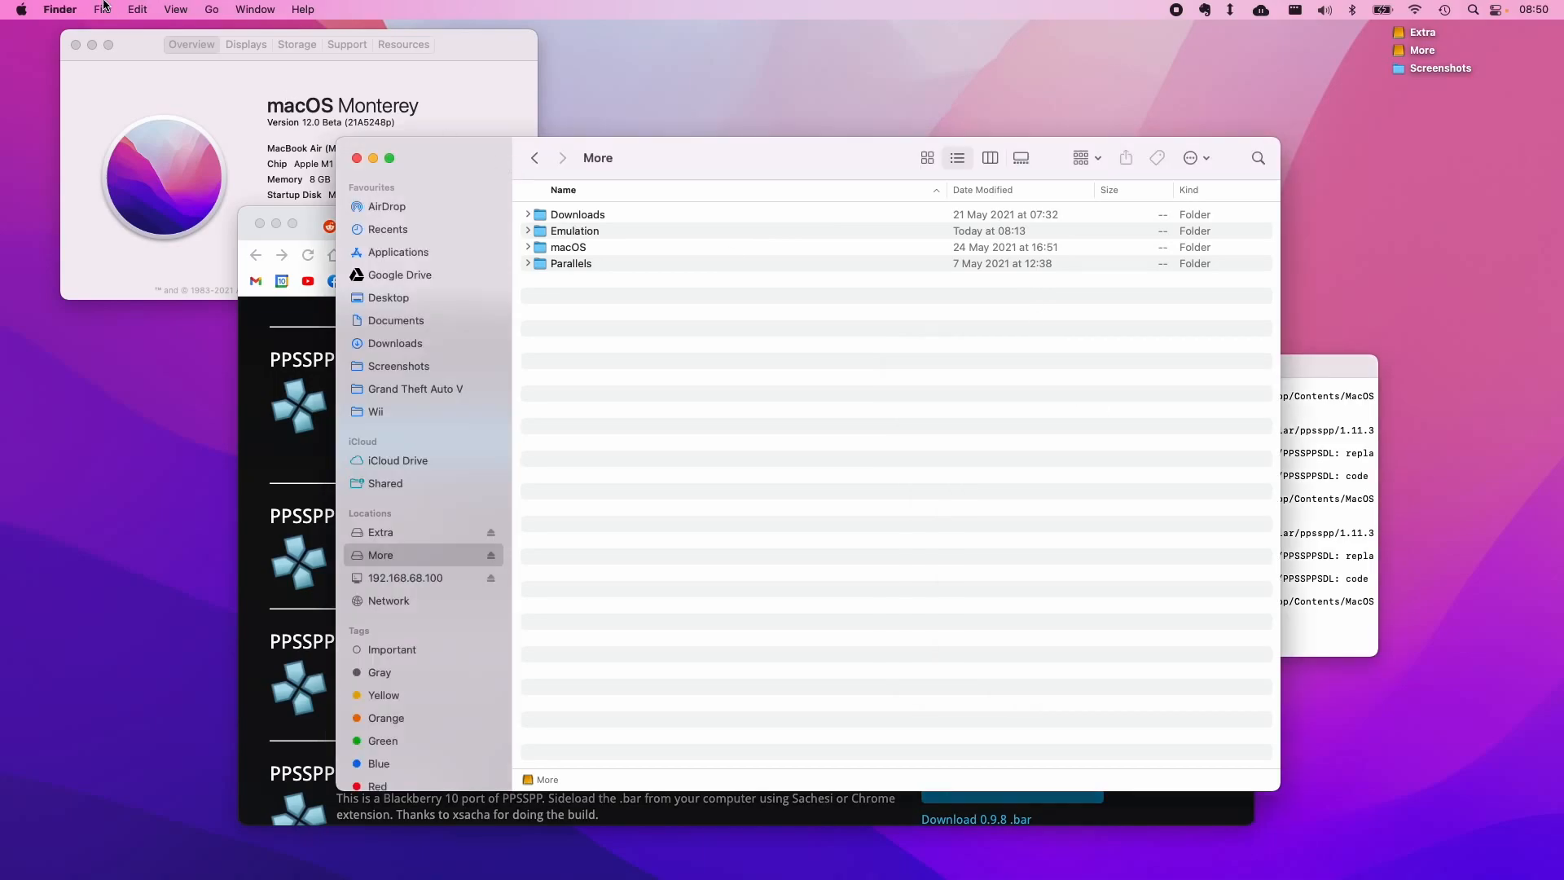
Step: Go to /opt and expand homebrew > Cellar > ppsspp > 1.11.3 to select PPSSPPSDL
{"action": "left_click", "coordinate": [210, 9]}
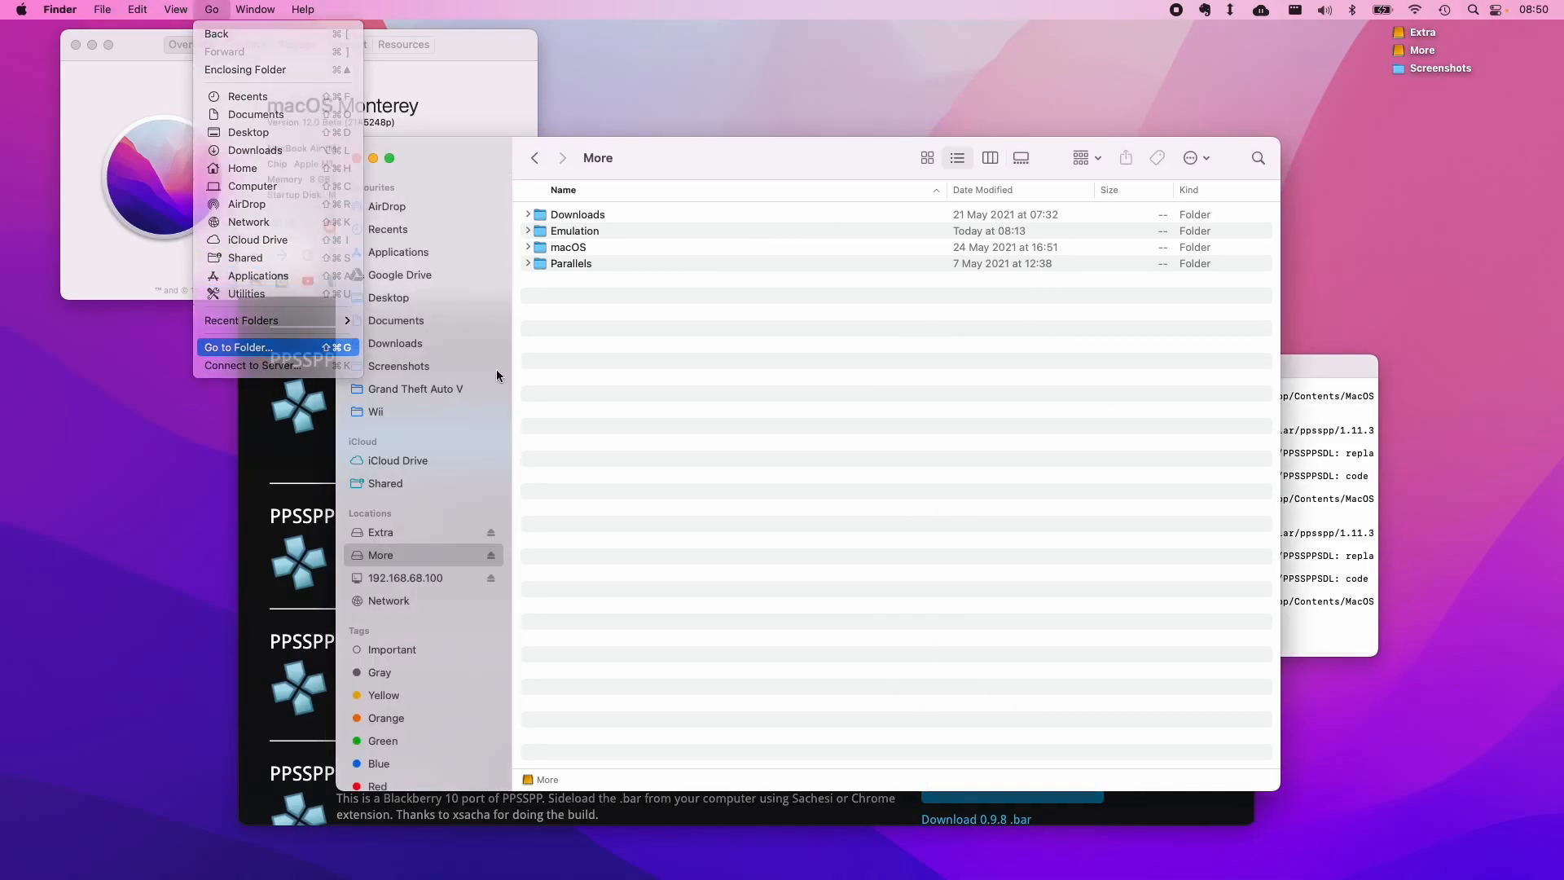
{"action": "left_click", "coordinate": [237, 347]}
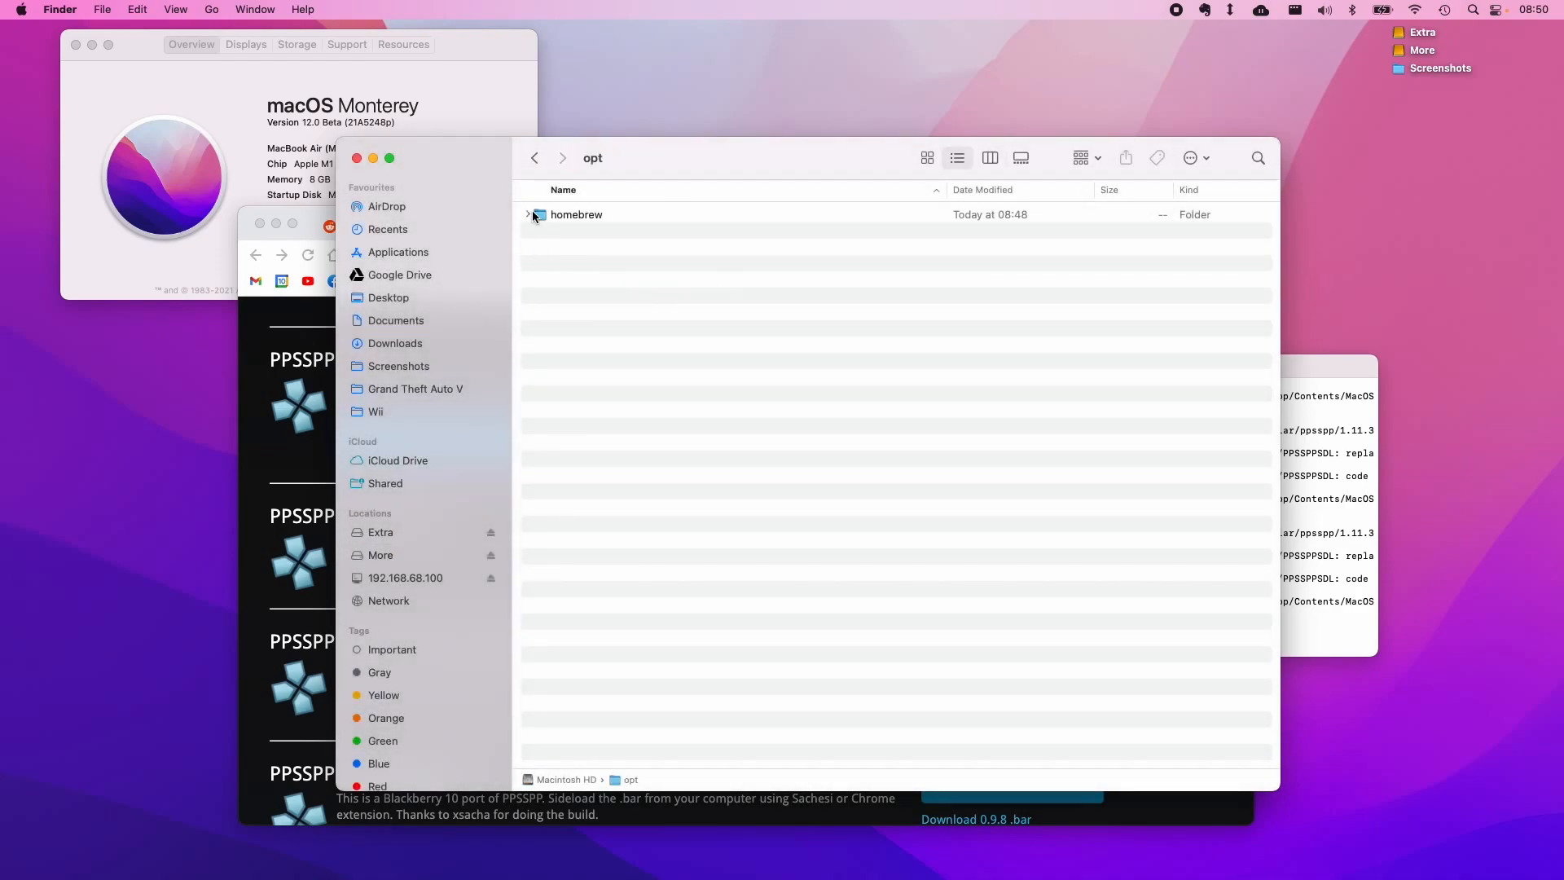
{"action": "left_click", "coordinate": [528, 214]}
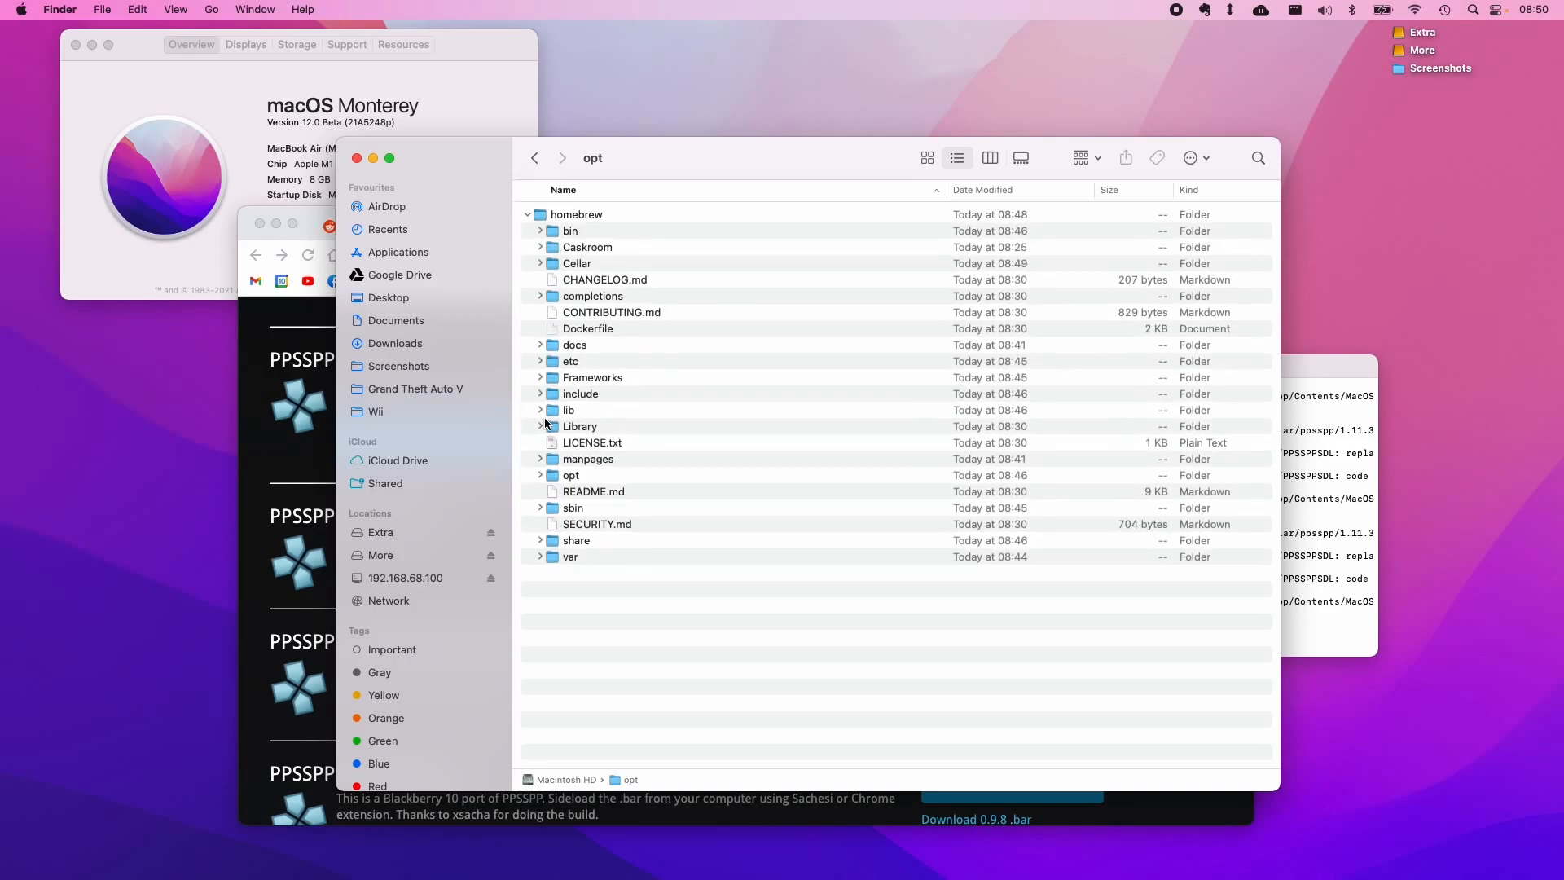
{"action": "left_click", "coordinate": [539, 246]}
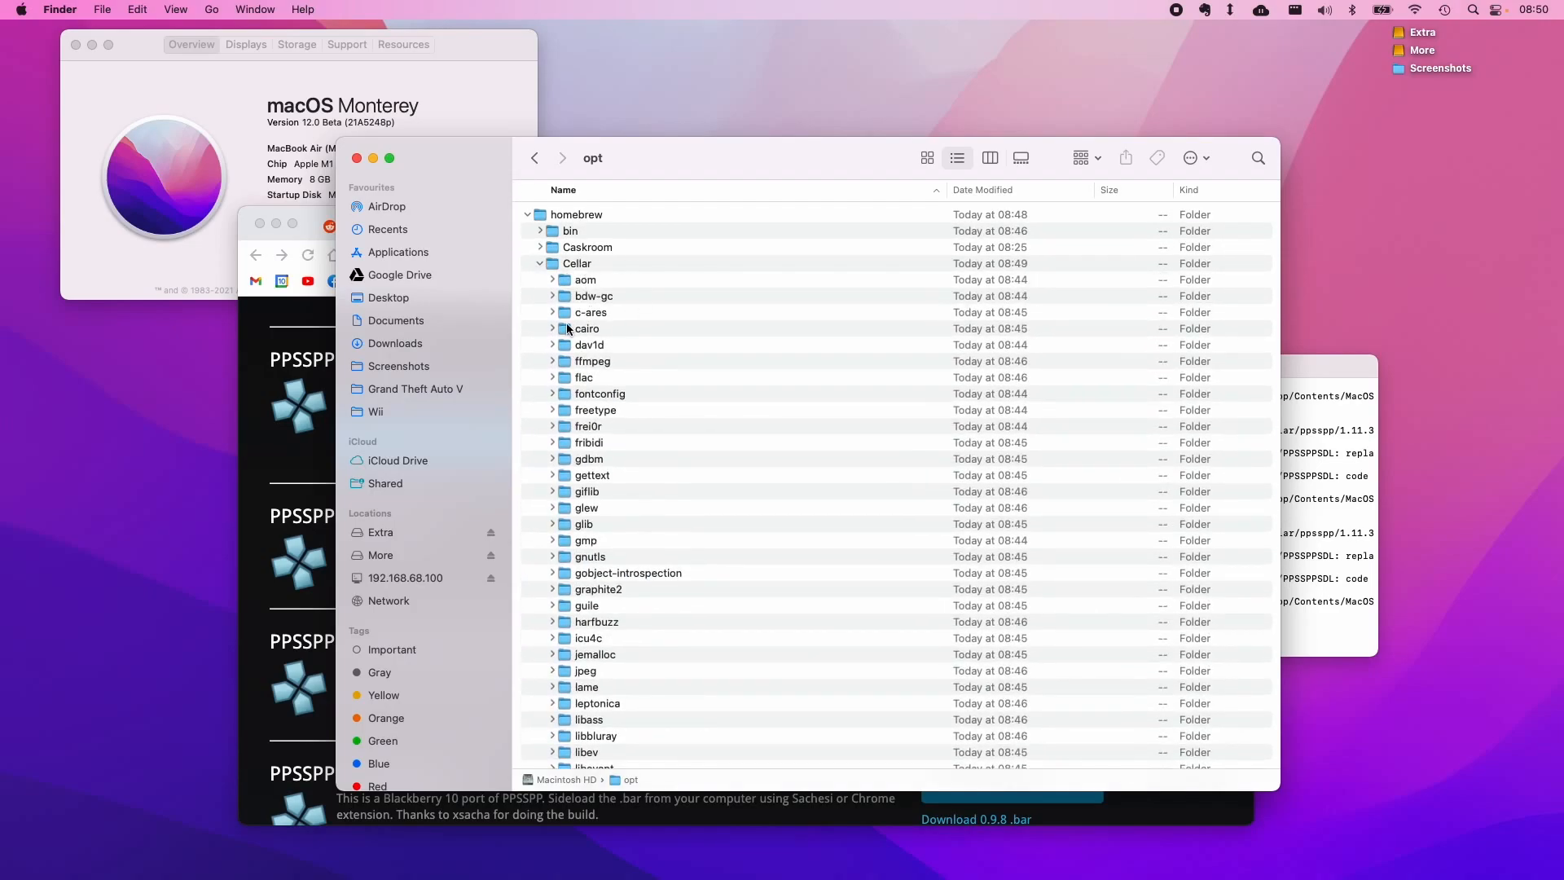
{"action": "scroll", "scroll_direction": "down", "scroll_amount": 3}
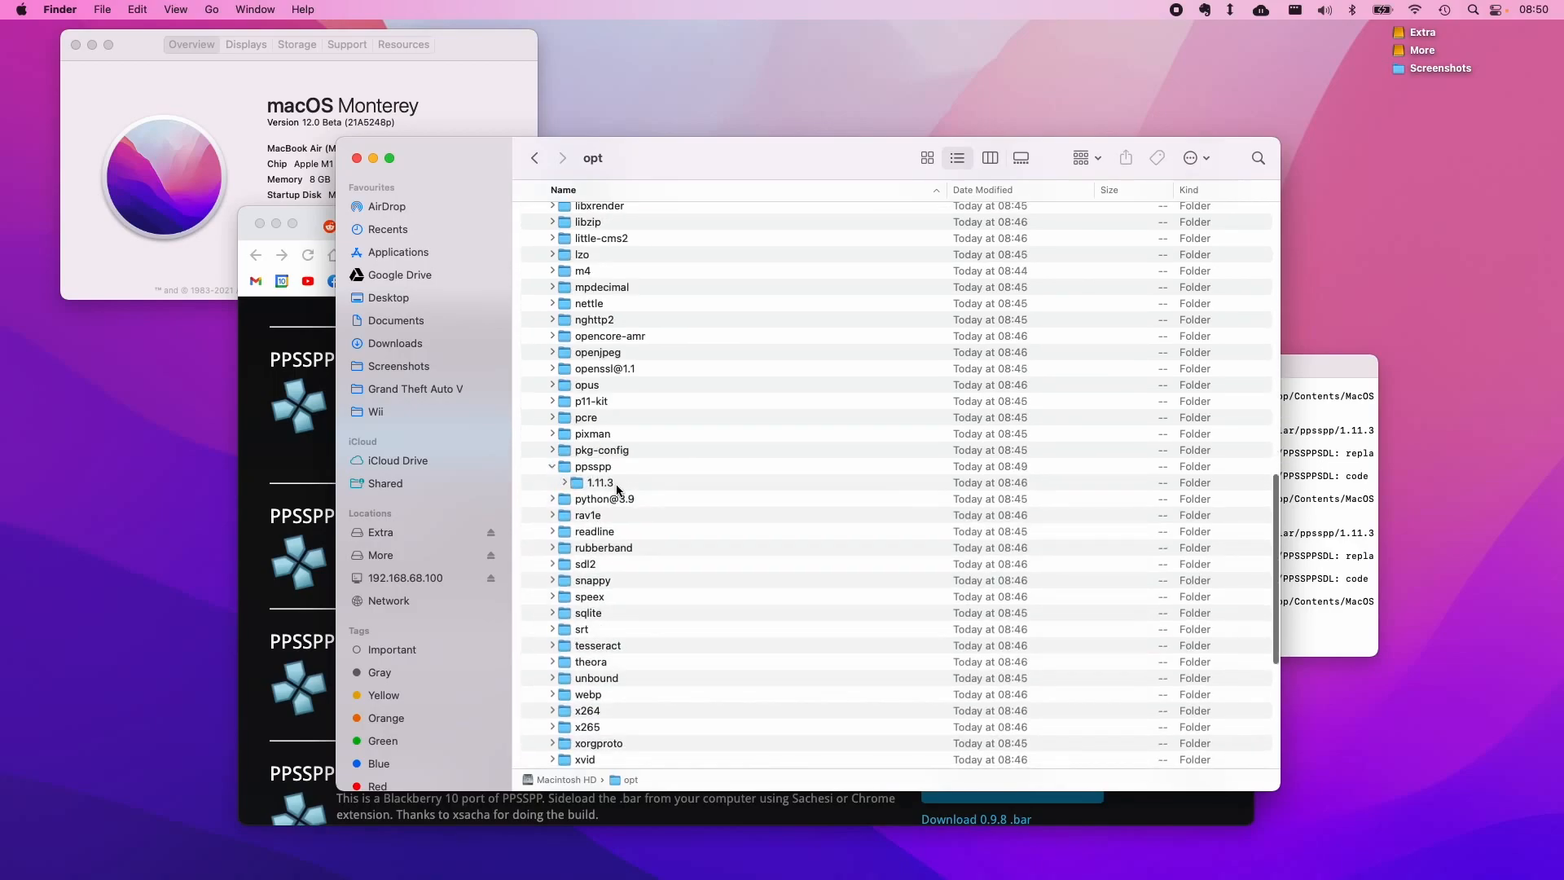
{"action": "left_click", "coordinate": [551, 481]}
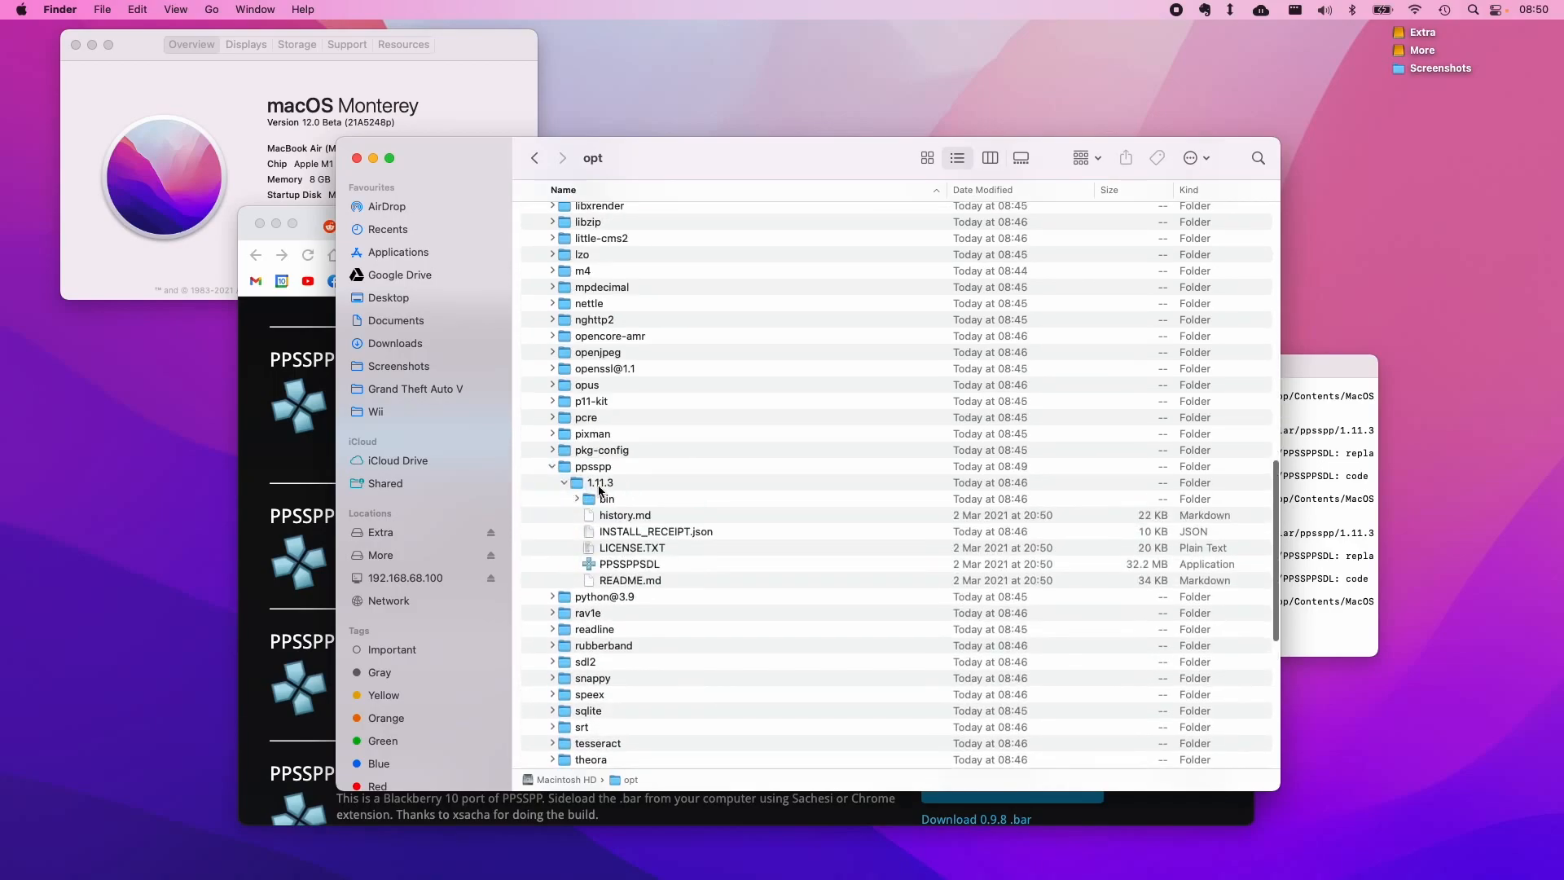
{"action": "left_click", "coordinate": [630, 564]}
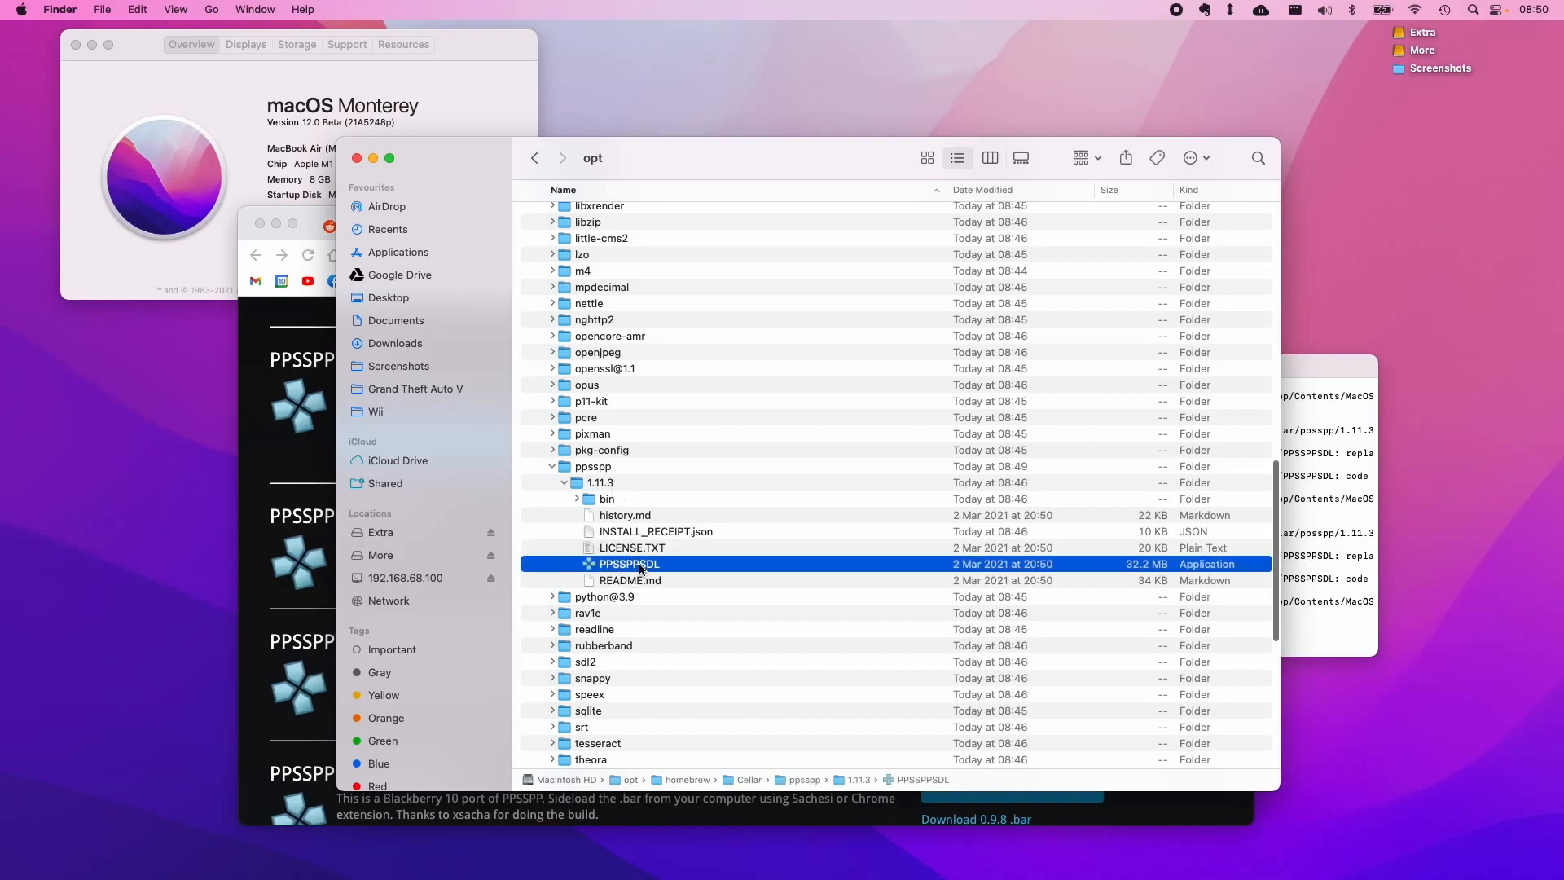
{"action": "mouse_move", "coordinate": [714, 578]}
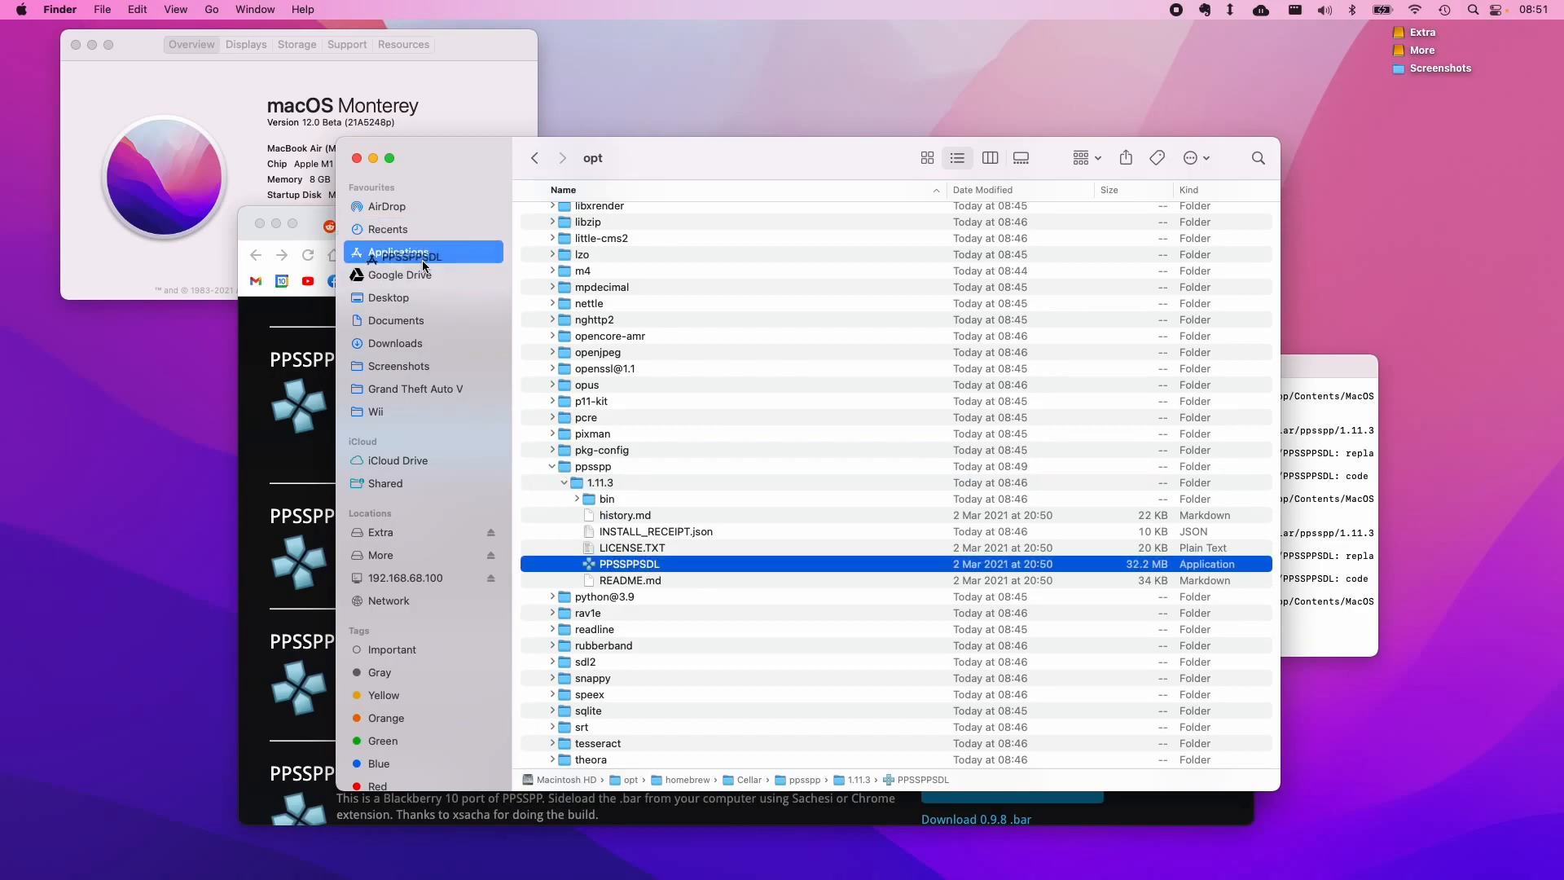
Step: Select PPSSPPSDL in Applications and open Get Info to confirm it's an Apple Silicon app
{"action": "left_click", "coordinate": [397, 252]}
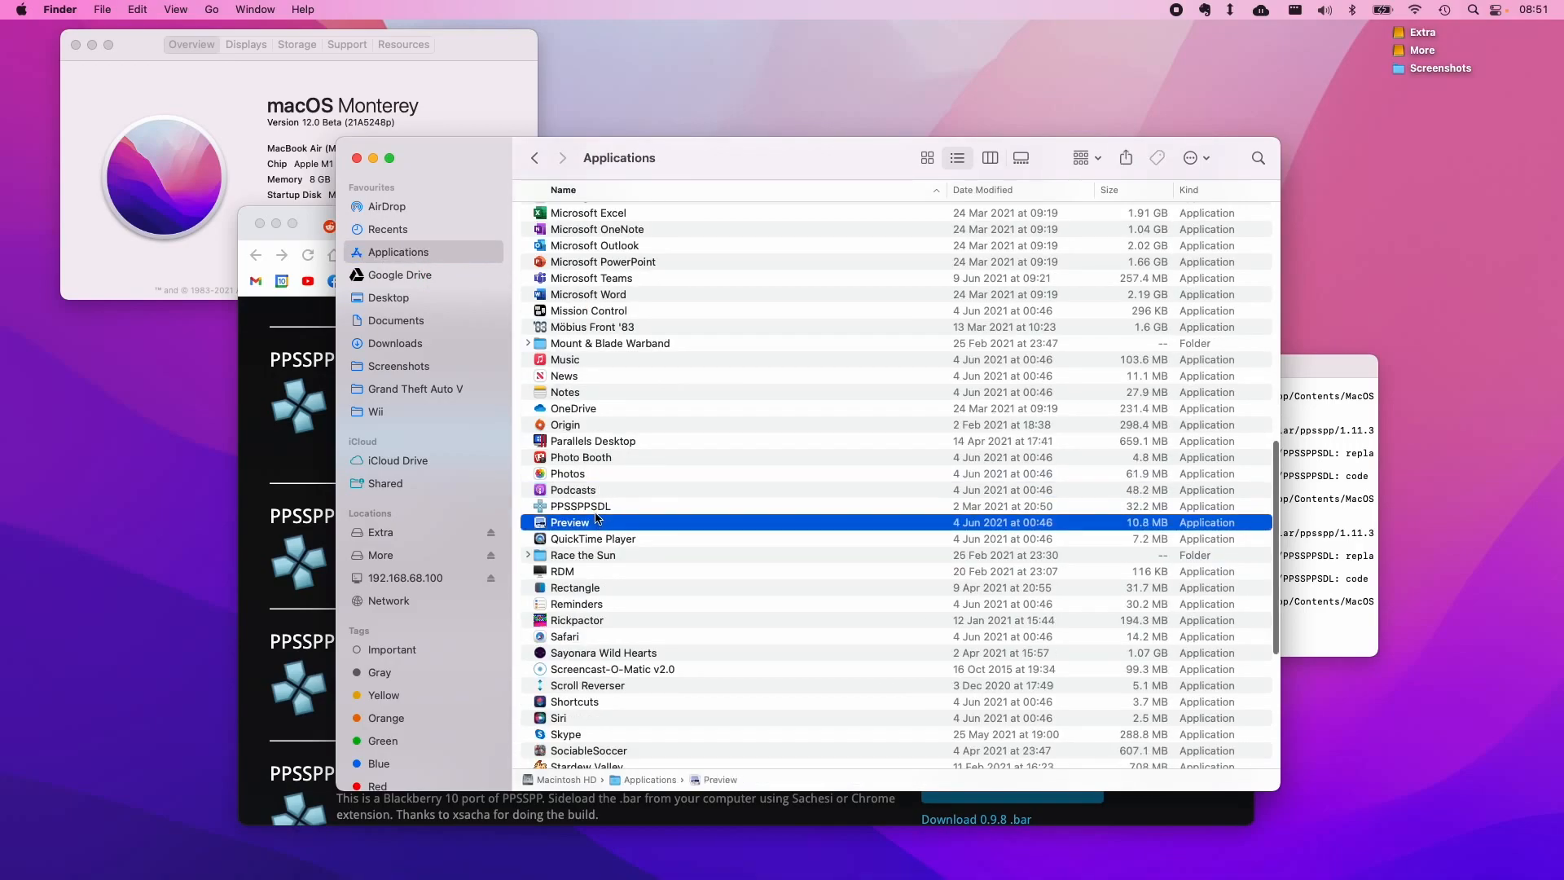
{"action": "left_click", "coordinate": [579, 506]}
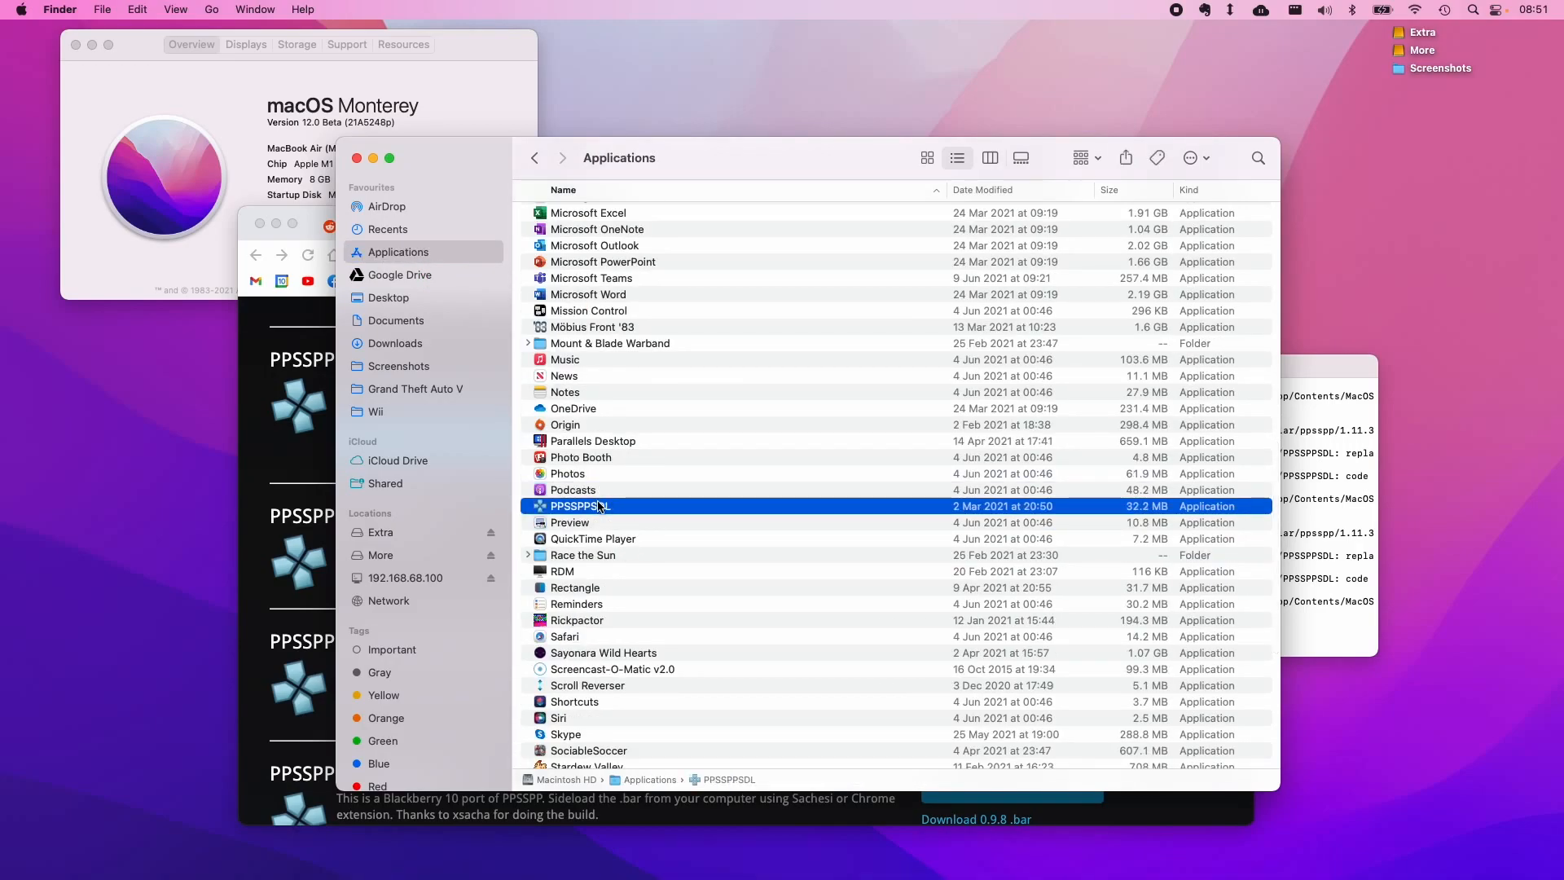
{"action": "right_click", "coordinate": [579, 506]}
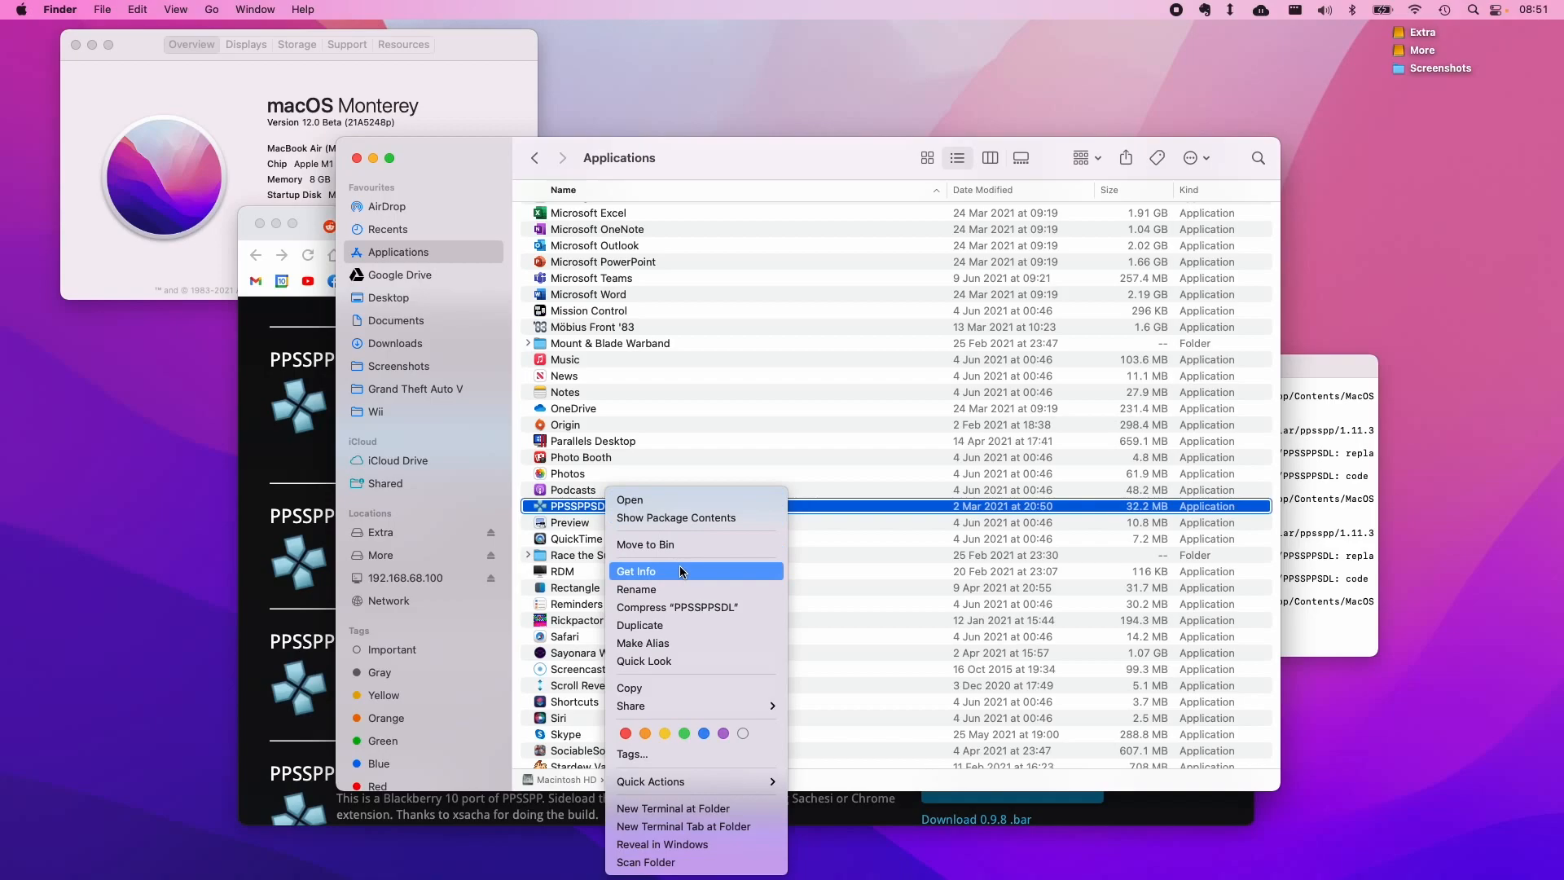
{"action": "left_click", "coordinate": [636, 571]}
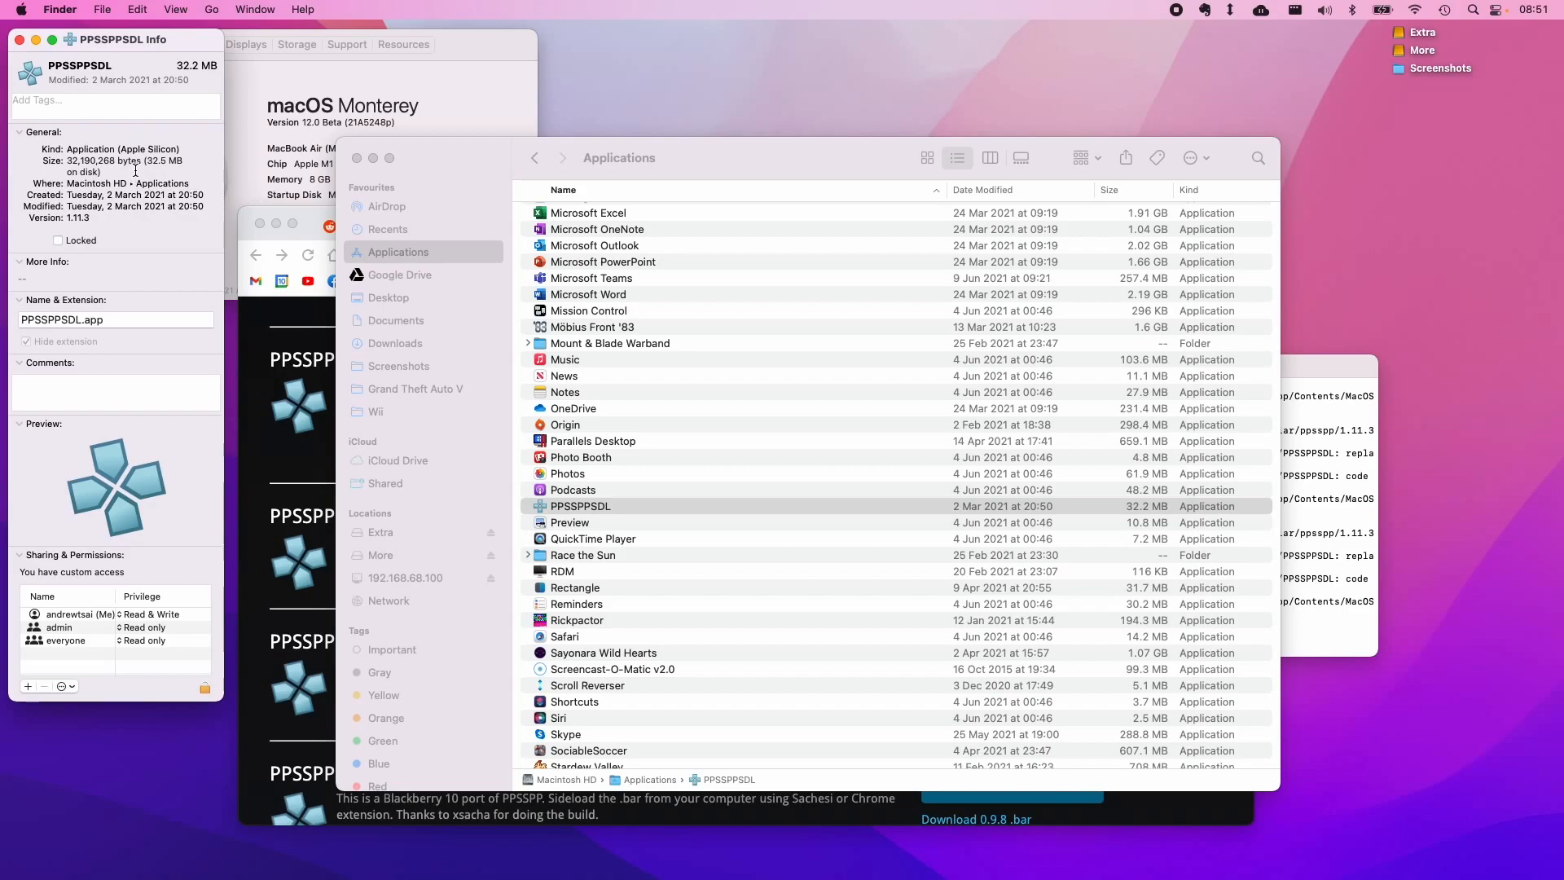
{"action": "right_click", "coordinate": [579, 506]}
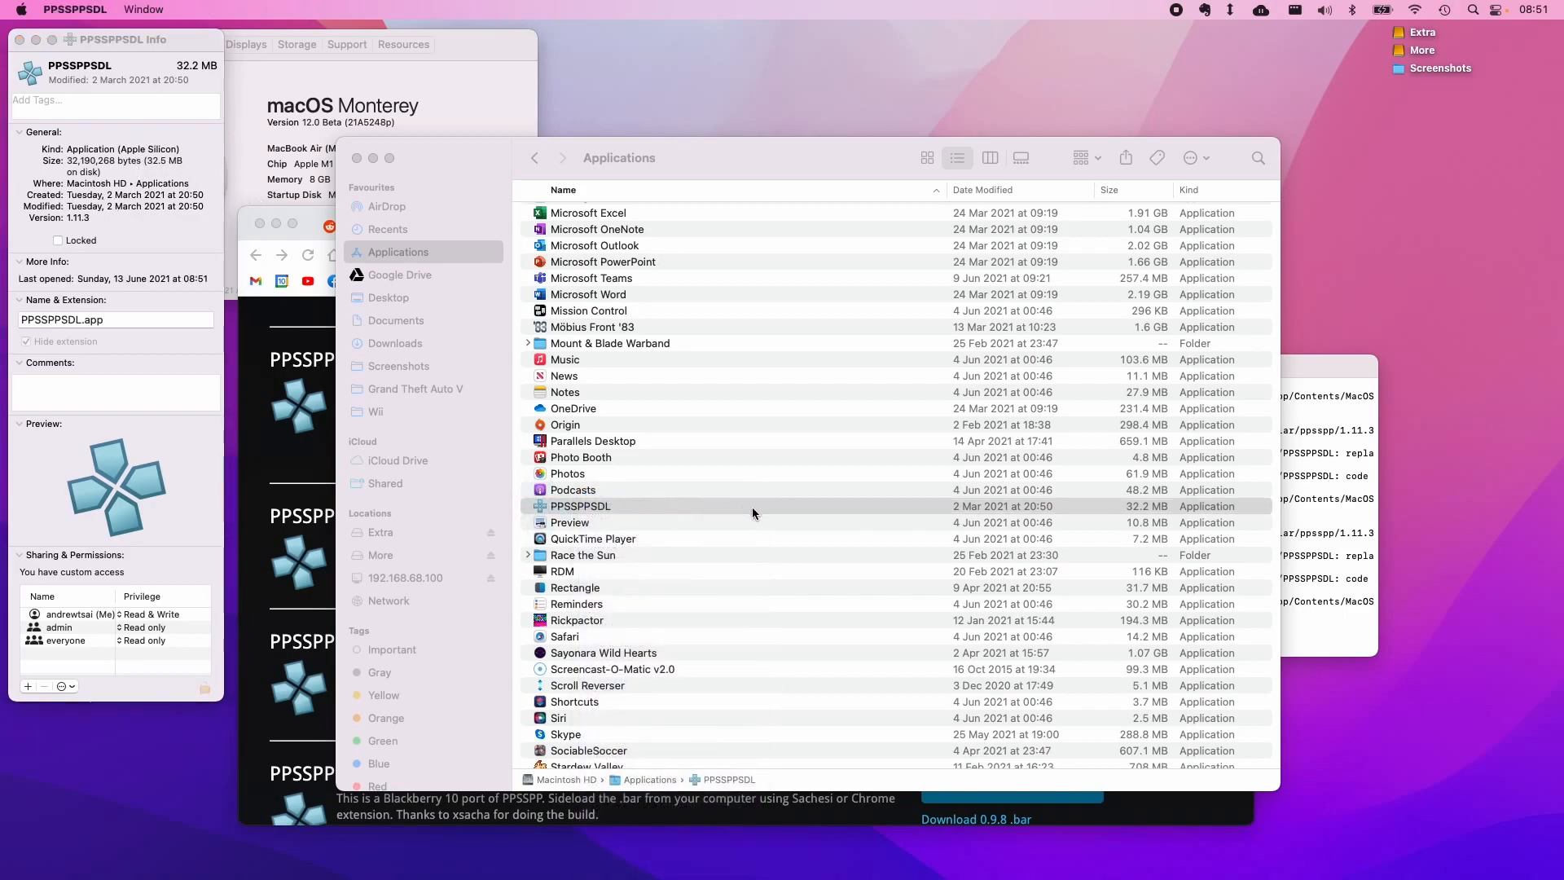
Step: Launch PPSSPPSDL and connect the Xbox Wireless Controller over Bluetooth
{"action": "double_click", "coordinate": [579, 506]}
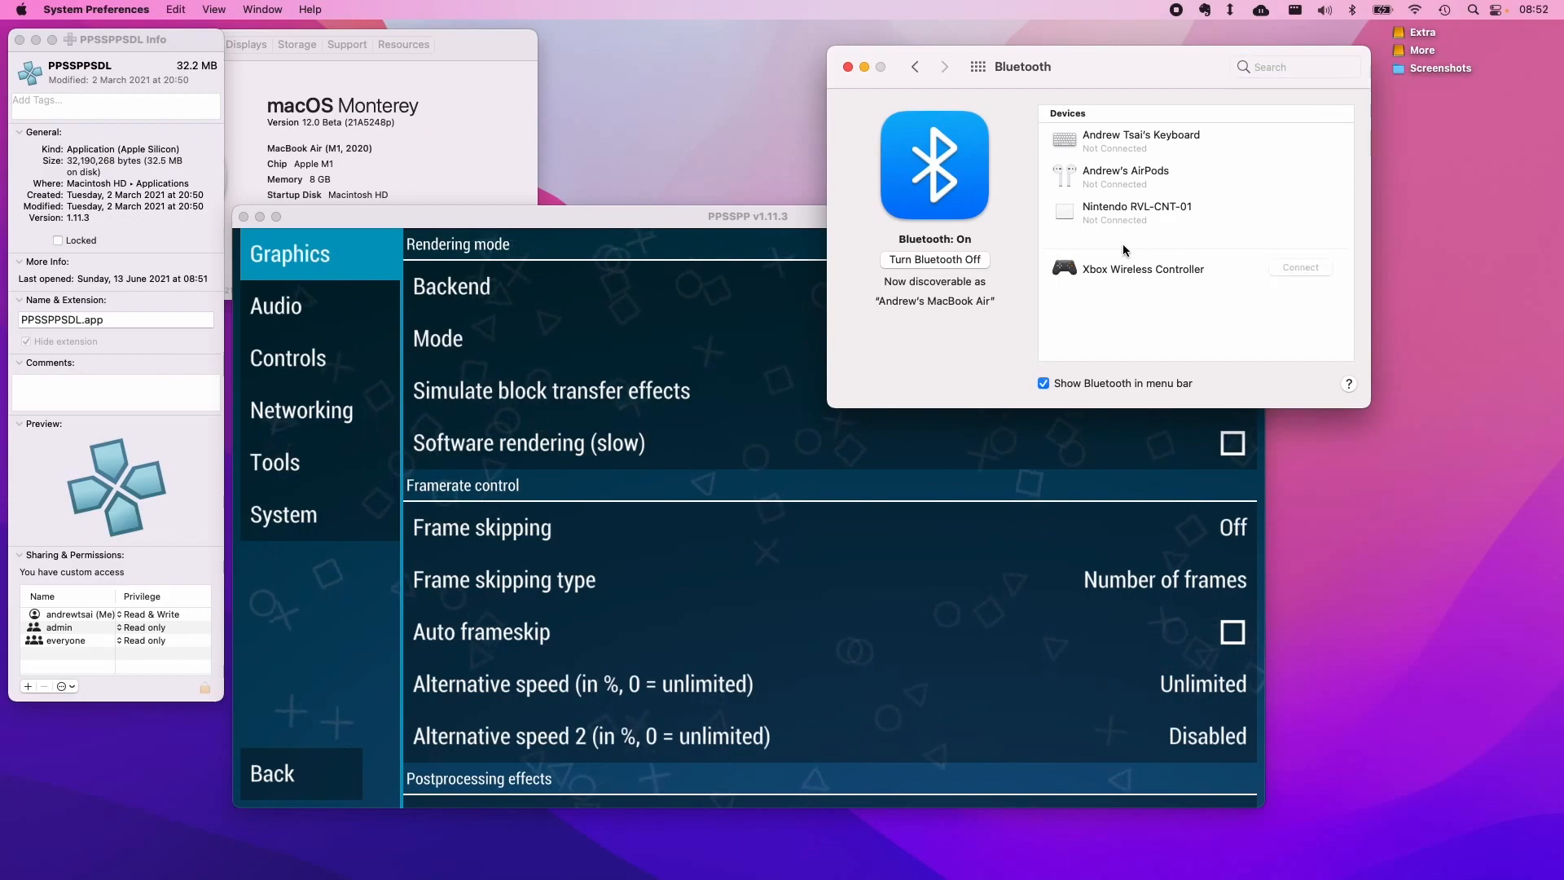
{"action": "left_click", "coordinate": [1299, 266]}
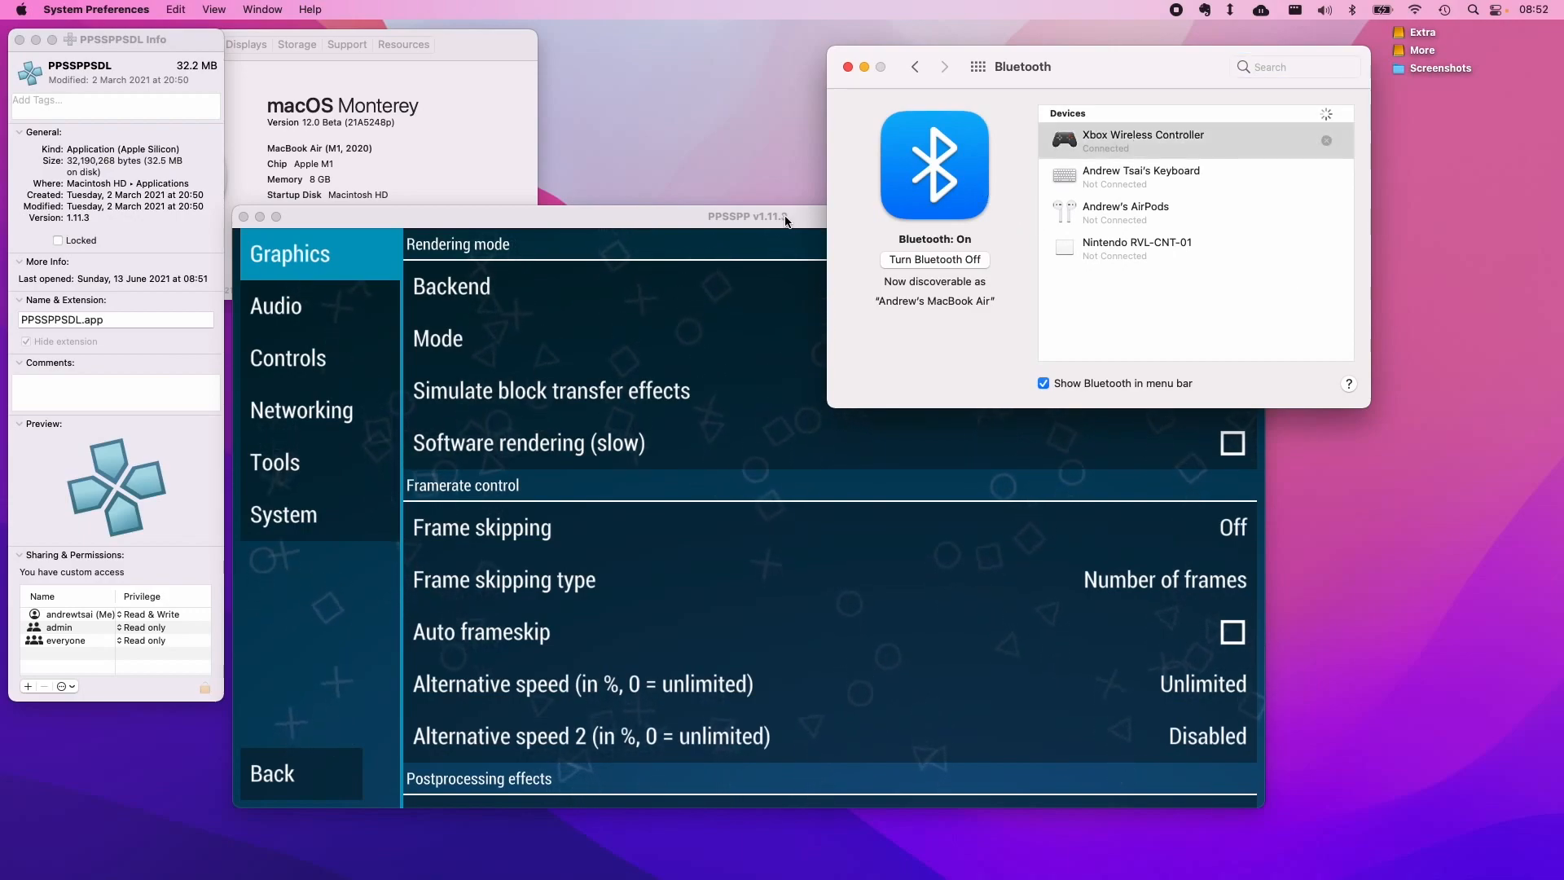
{"action": "left_click", "coordinate": [747, 217]}
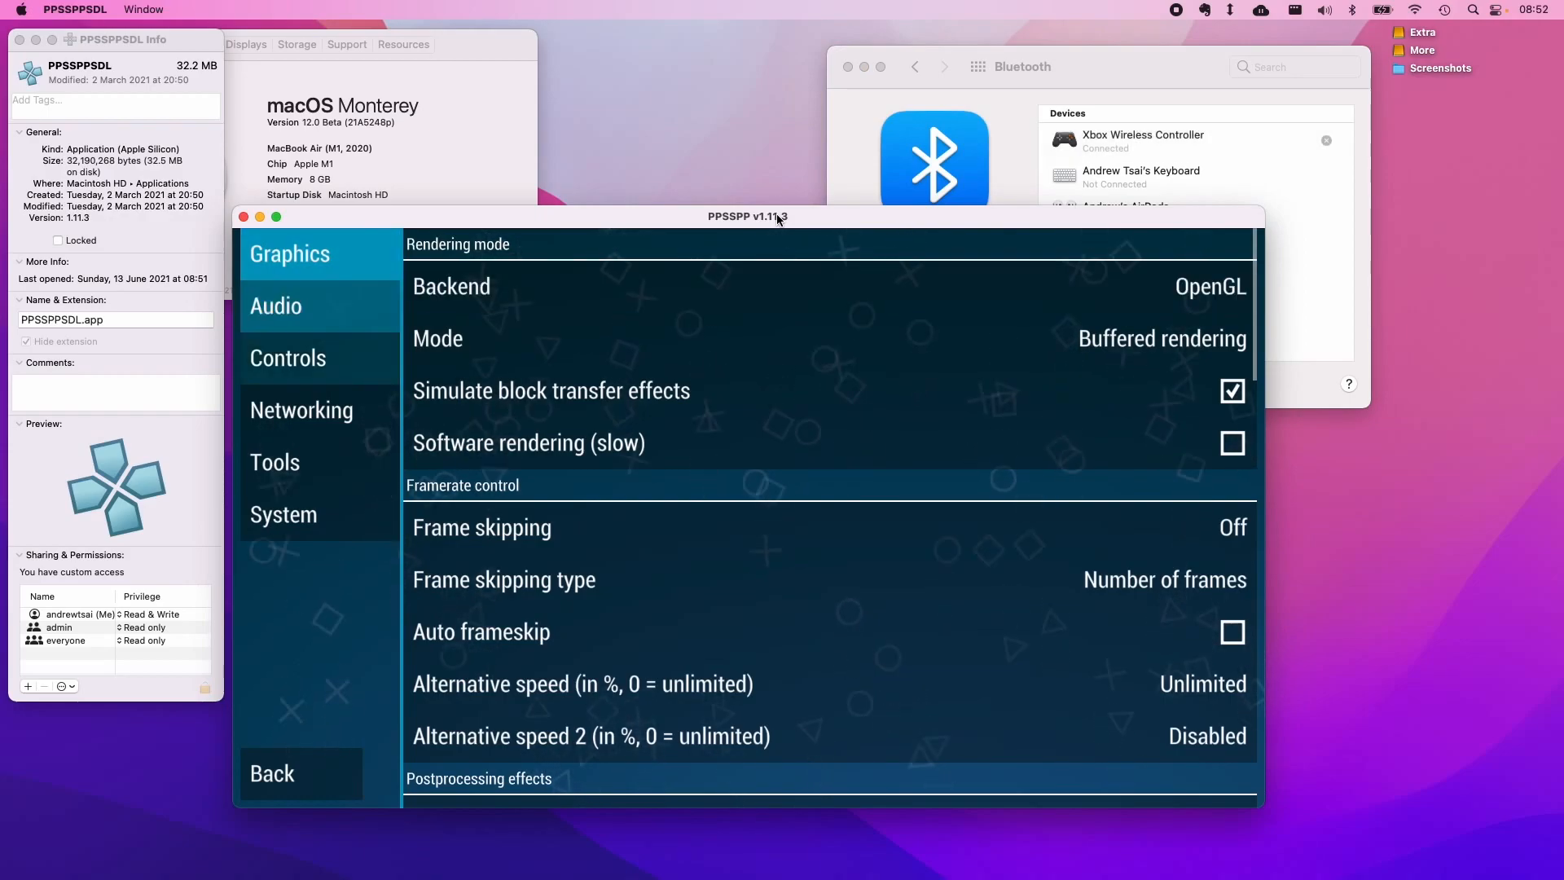
Step: In PPSSPP Graphics settings, keep the OpenGL backend and scroll through the rendering options
{"action": "left_click", "coordinate": [284, 515]}
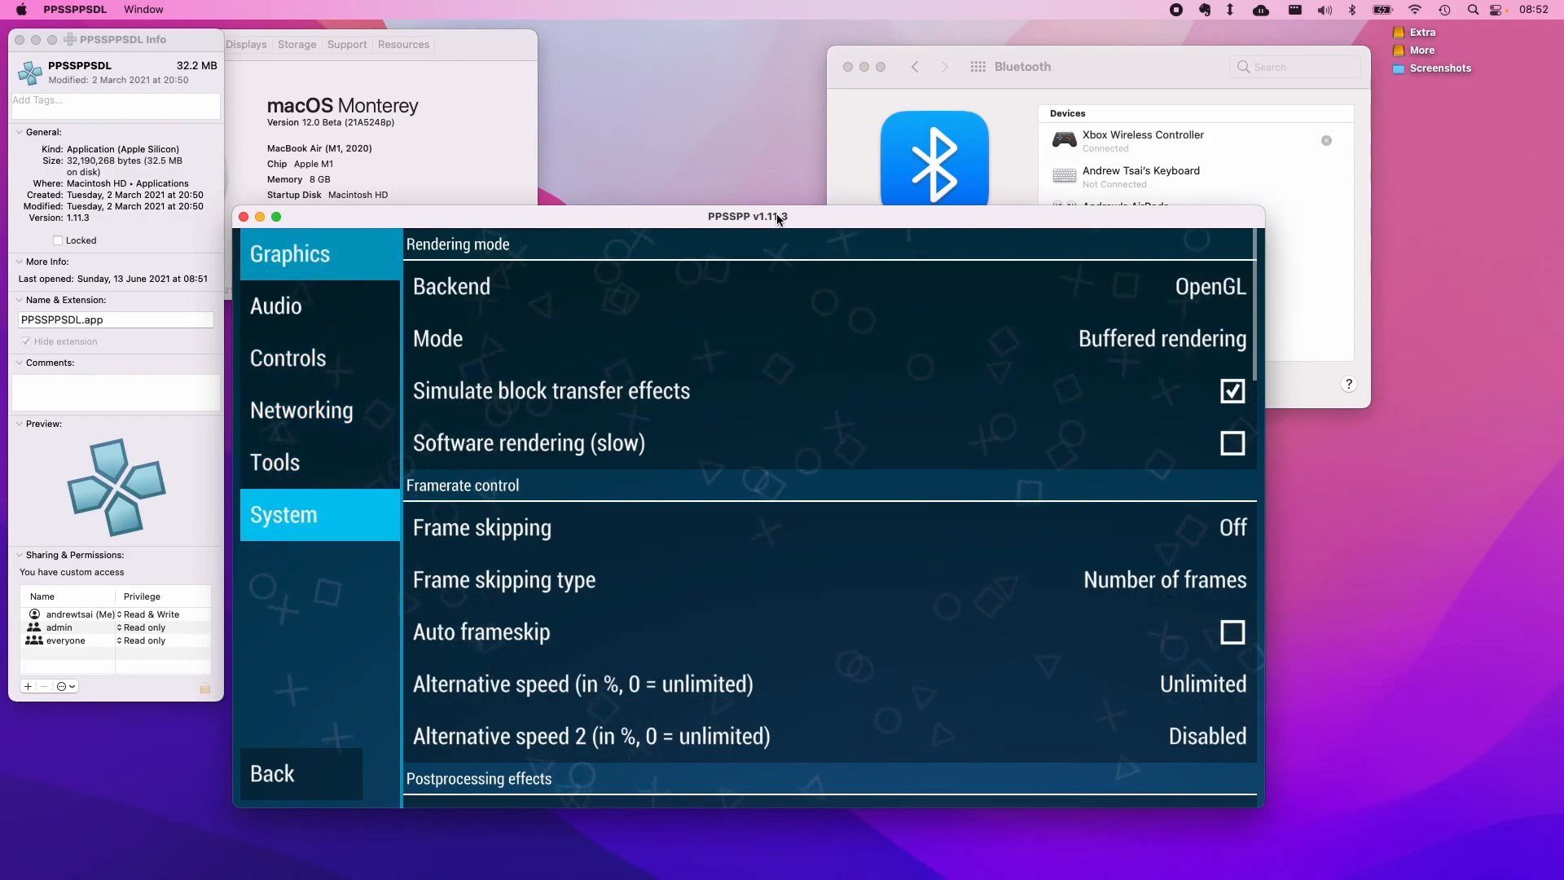
{"action": "left_click", "coordinate": [1208, 286]}
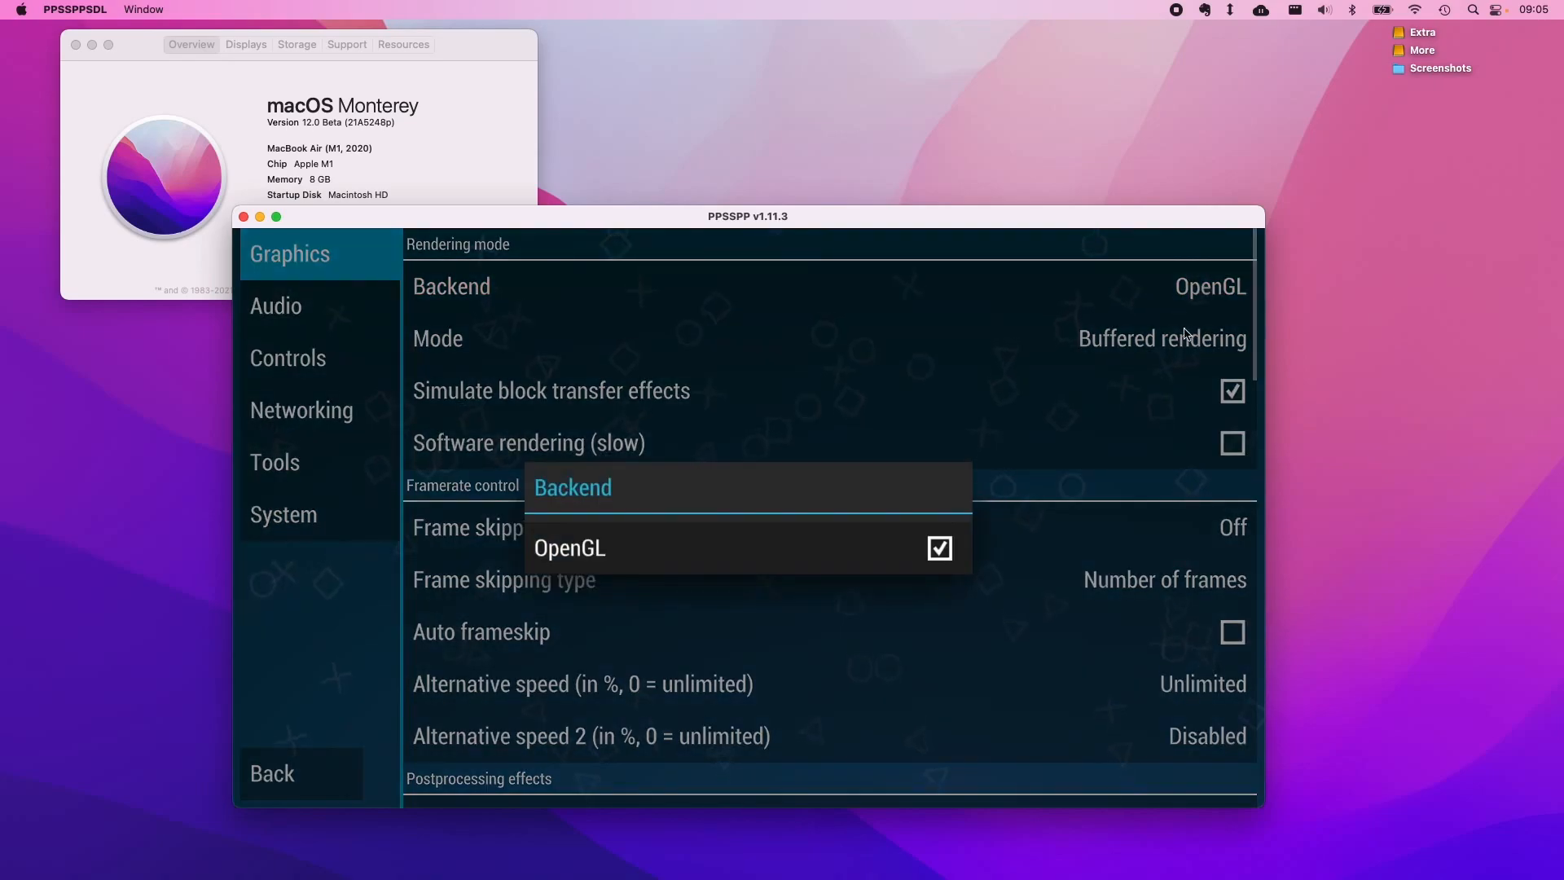
{"action": "left_click", "coordinate": [568, 548]}
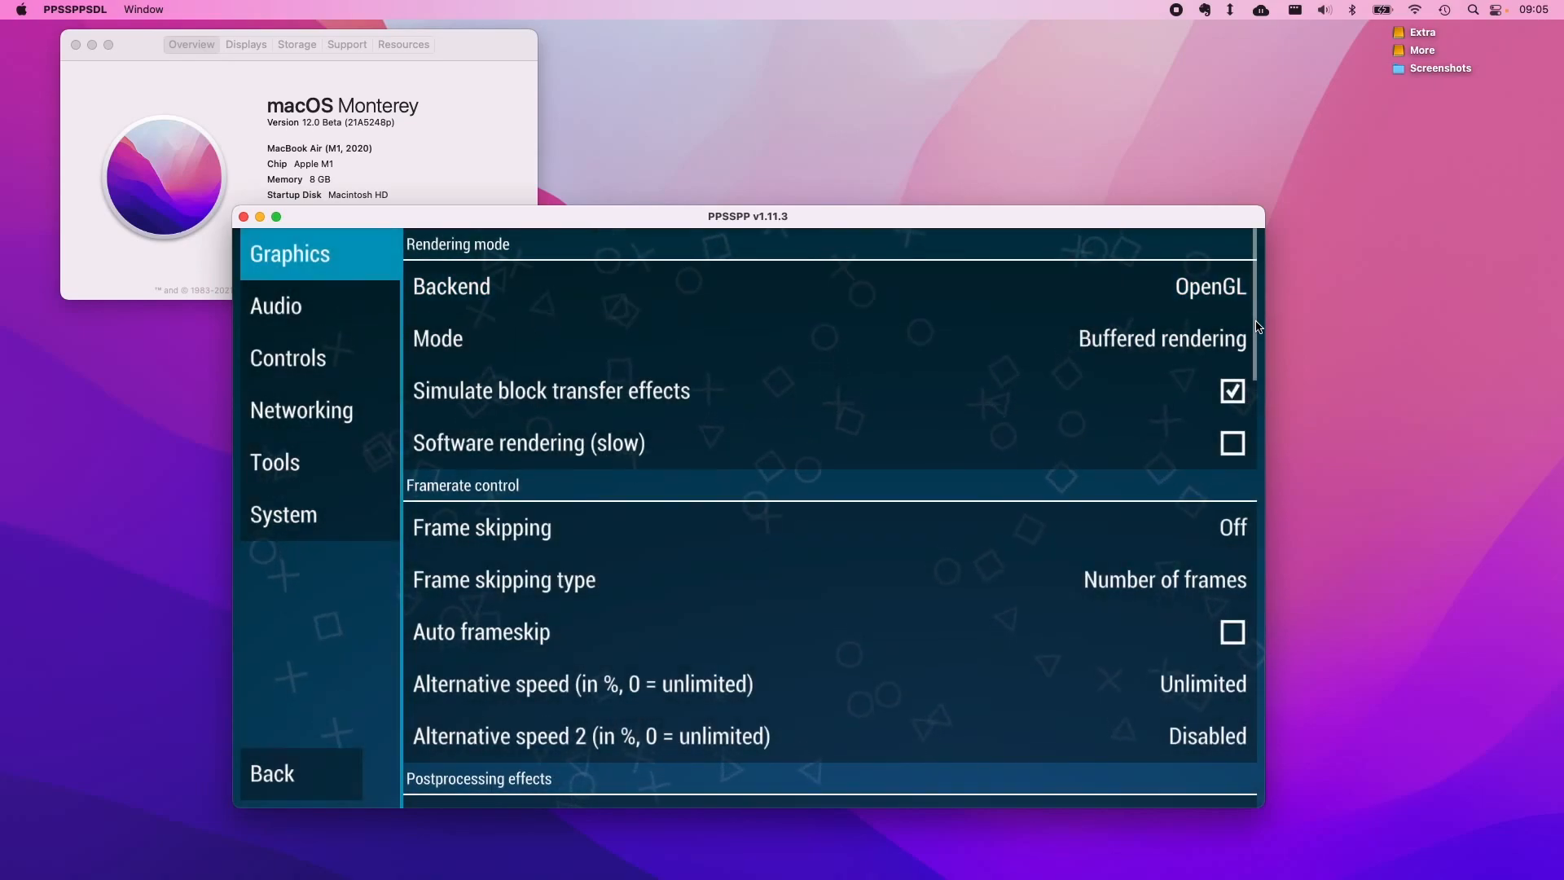
{"action": "scroll", "scroll_direction": "down", "scroll_amount": 3}
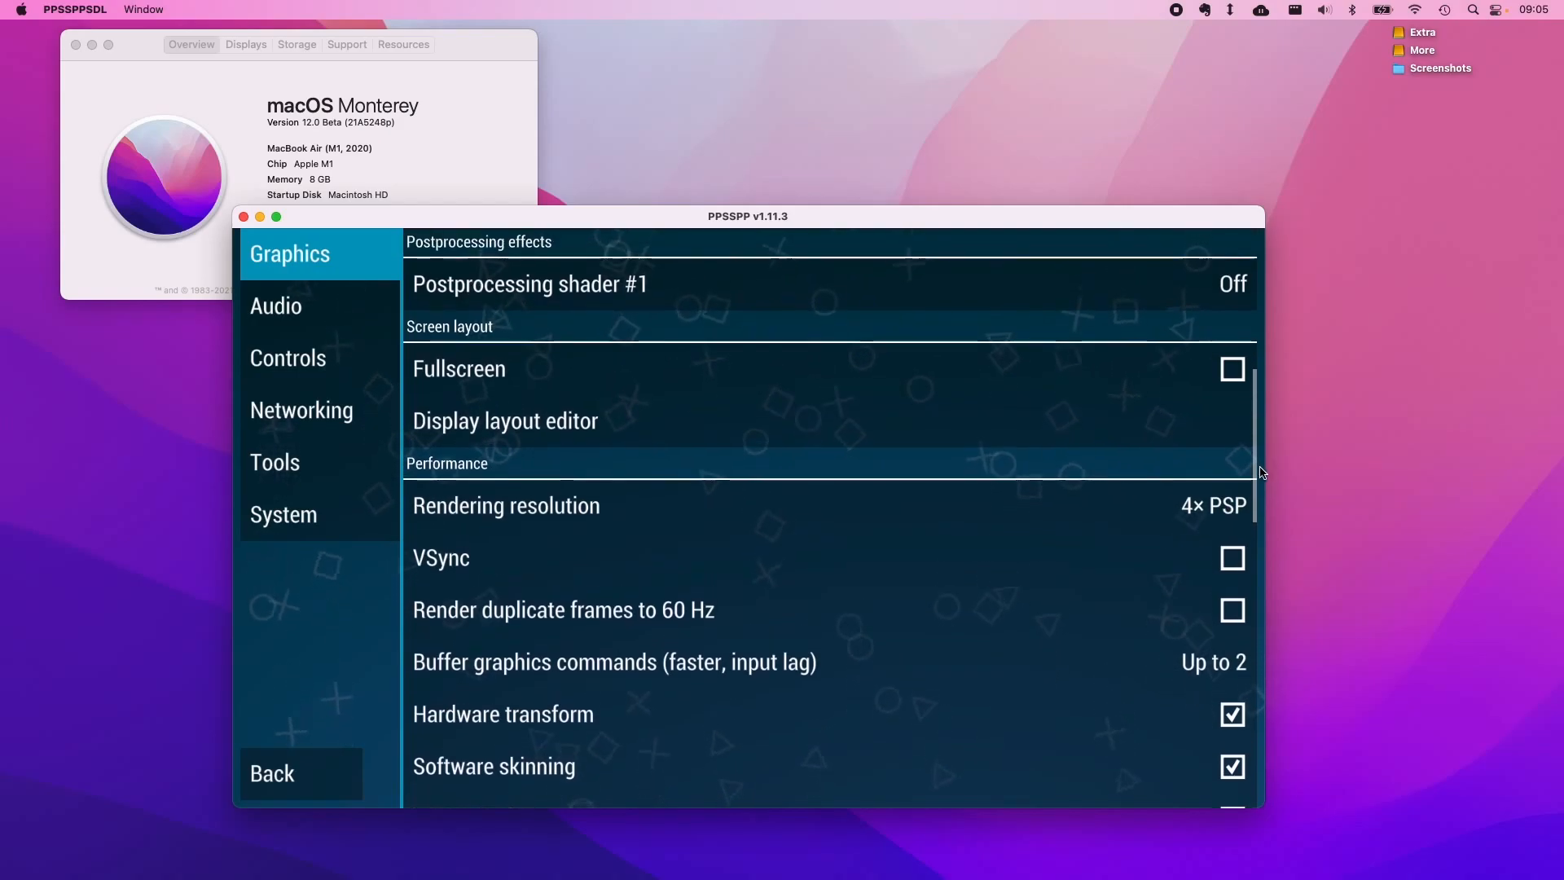
{"action": "scroll", "scroll_direction": "down", "scroll_amount": 3}
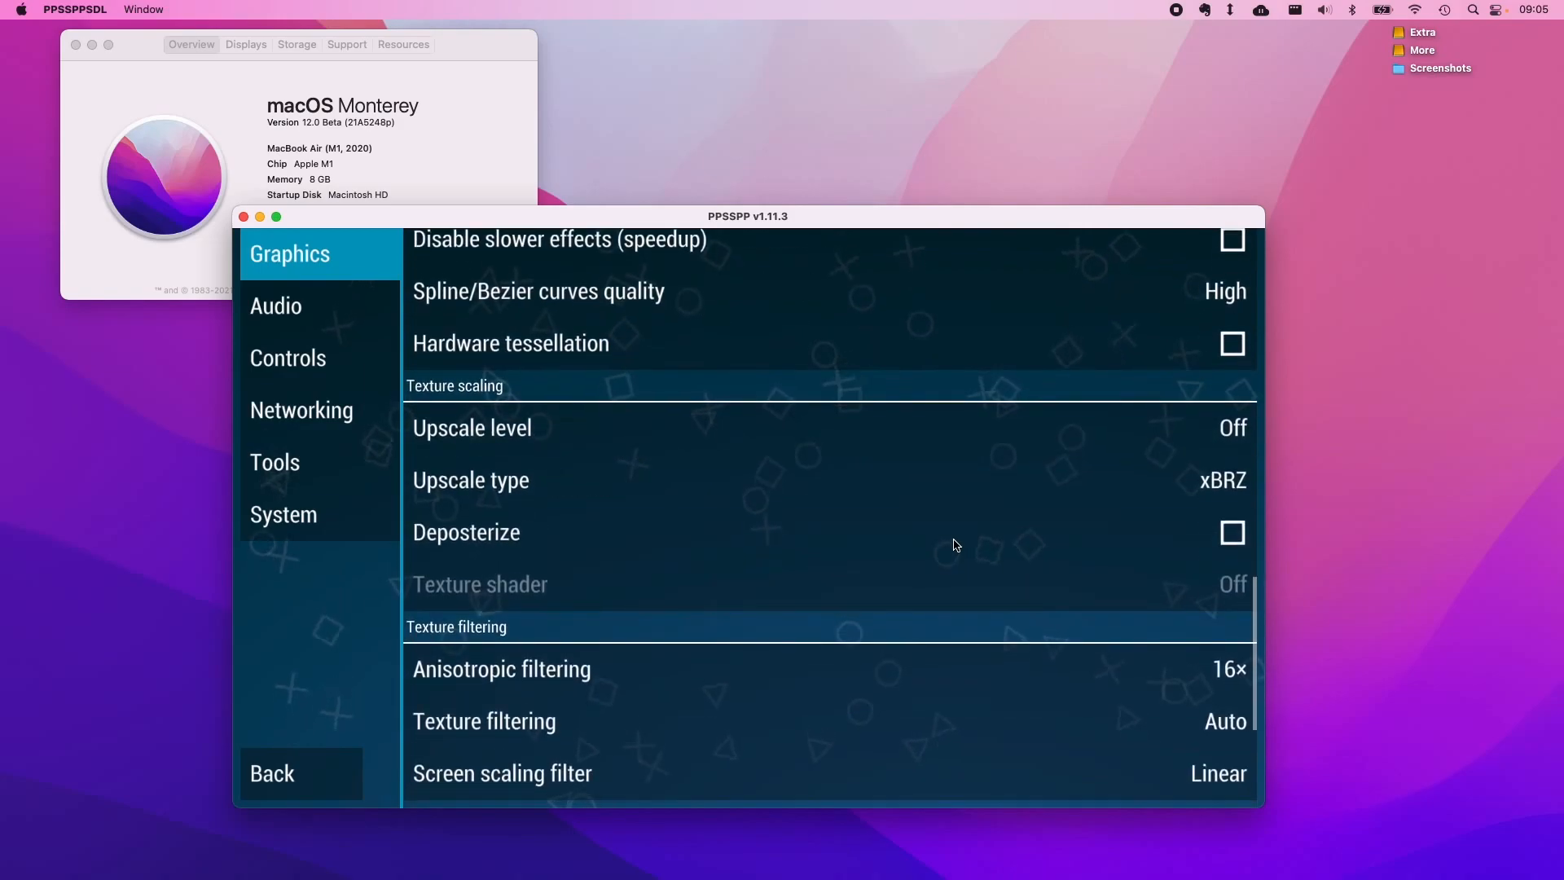
{"action": "scroll", "scroll_direction": "down", "scroll_amount": 3}
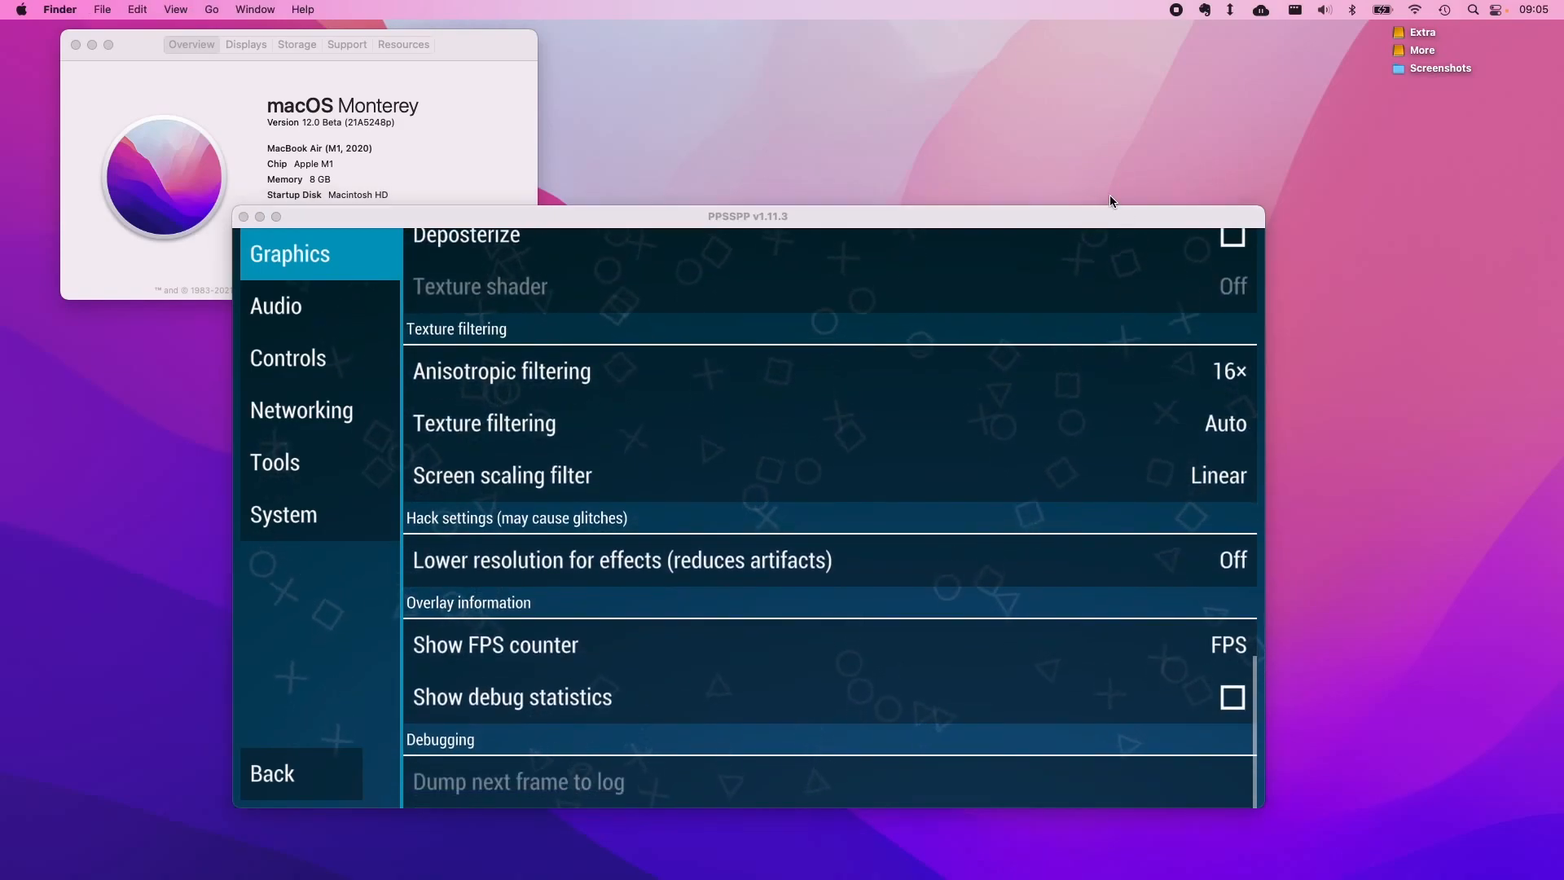
{"action": "mouse_move", "coordinate": [1177, 189]}
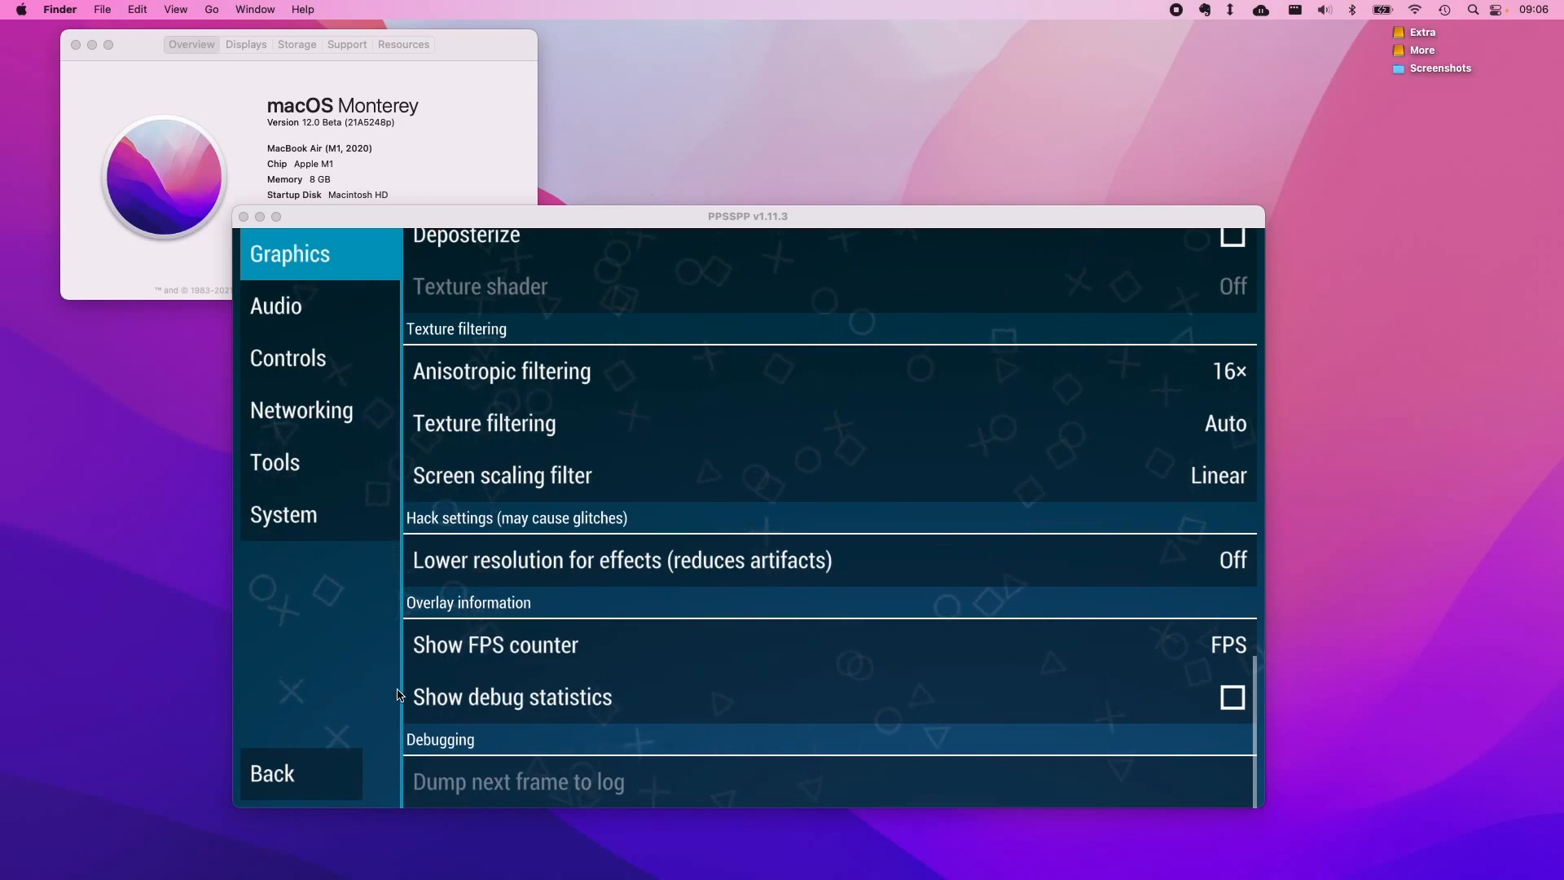
Step: Leave settings, go to the home folder, then into More > Emulation toward the PSP games
{"action": "left_click", "coordinate": [272, 773]}
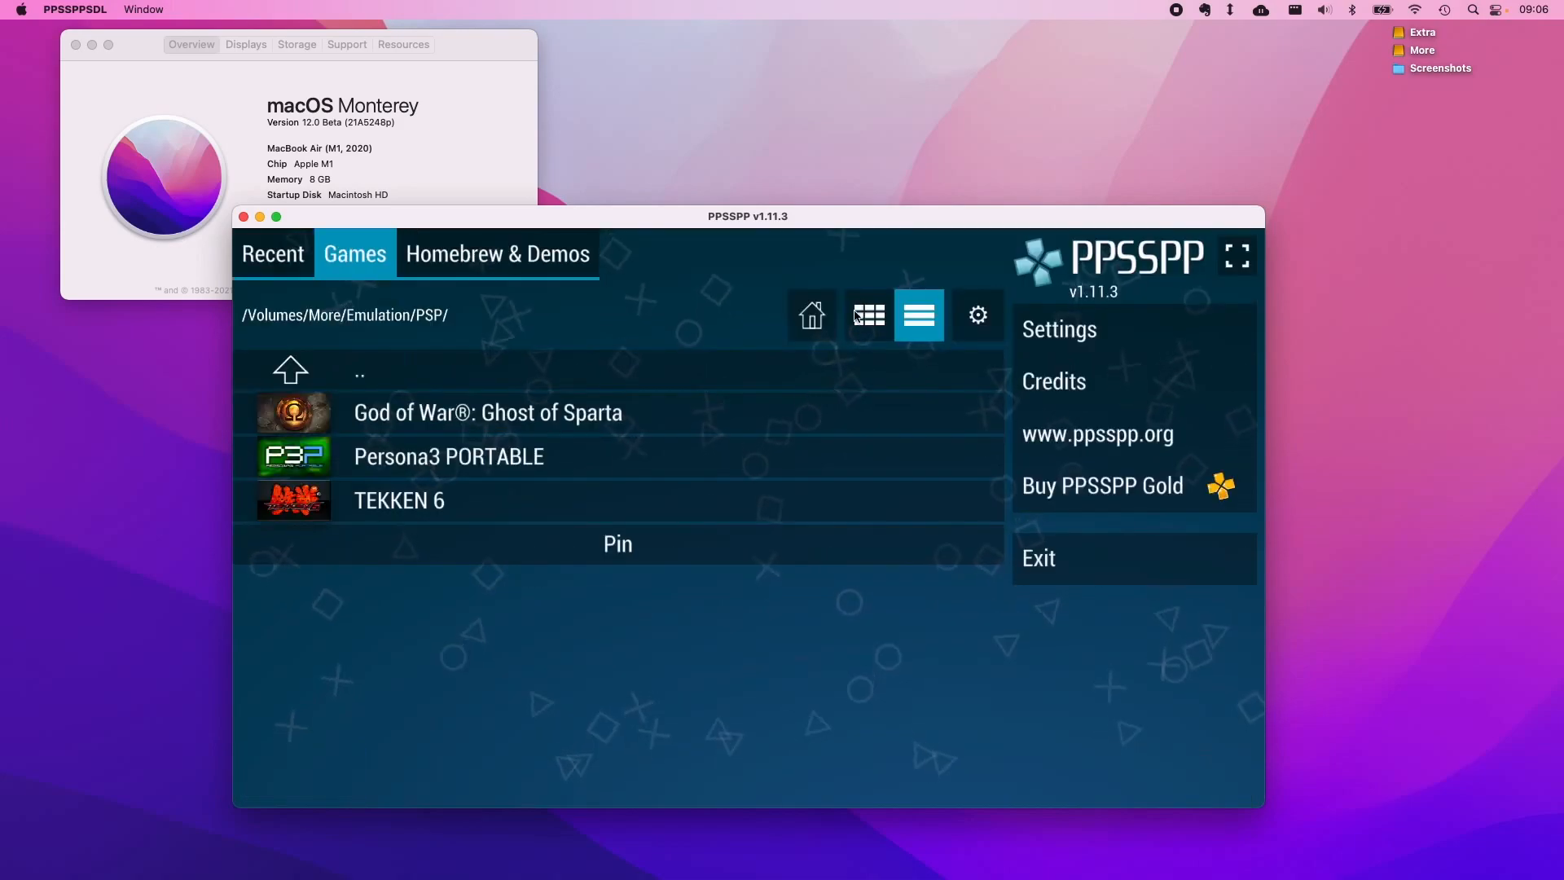
{"action": "left_click", "coordinate": [812, 314]}
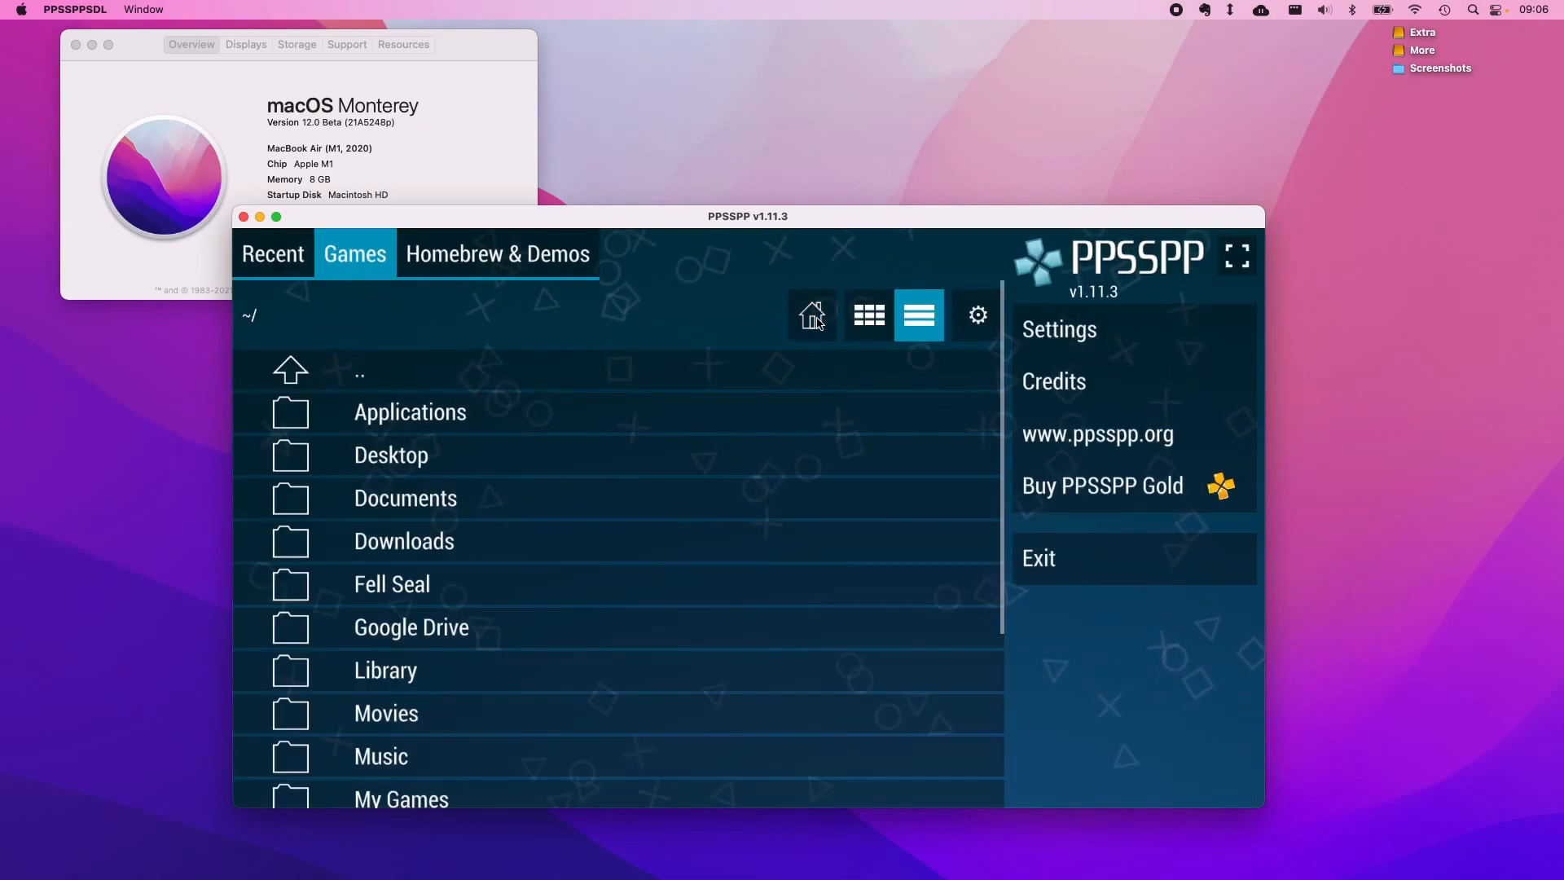
{"action": "scroll", "scroll_direction": "down", "scroll_amount": 3}
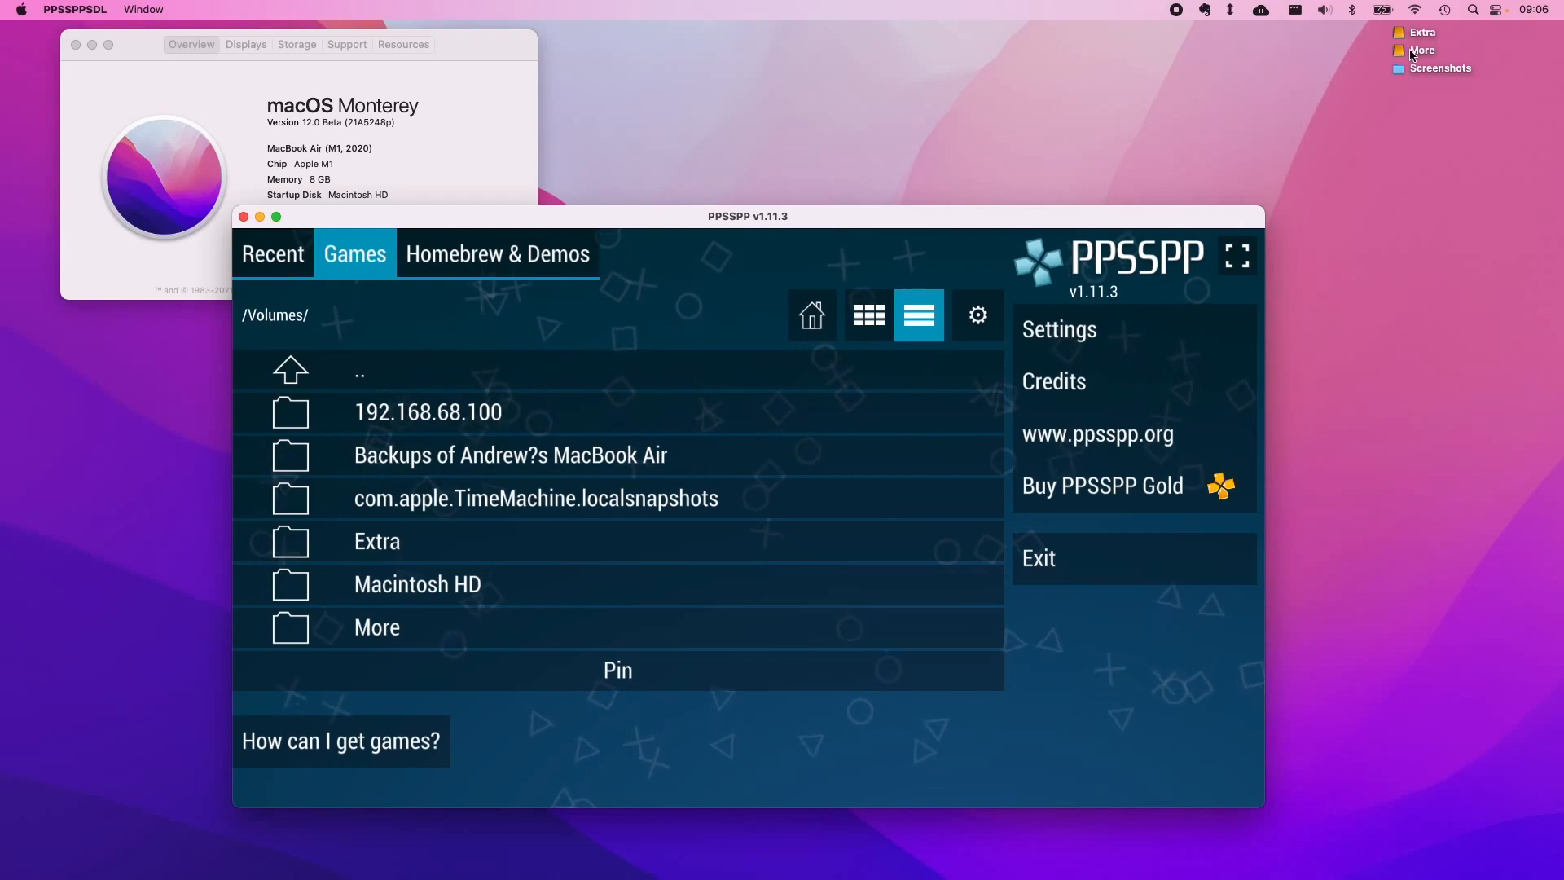
{"action": "left_click", "coordinate": [377, 626]}
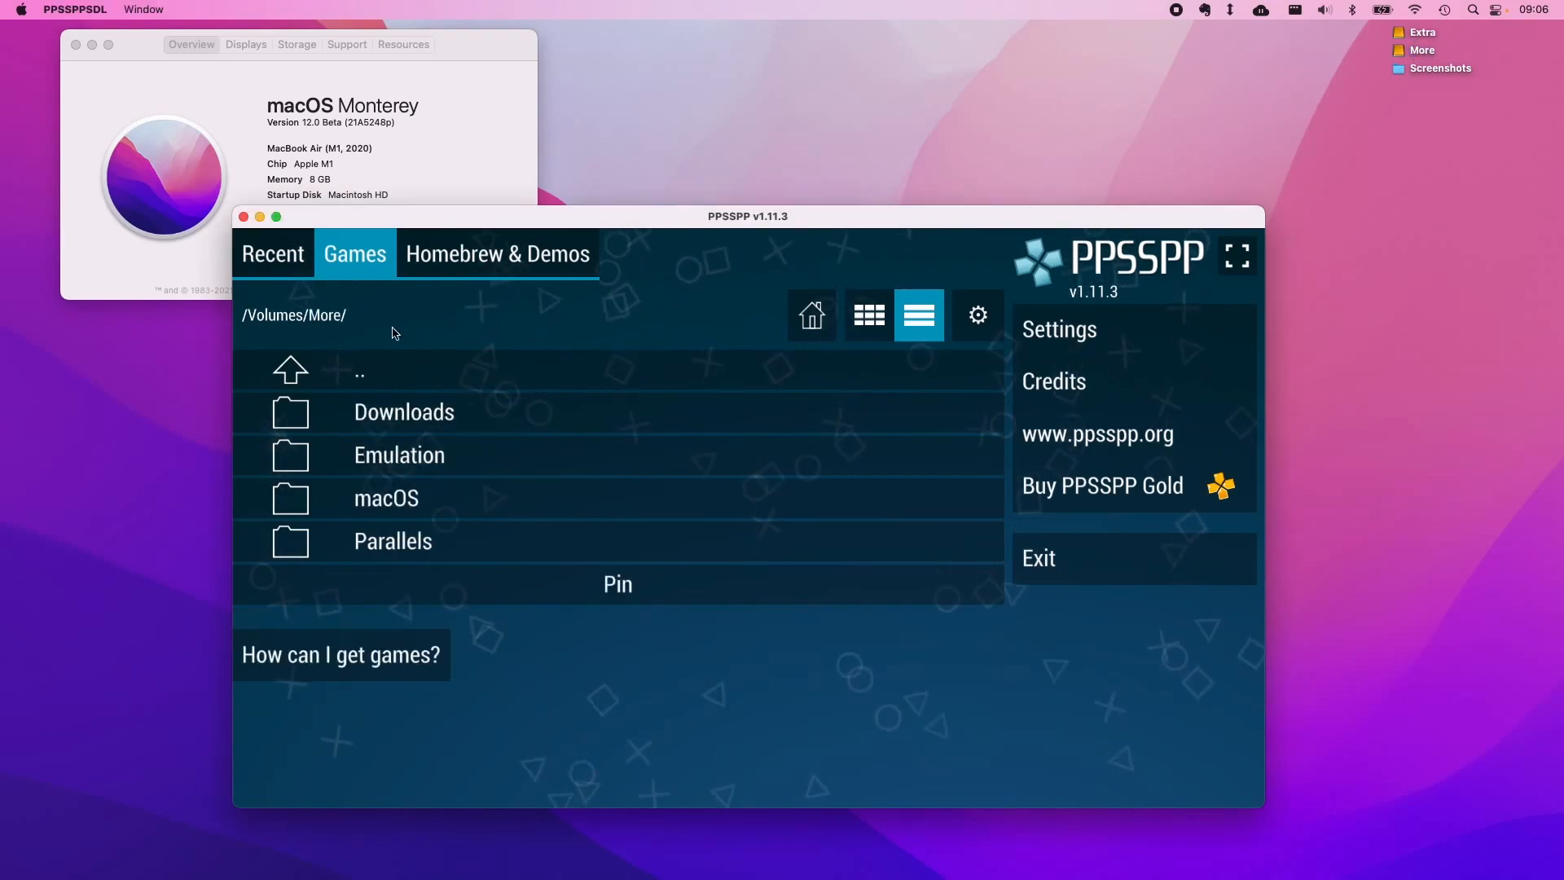
{"action": "left_click", "coordinate": [399, 455]}
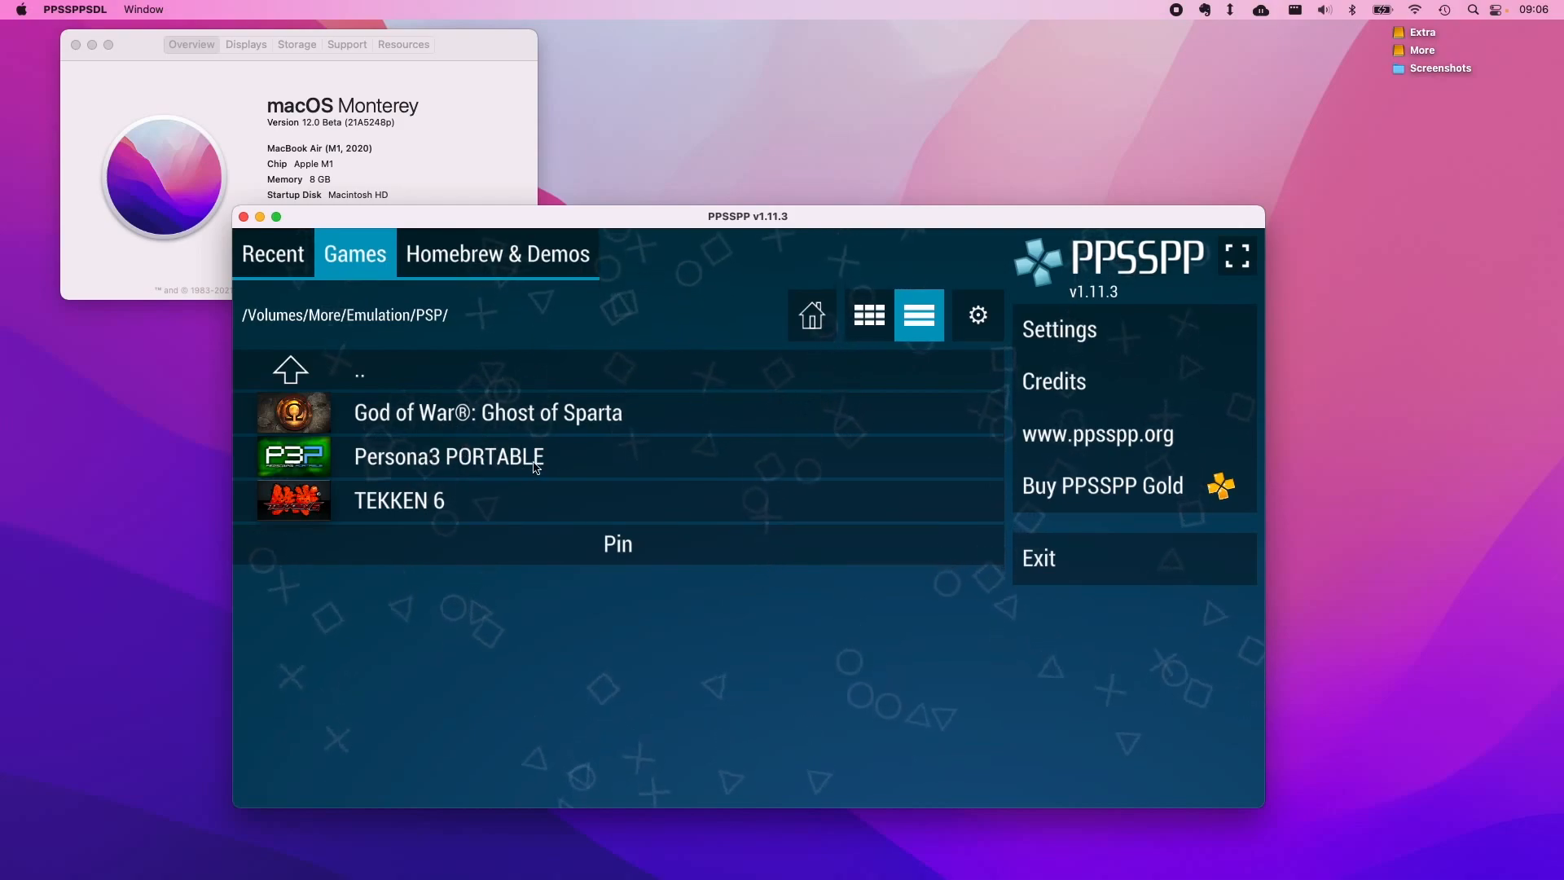
{"action": "mouse_move", "coordinate": [577, 450]}
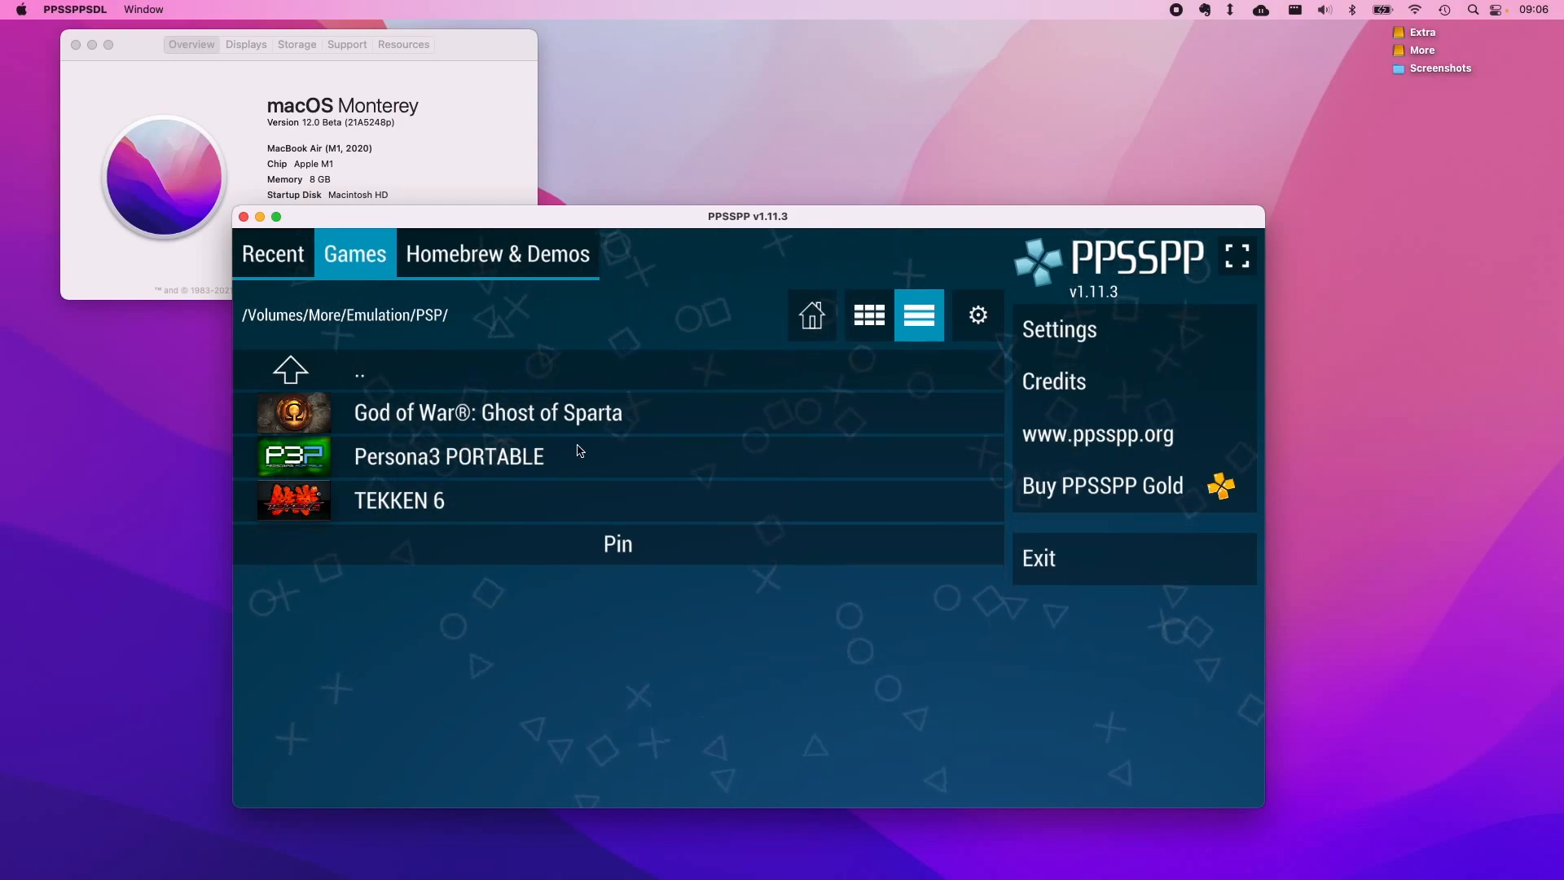
{"action": "mouse_move", "coordinate": [638, 489]}
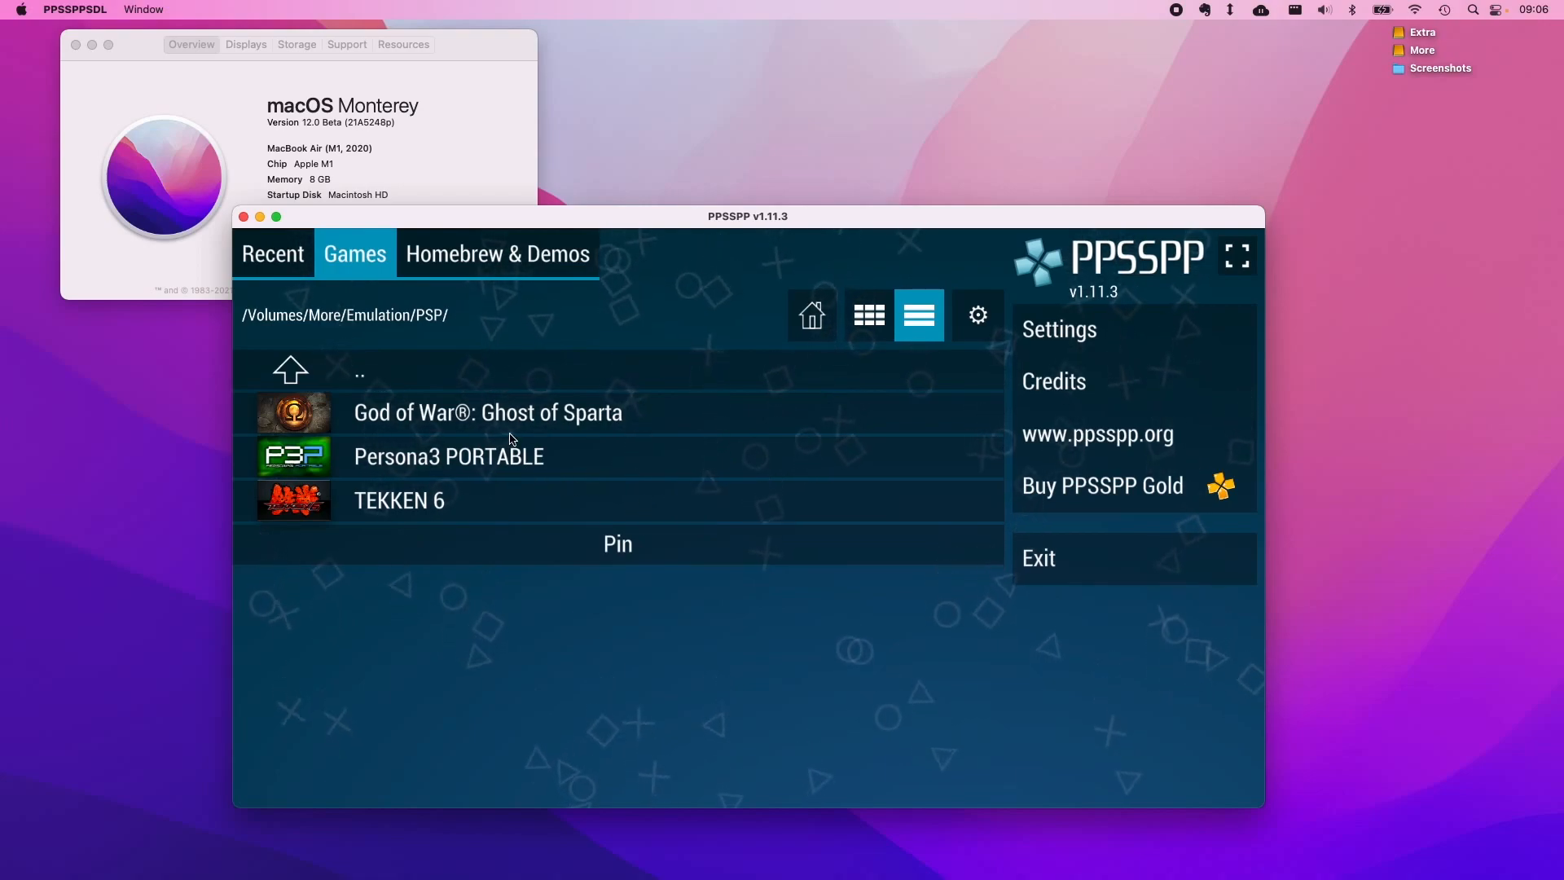
{"action": "mouse_move", "coordinate": [508, 479]}
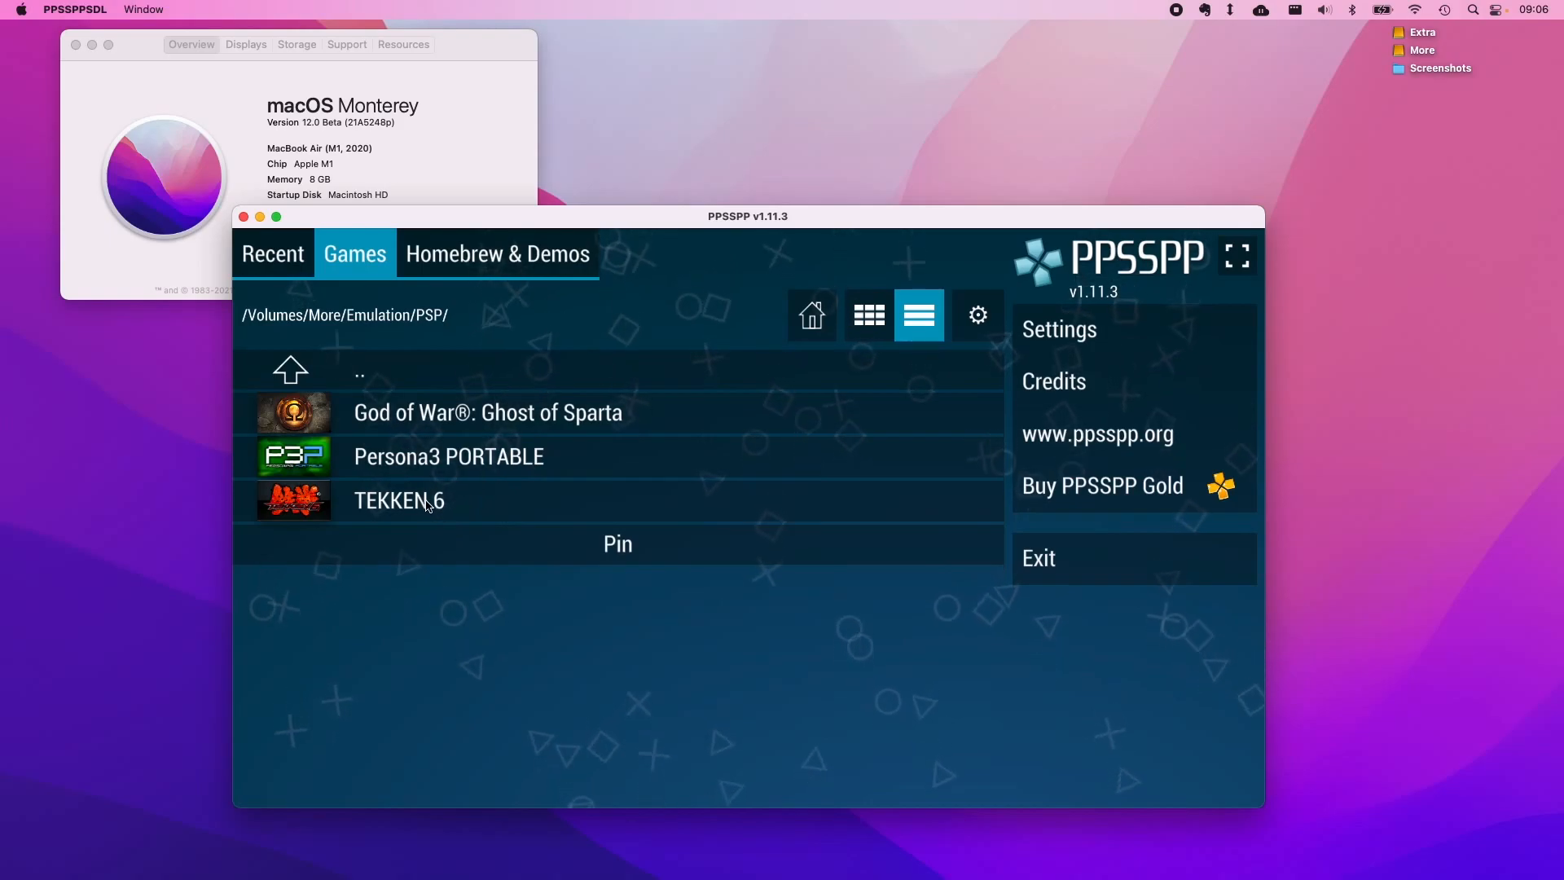
Step: Launch TEKKEN 6 and move through its pause-menu options
{"action": "double_click", "coordinate": [399, 500]}
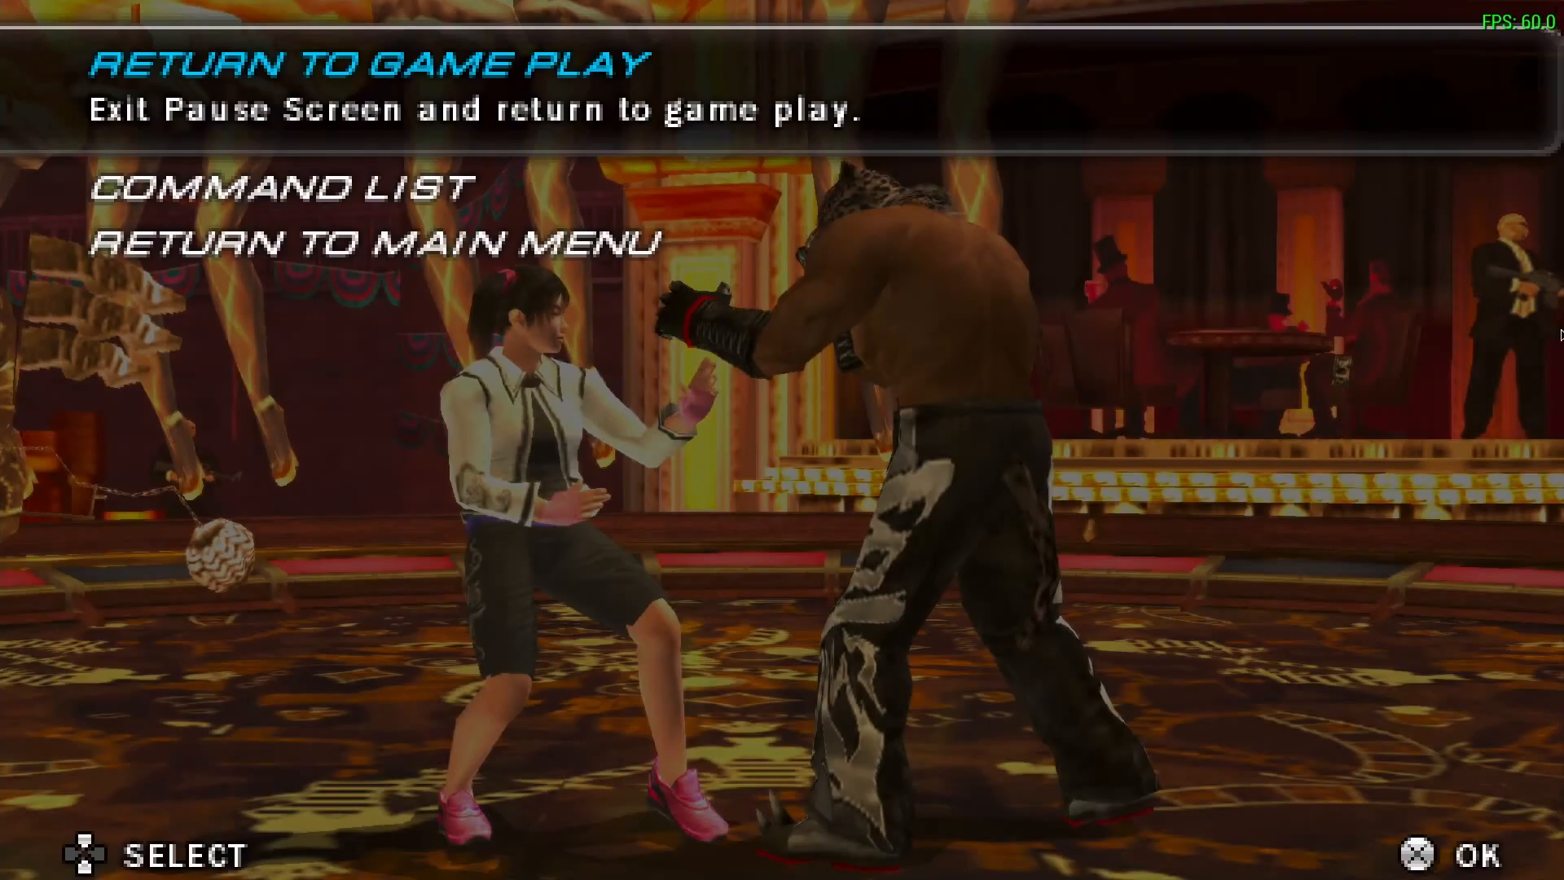
{"action": "key", "text": "Down"}
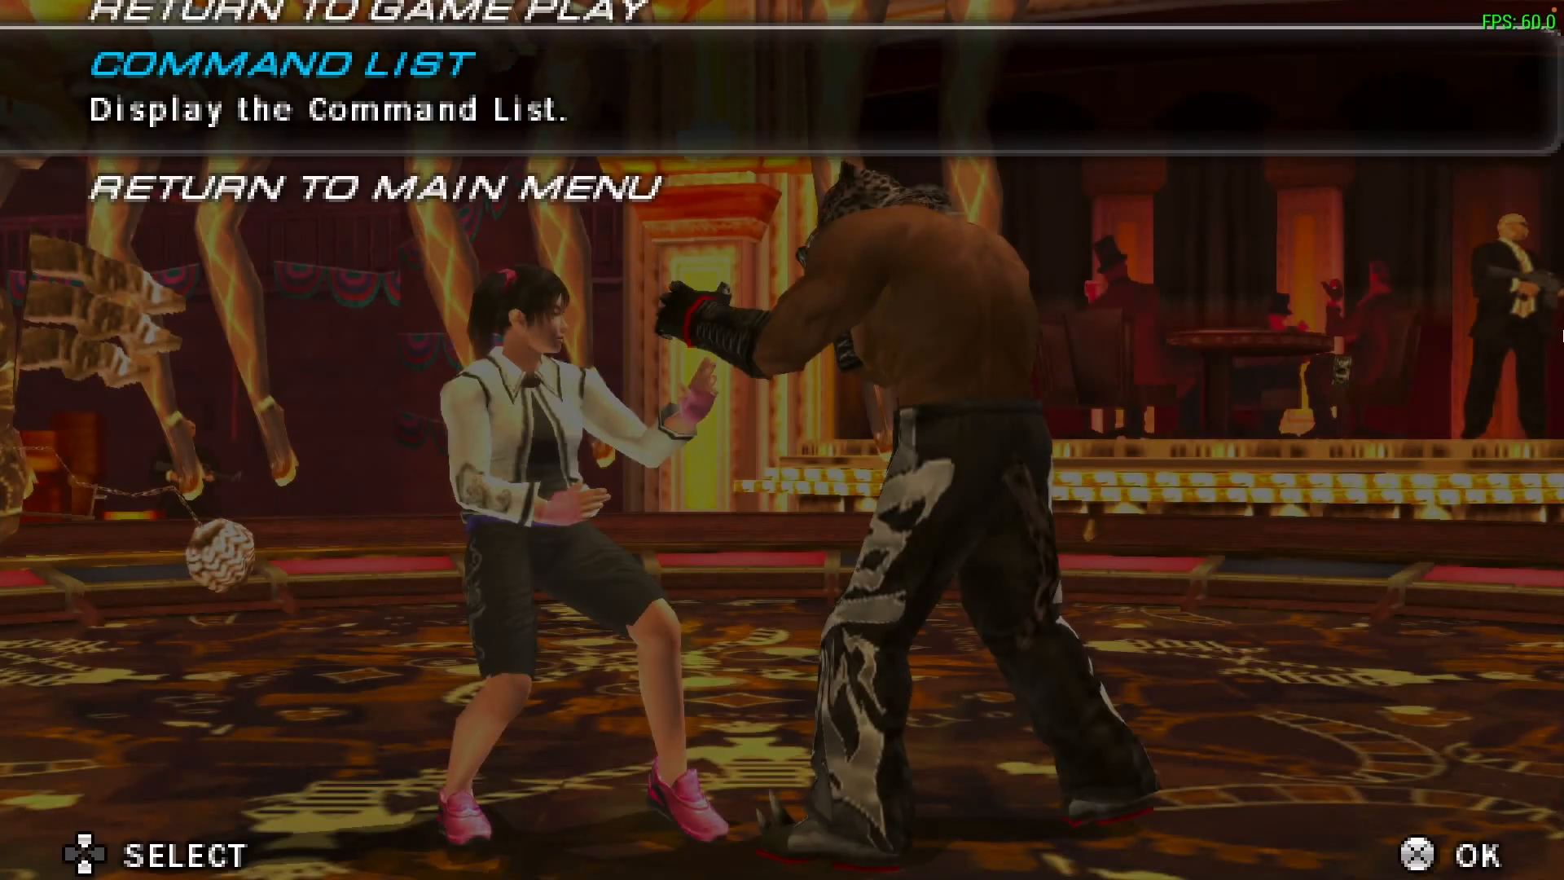
{"action": "key", "text": "Up"}
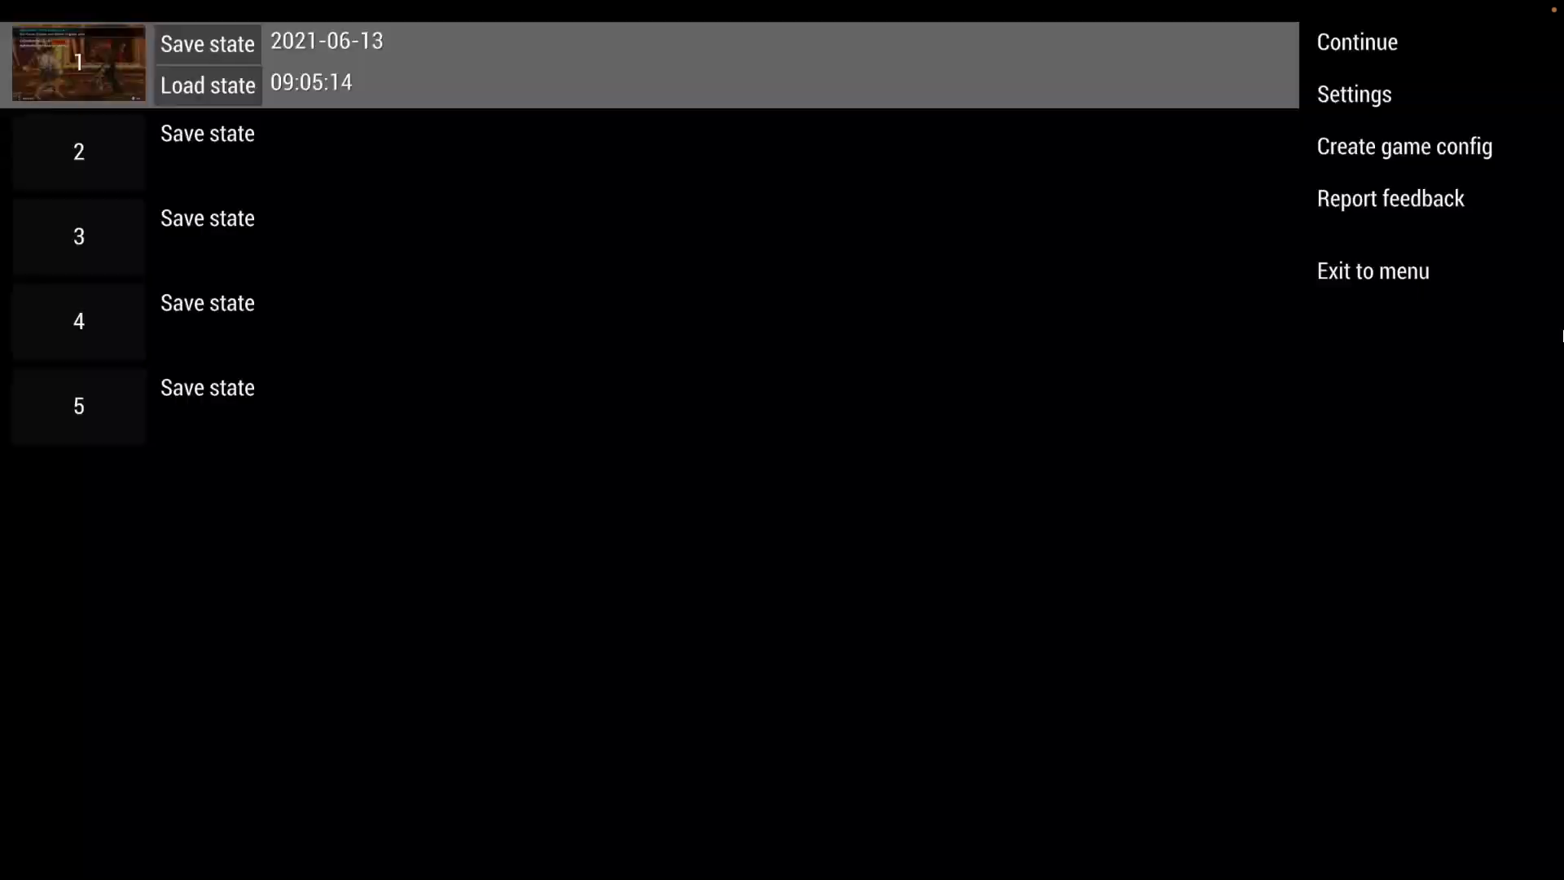
Step: Exit TEKKEN 6, launch and play God of War: Ghost of Sparta, then exit to menu
{"action": "left_click", "coordinate": [1373, 270]}
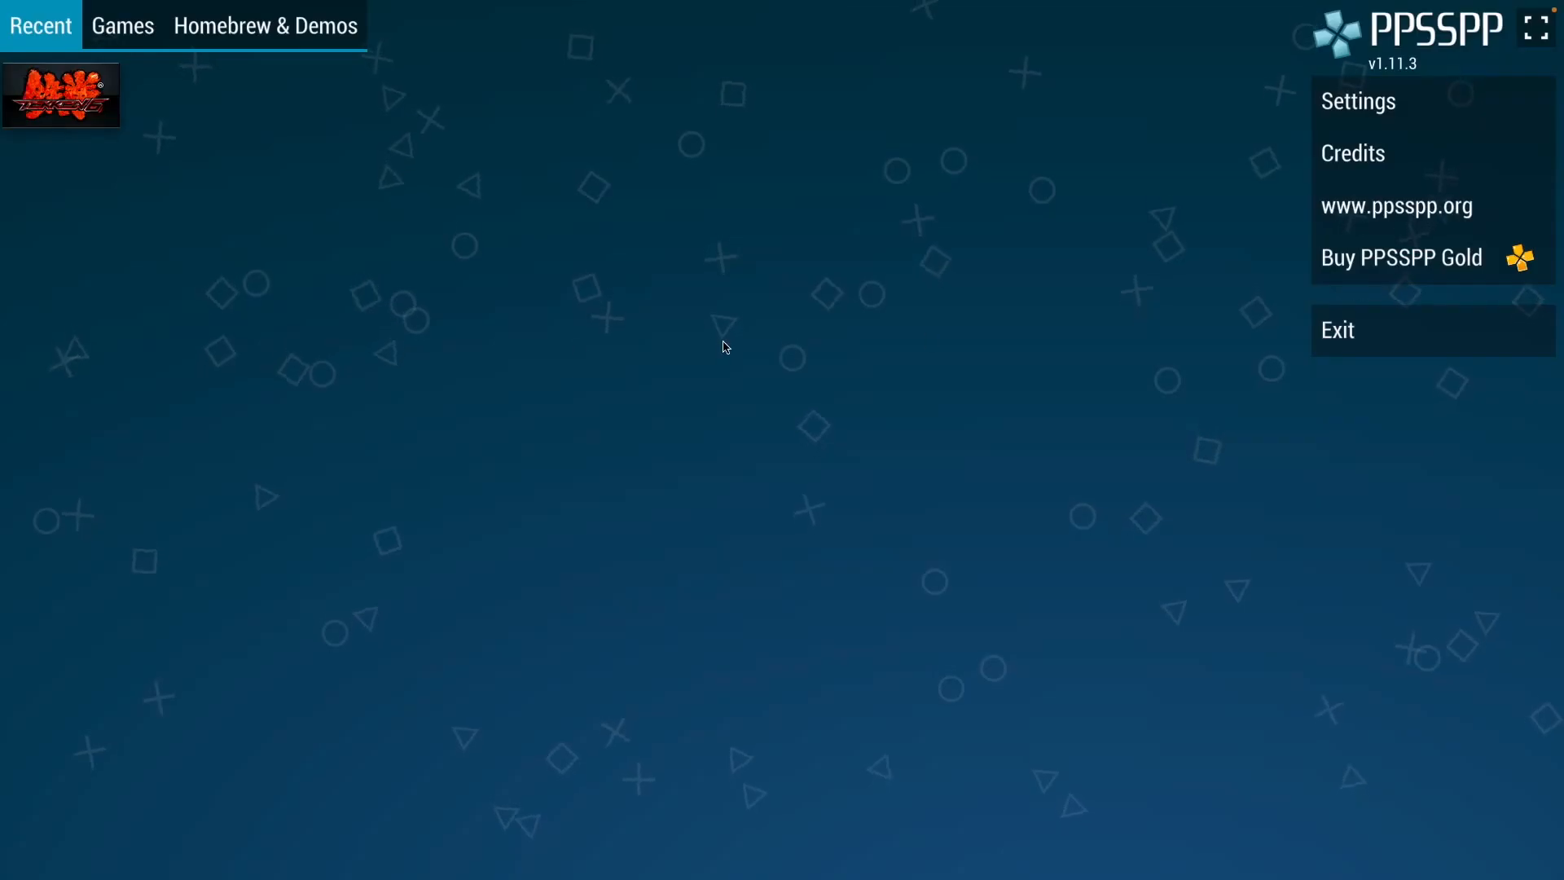
{"action": "left_click", "coordinate": [121, 25]}
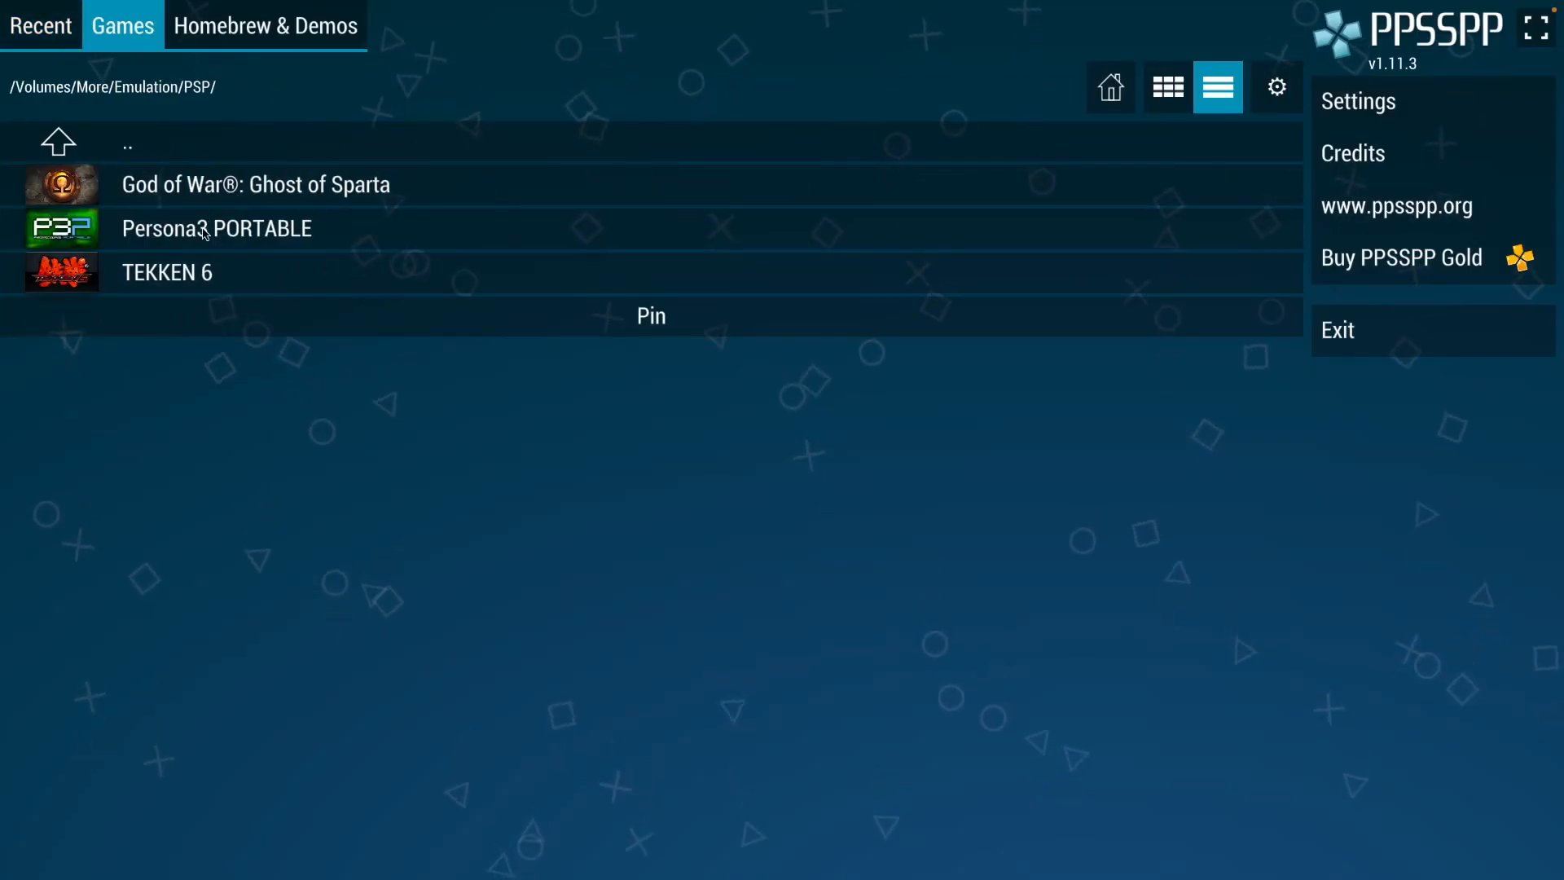
{"action": "left_click", "coordinate": [255, 183]}
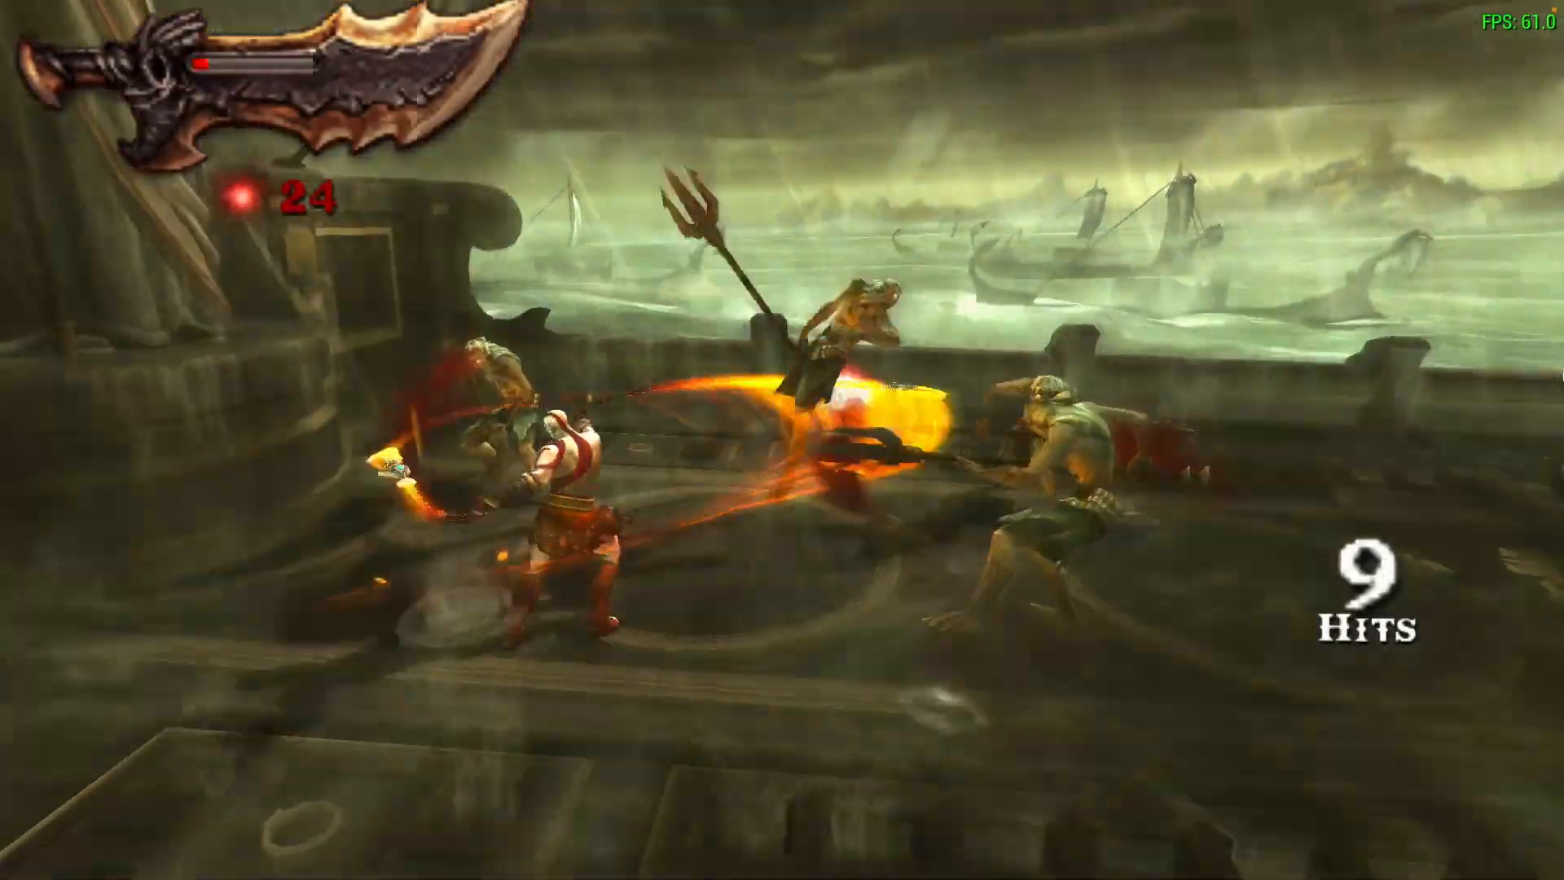
{"action": "key", "text": "space"}
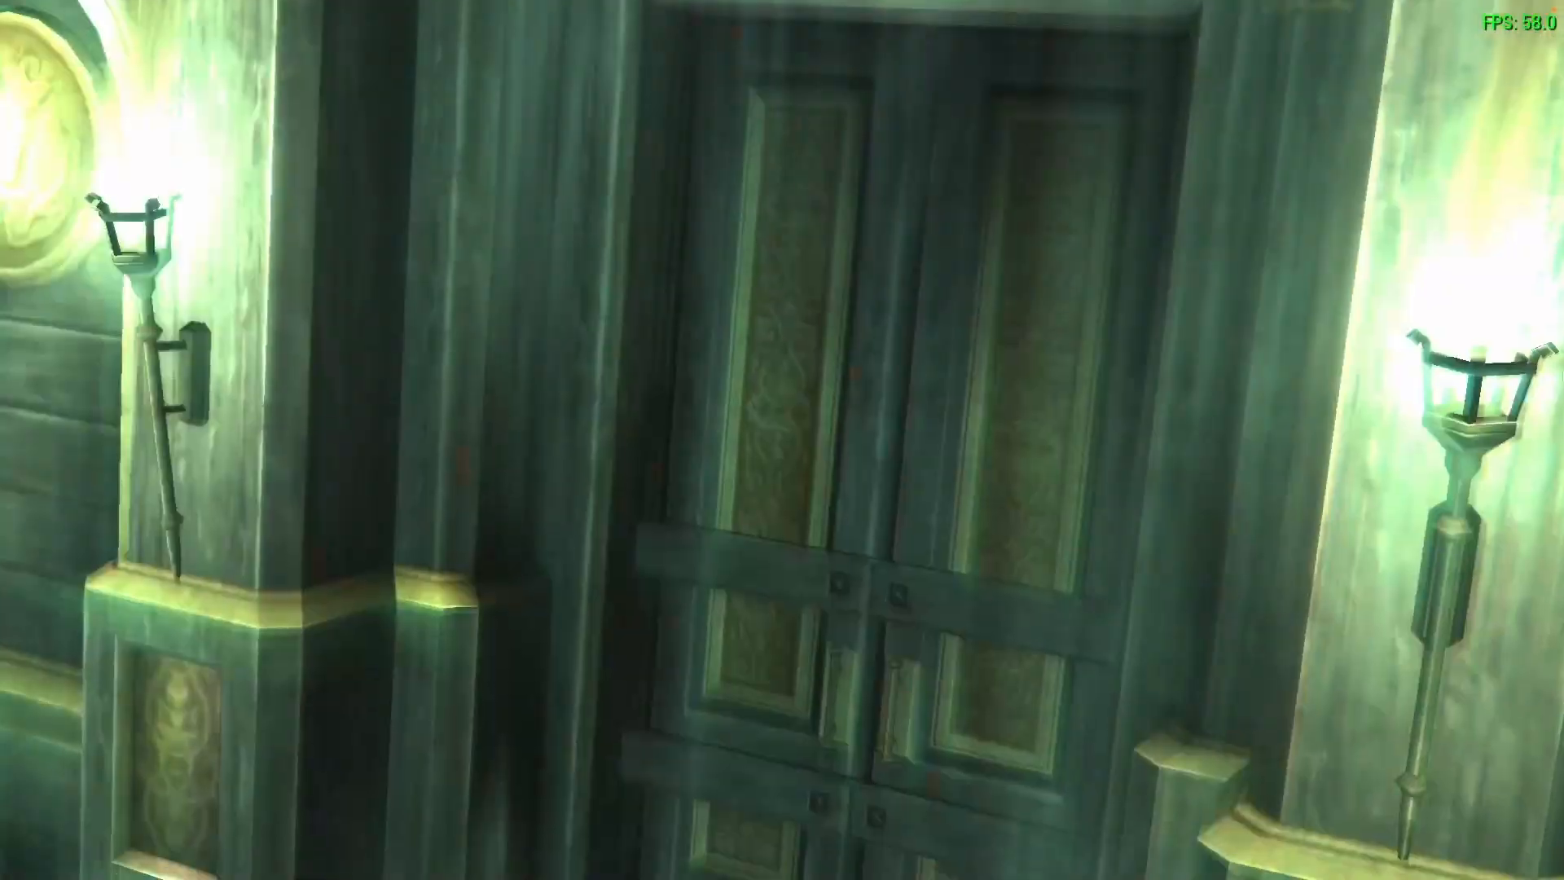
{"action": "mouse_move", "coordinate": [782, 440]}
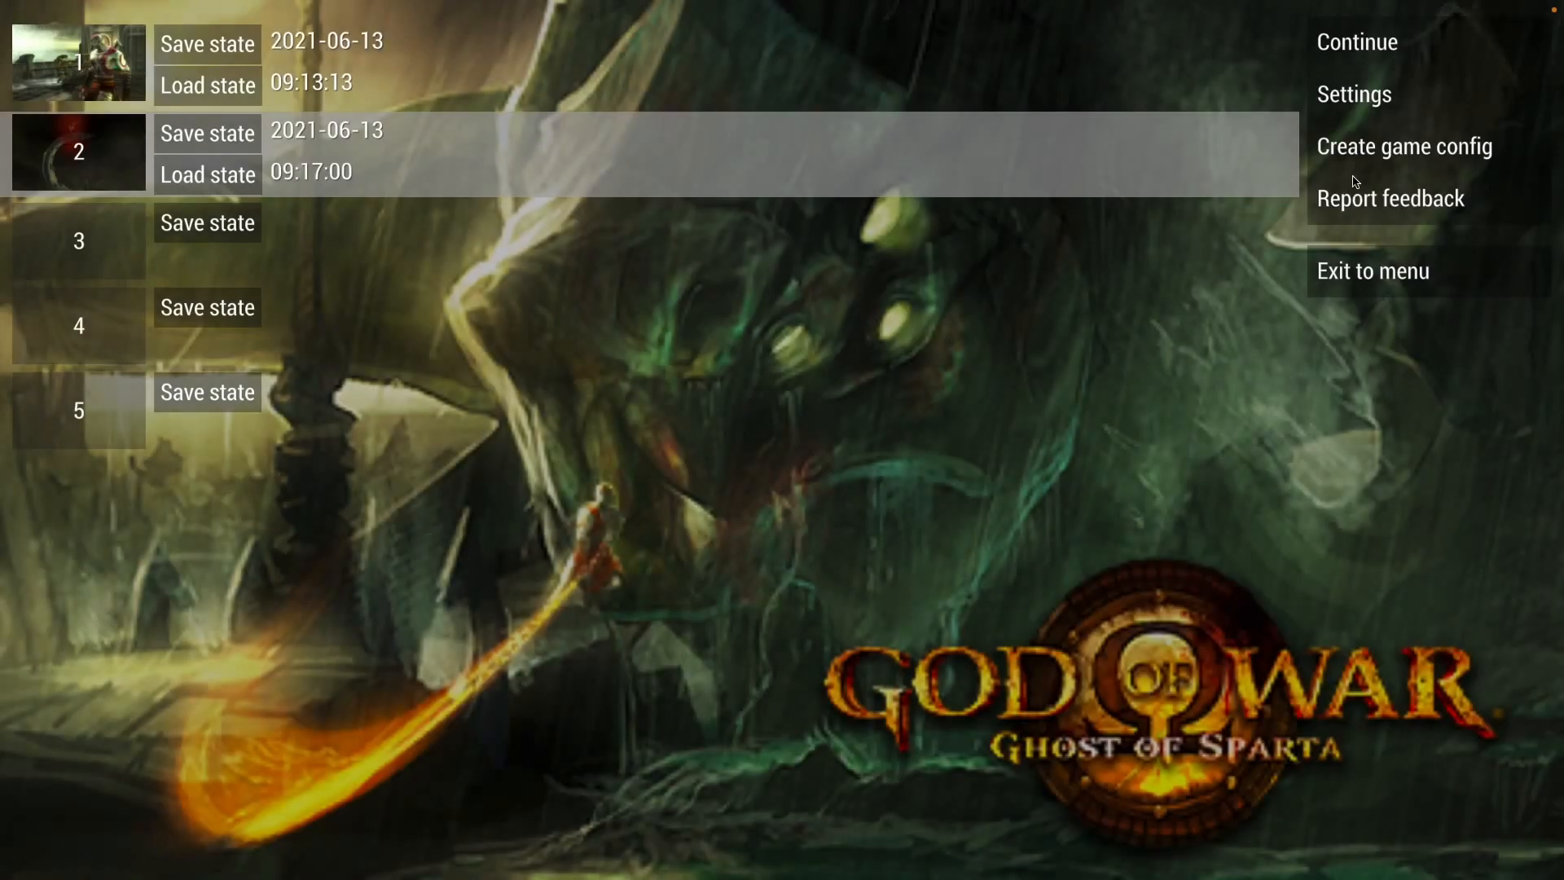
{"action": "left_click", "coordinate": [1372, 270]}
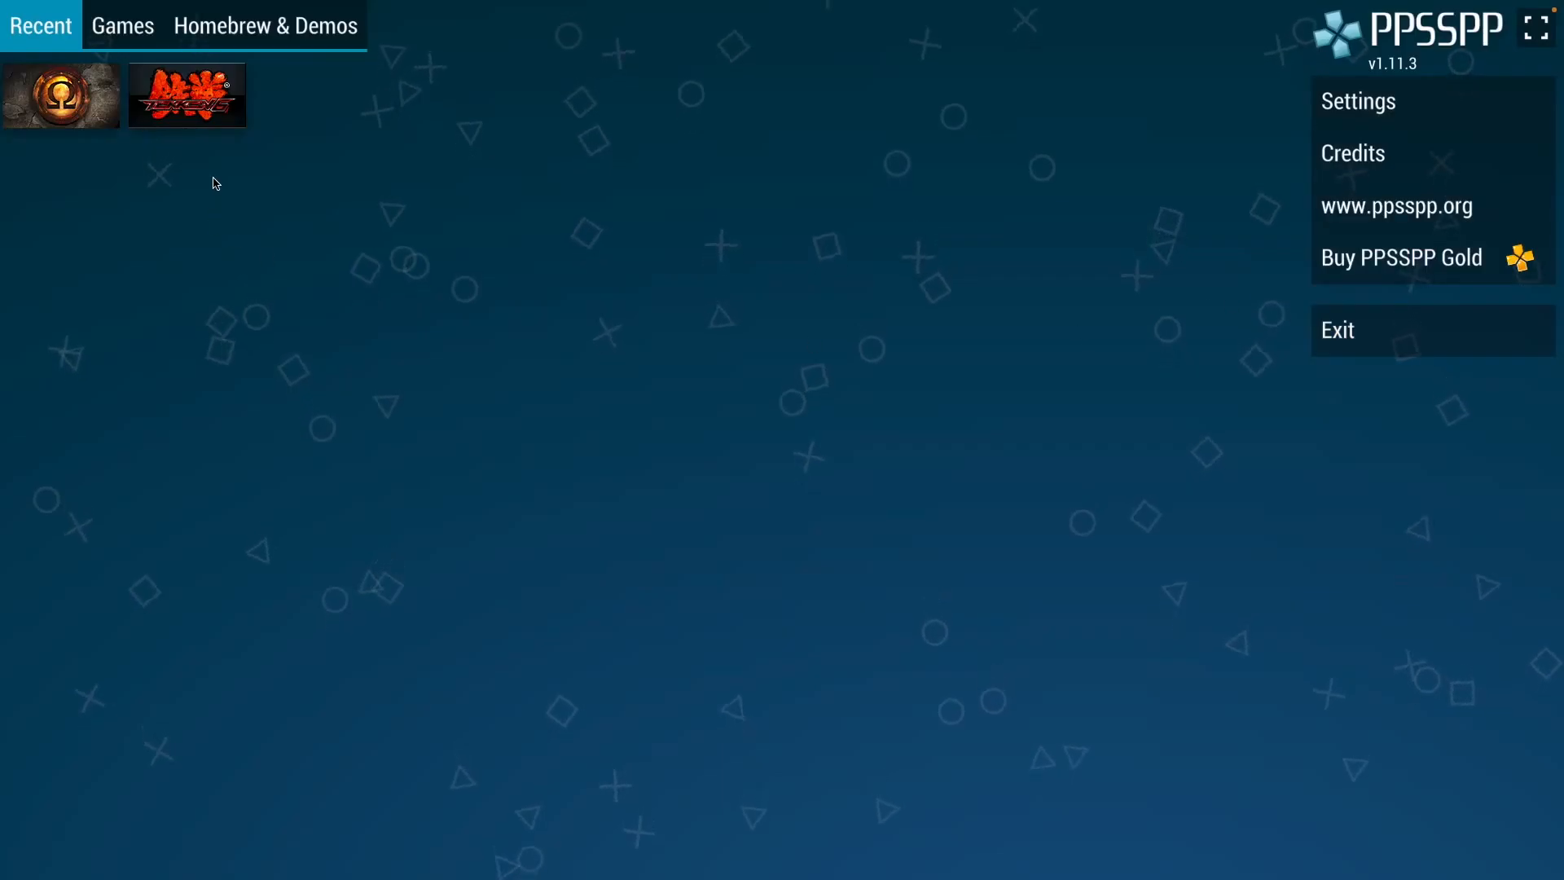